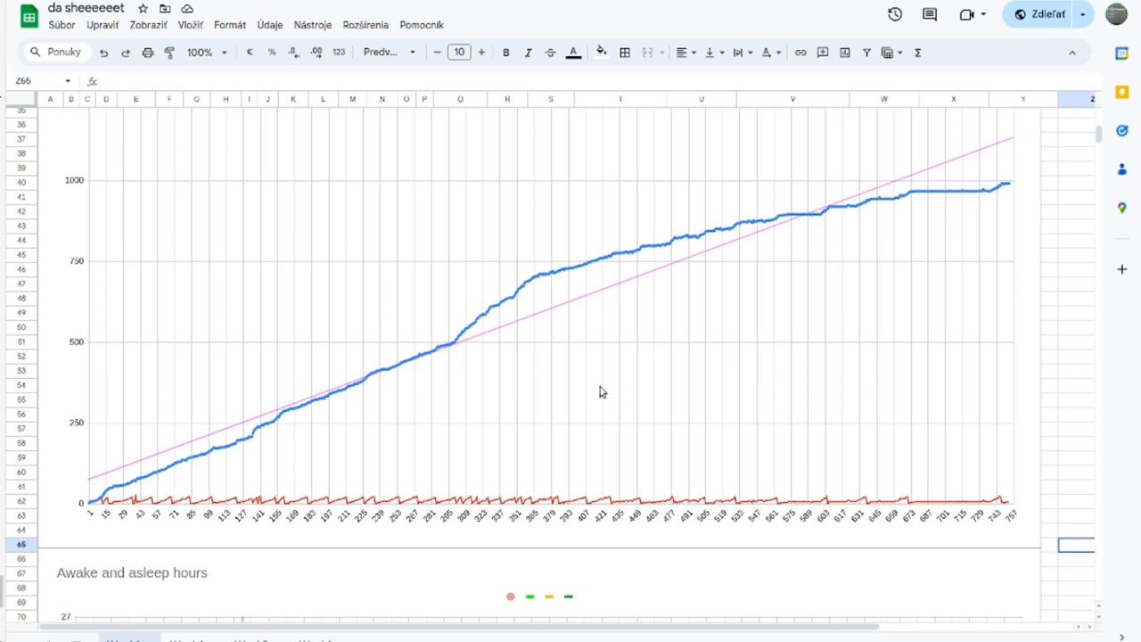
mouse_move(549, 289)
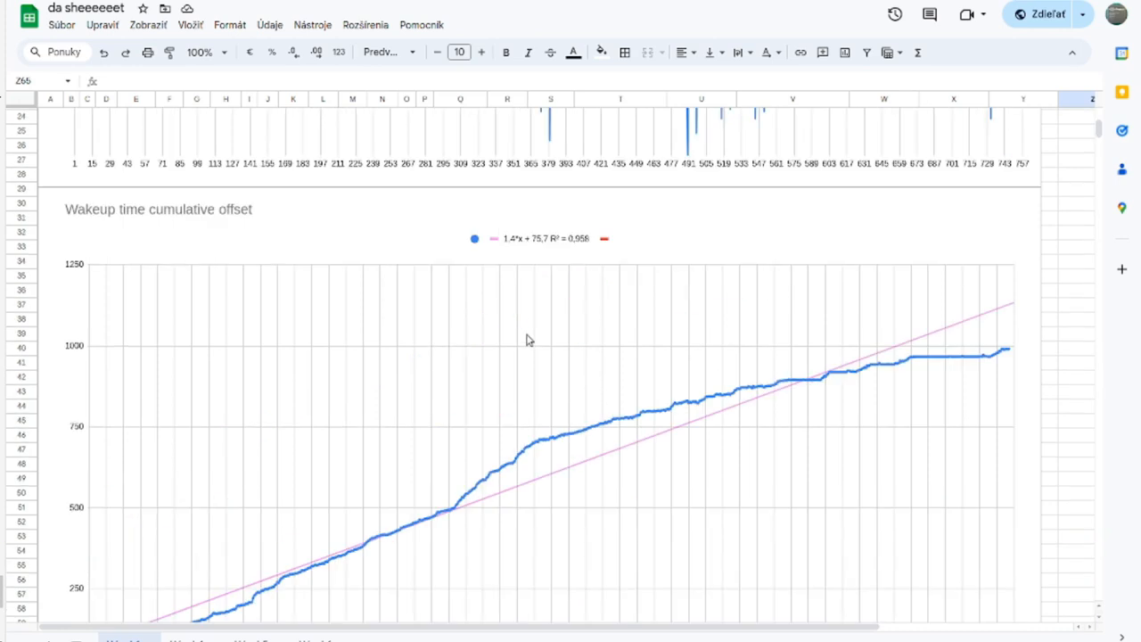
Step: Scroll so the full Wakeup time cumulative offset chart, title to day axis, fits on screen
scroll(down, 3)
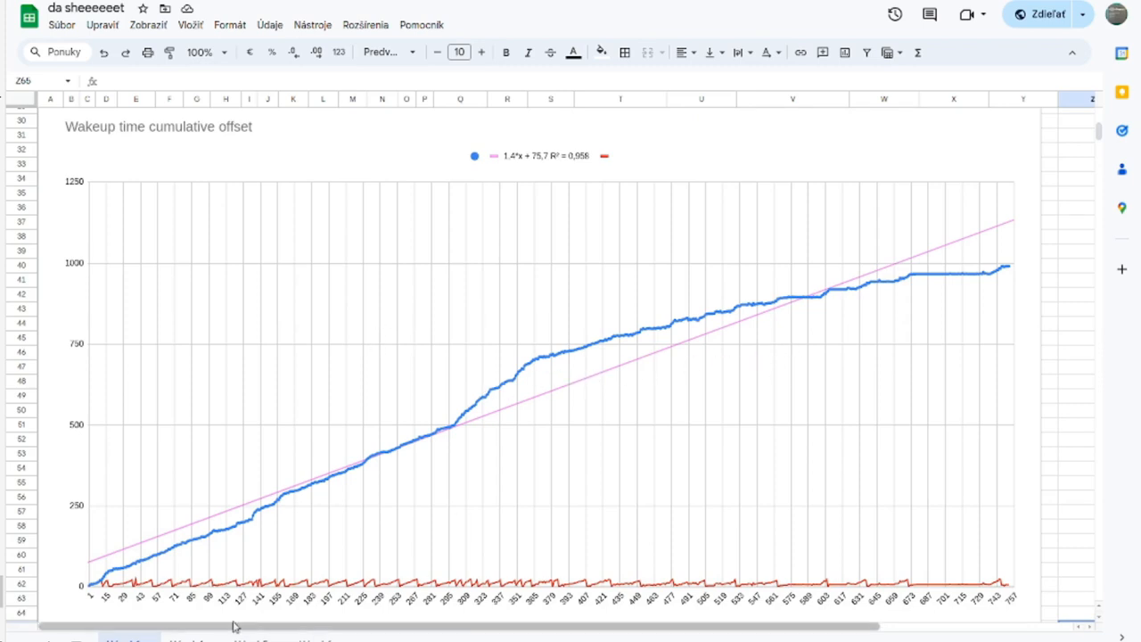
mouse_move(93, 603)
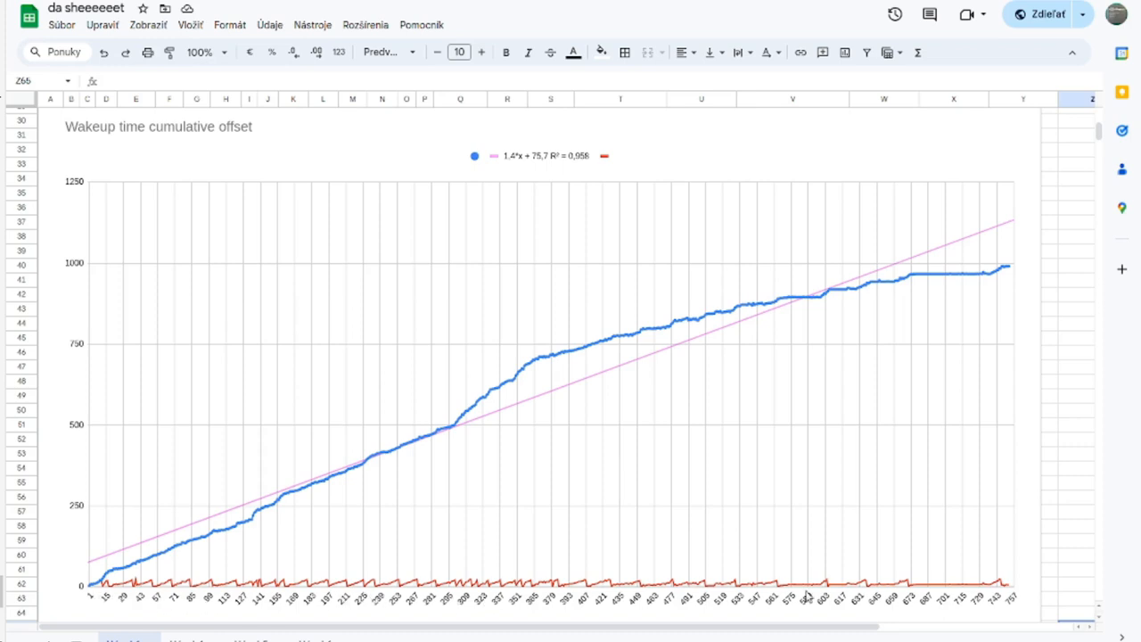
mouse_move(1006, 610)
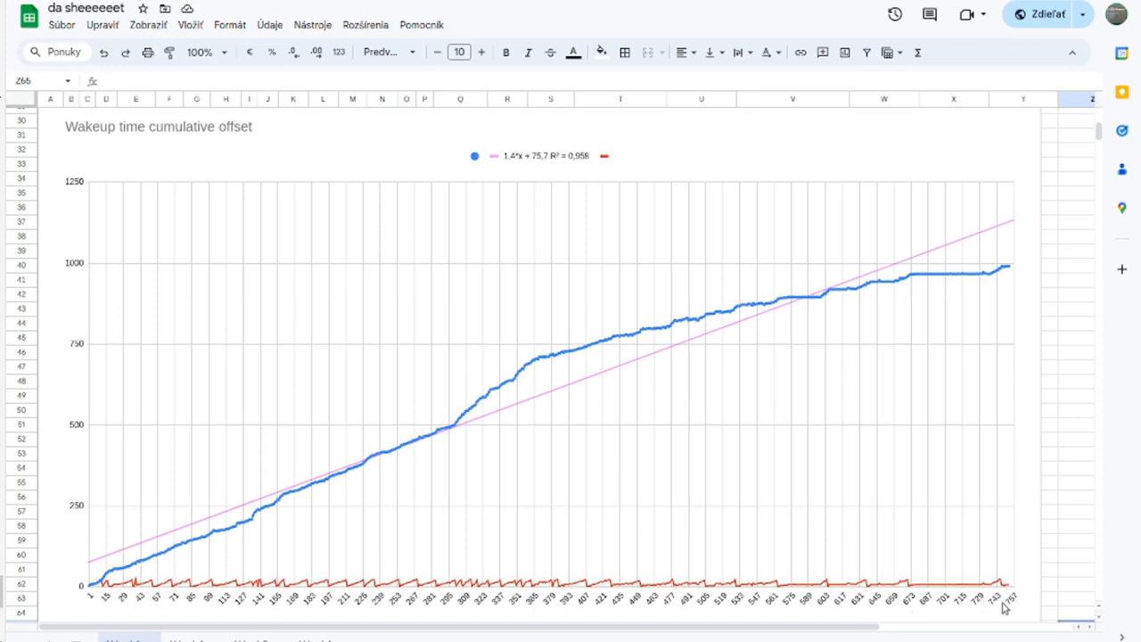
mouse_move(828, 620)
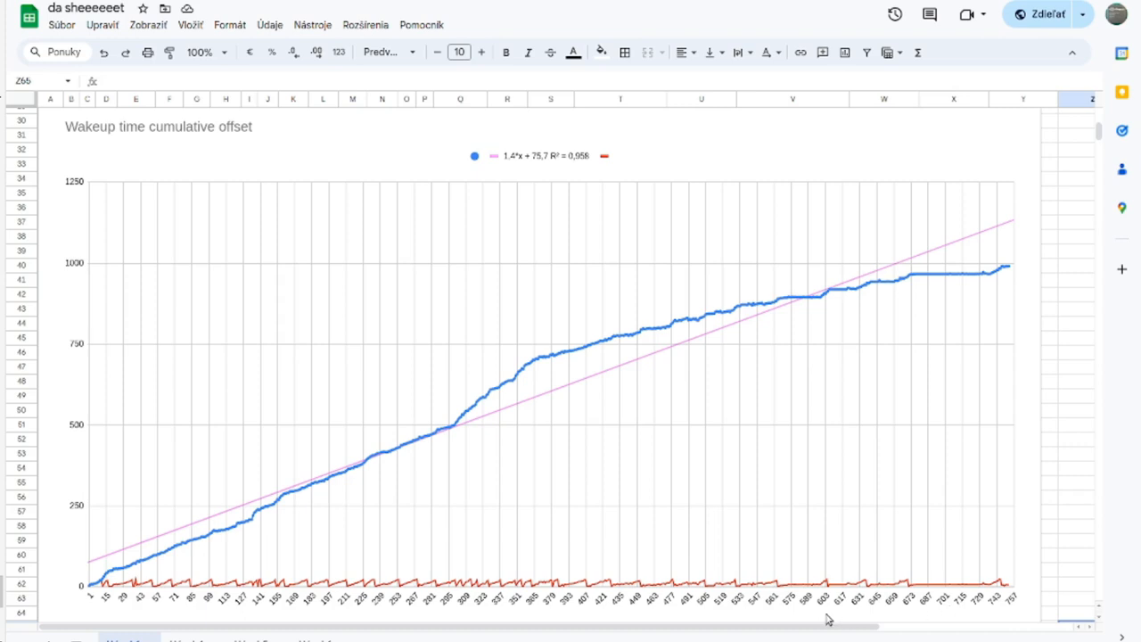
mouse_move(89, 599)
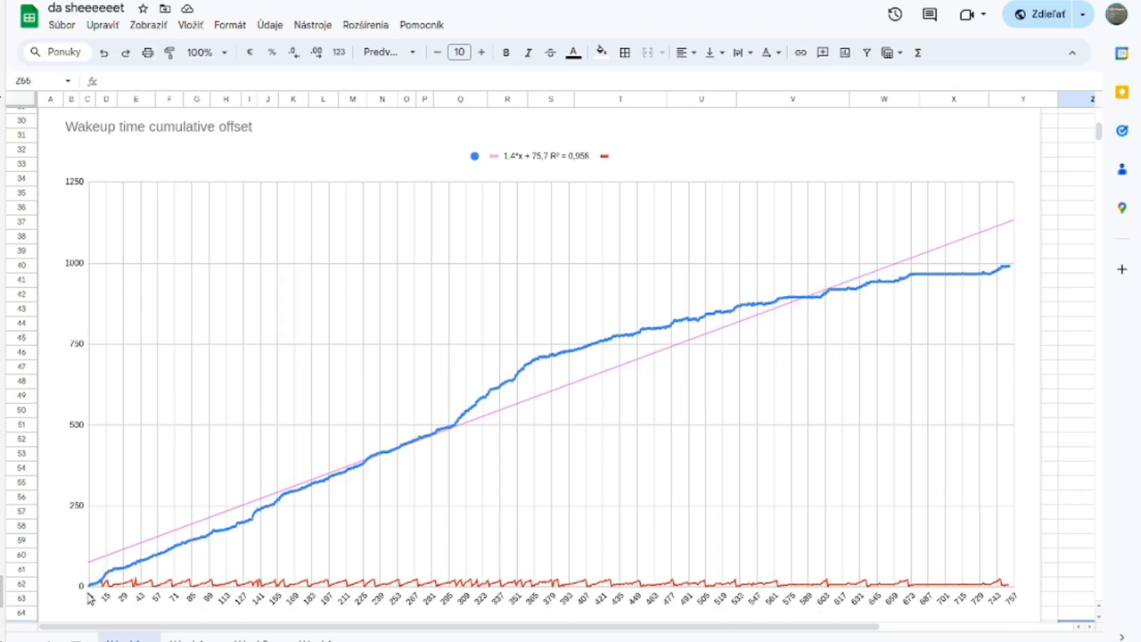
mouse_move(79, 187)
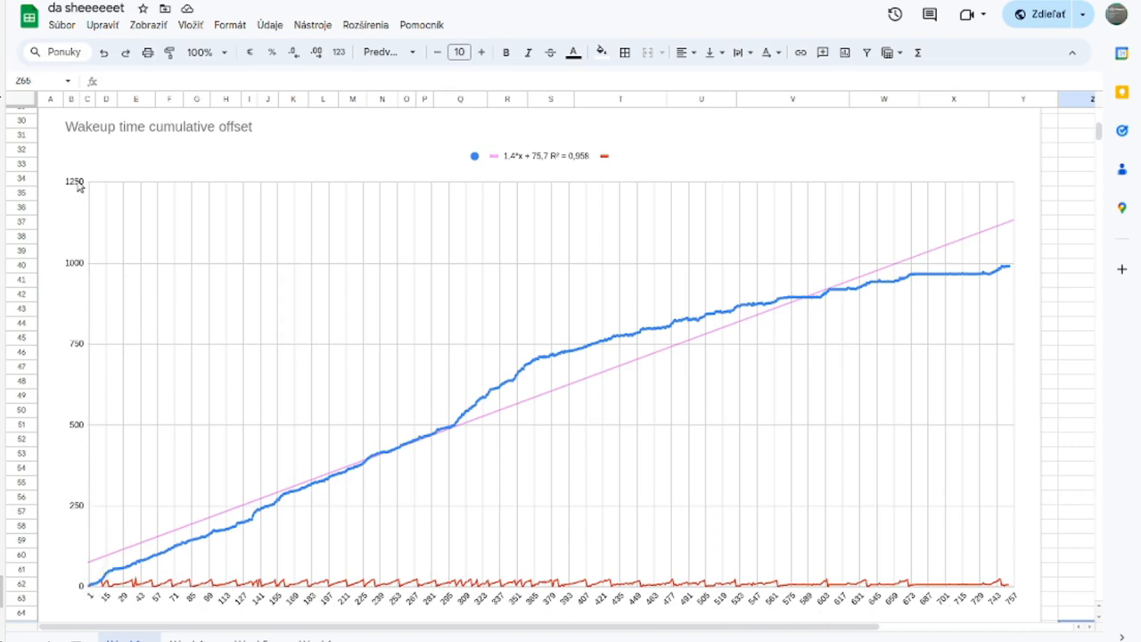
mouse_move(89, 596)
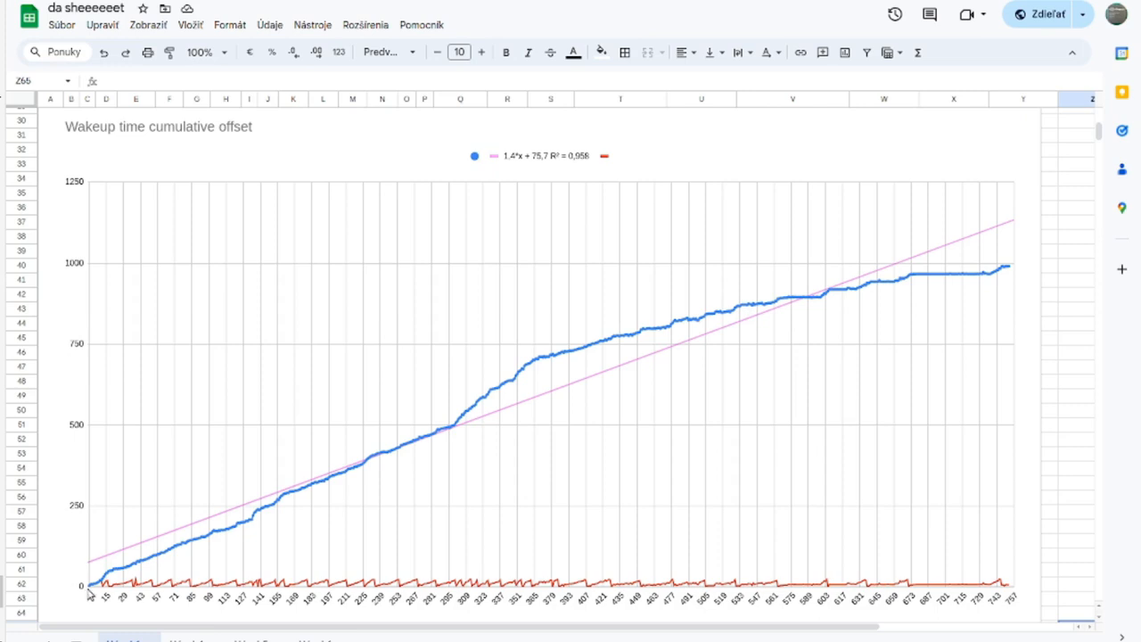
mouse_move(109, 576)
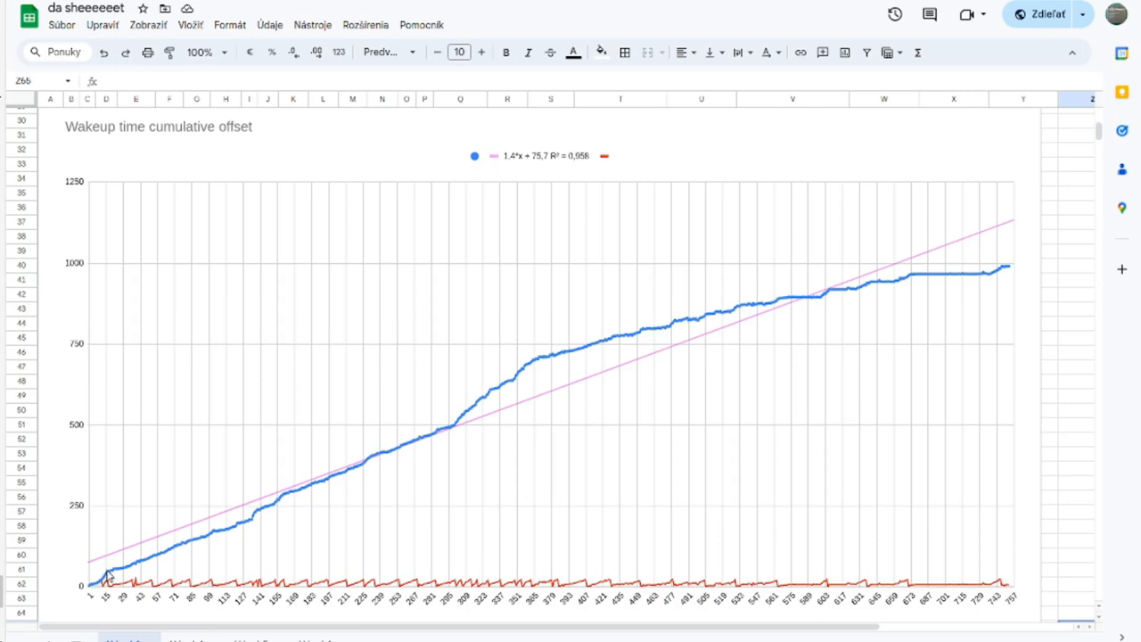
mouse_move(371, 467)
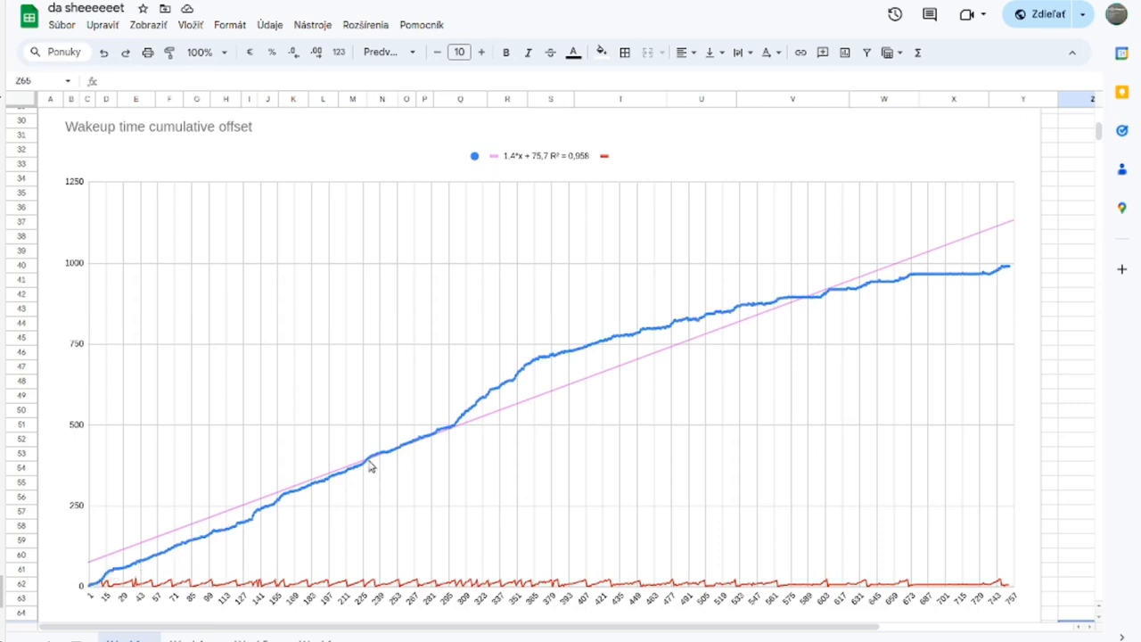
mouse_move(971, 275)
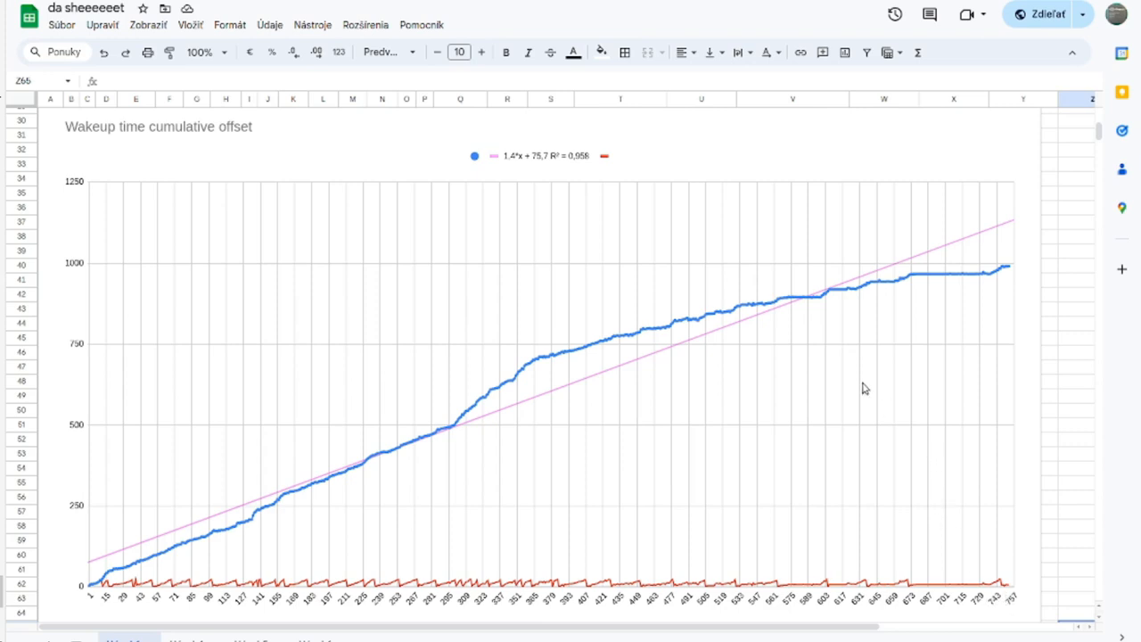
mouse_move(603, 357)
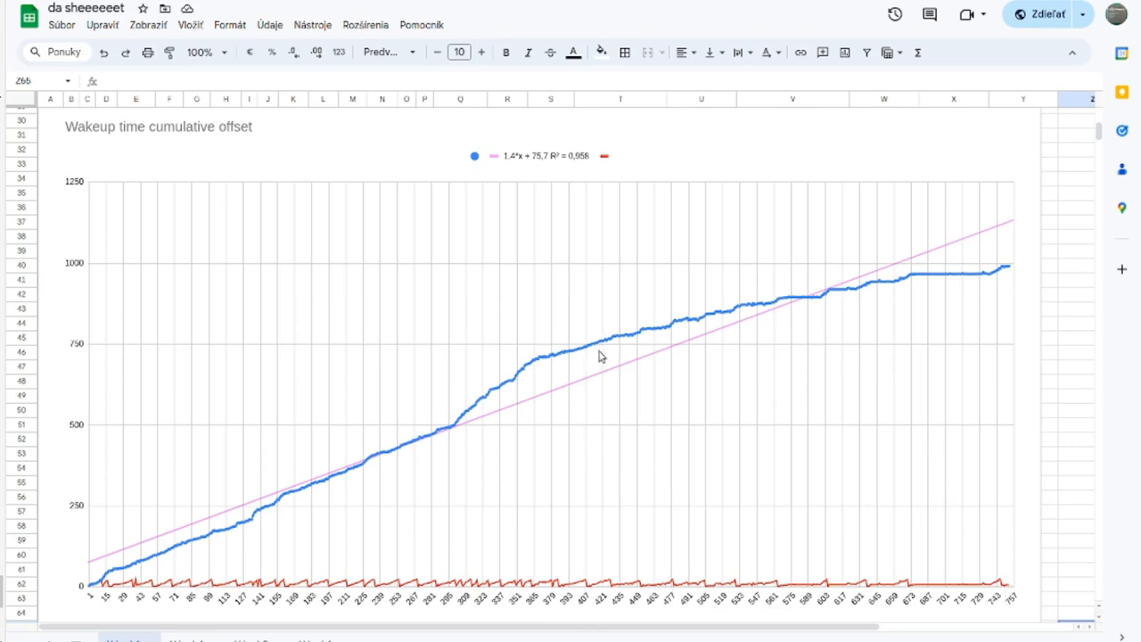
mouse_move(602, 348)
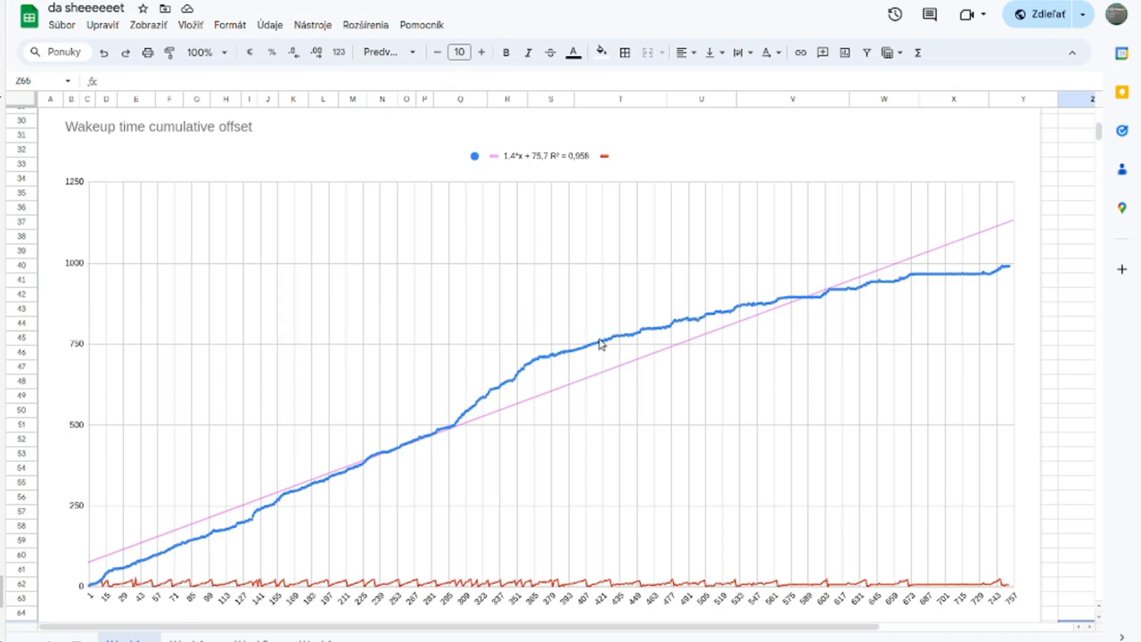
mouse_move(774, 323)
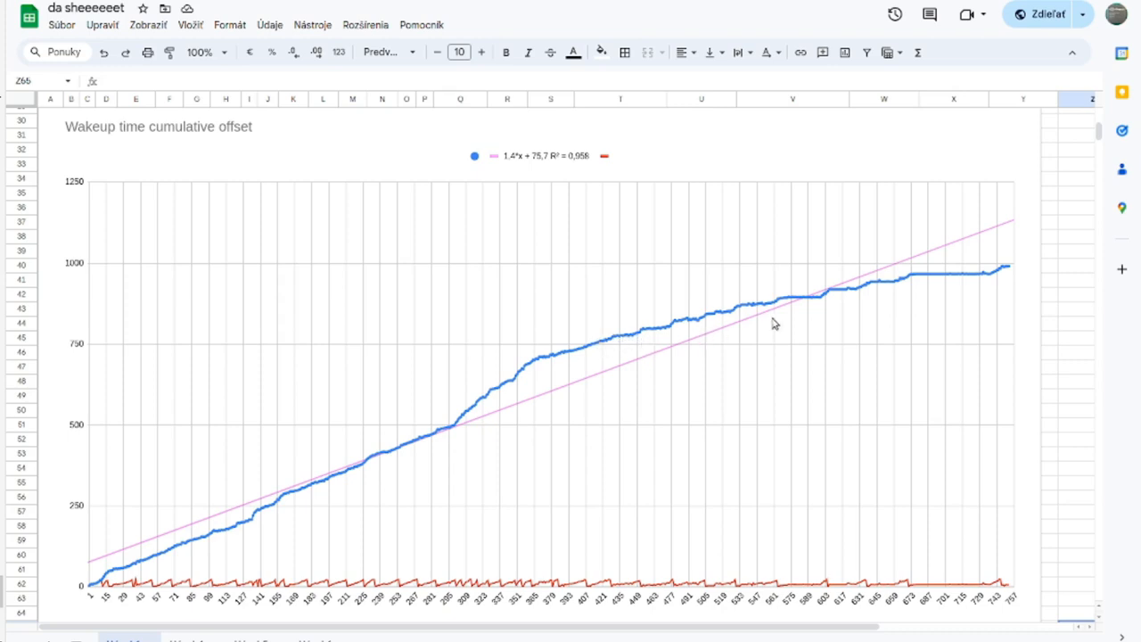
mouse_move(718, 319)
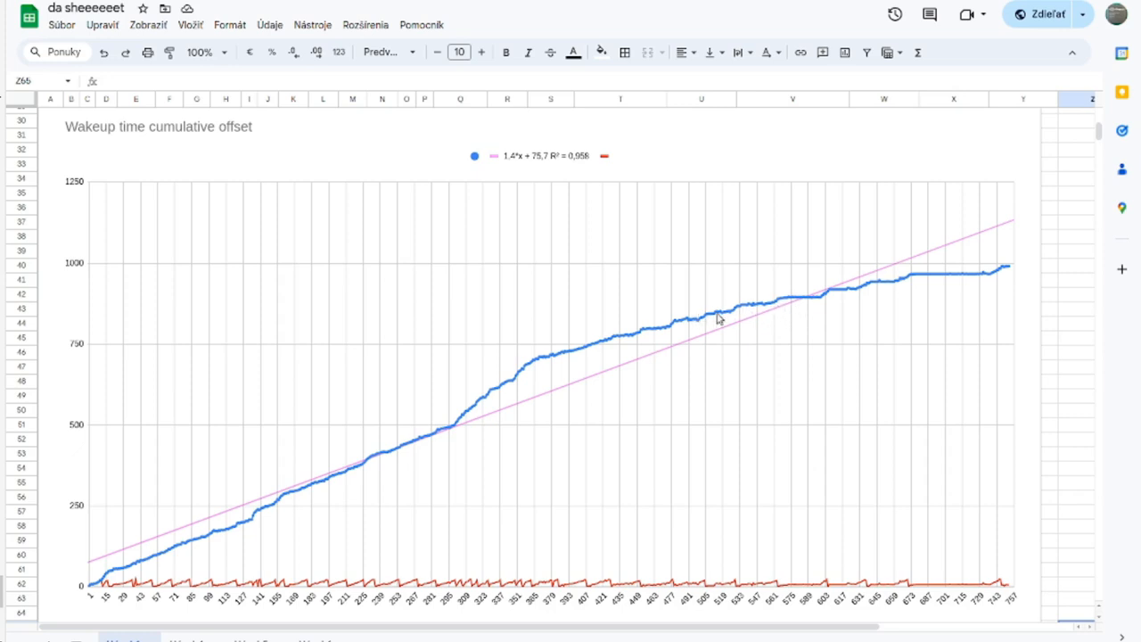
mouse_move(831, 355)
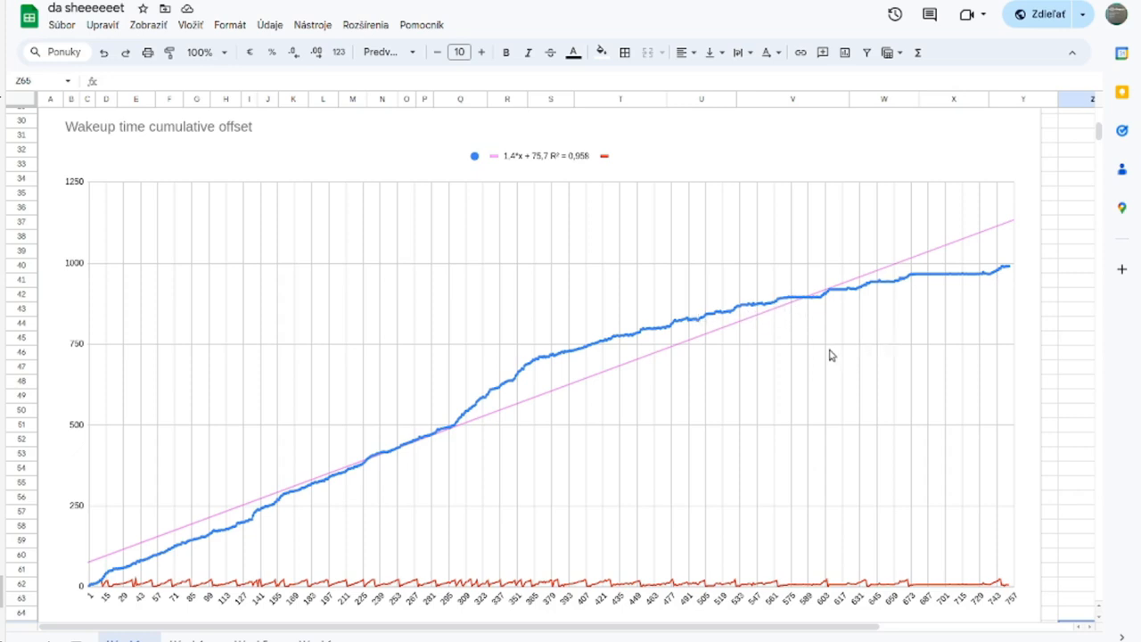
mouse_move(770, 386)
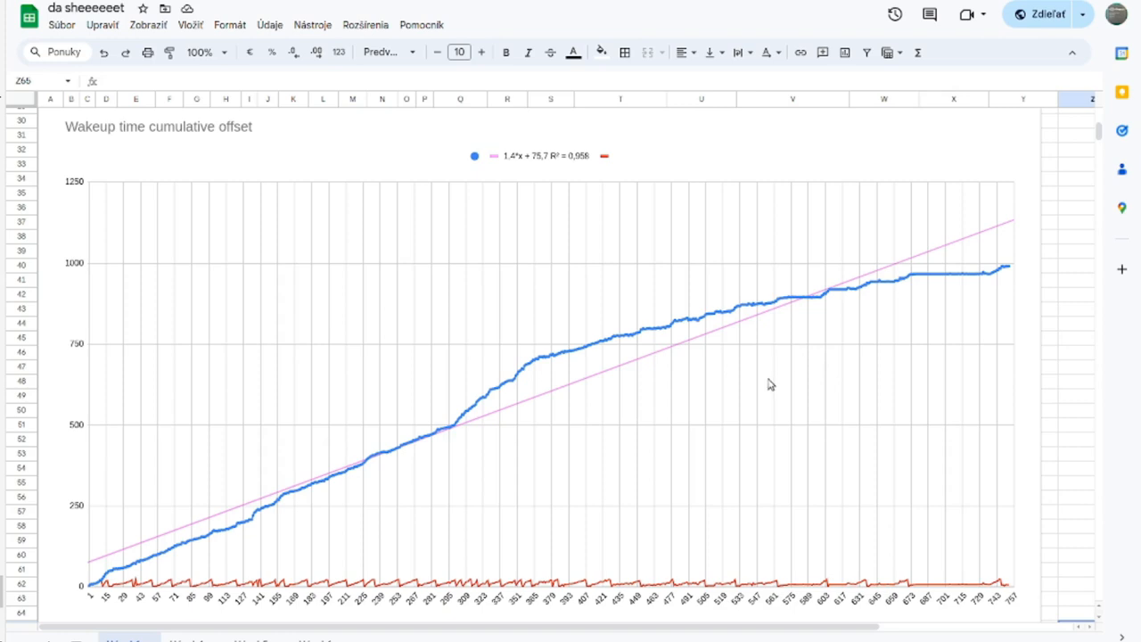
mouse_move(774, 385)
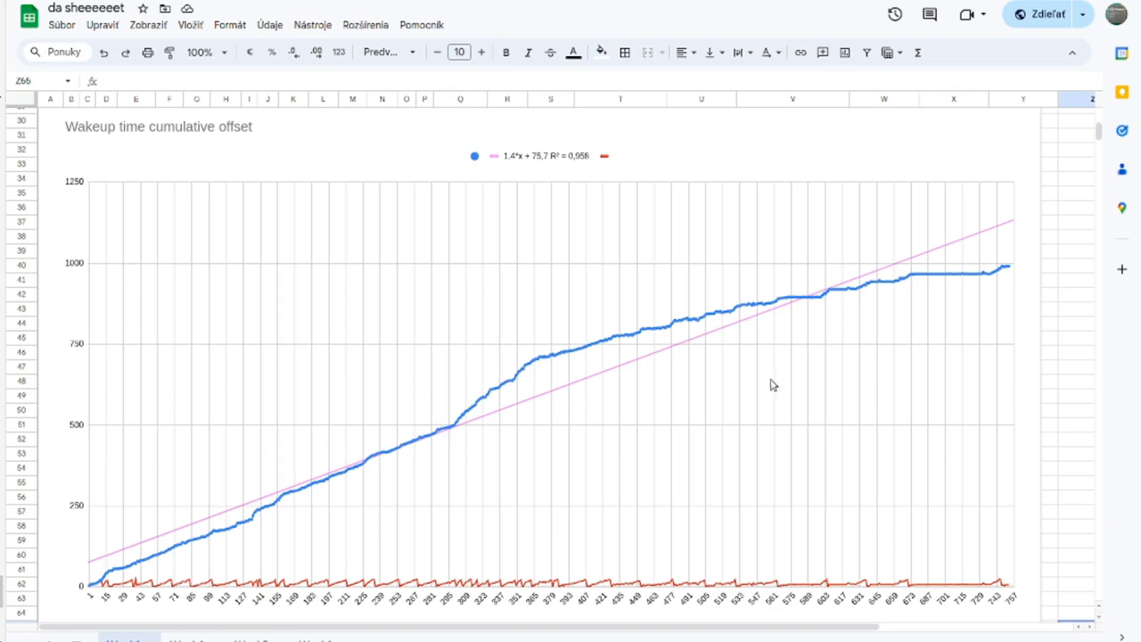
mouse_move(764, 360)
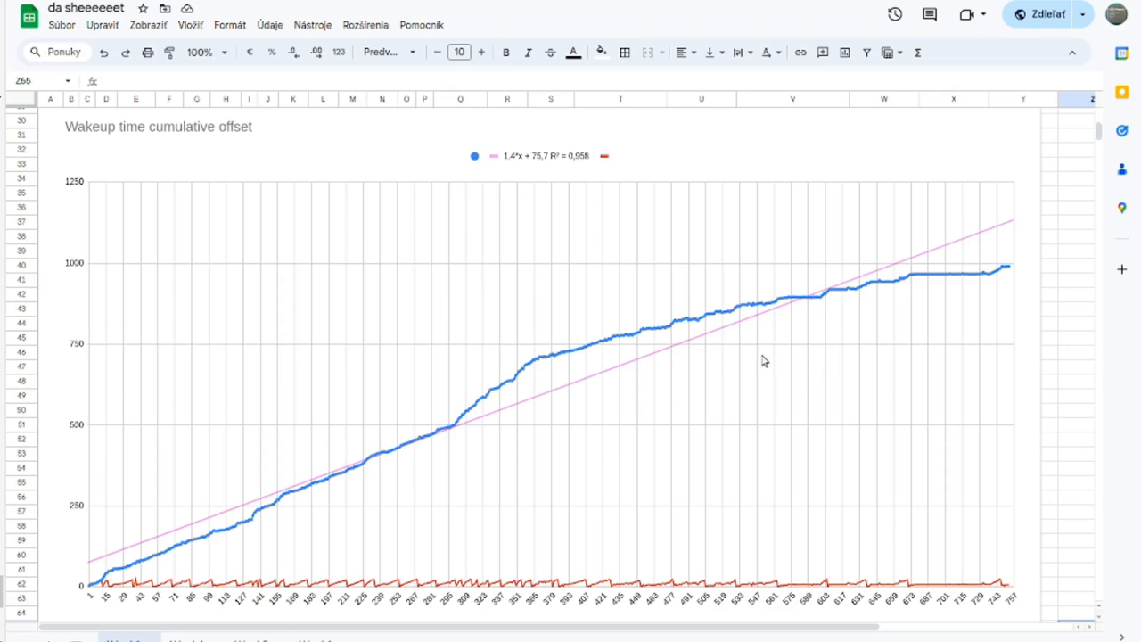
mouse_move(712, 218)
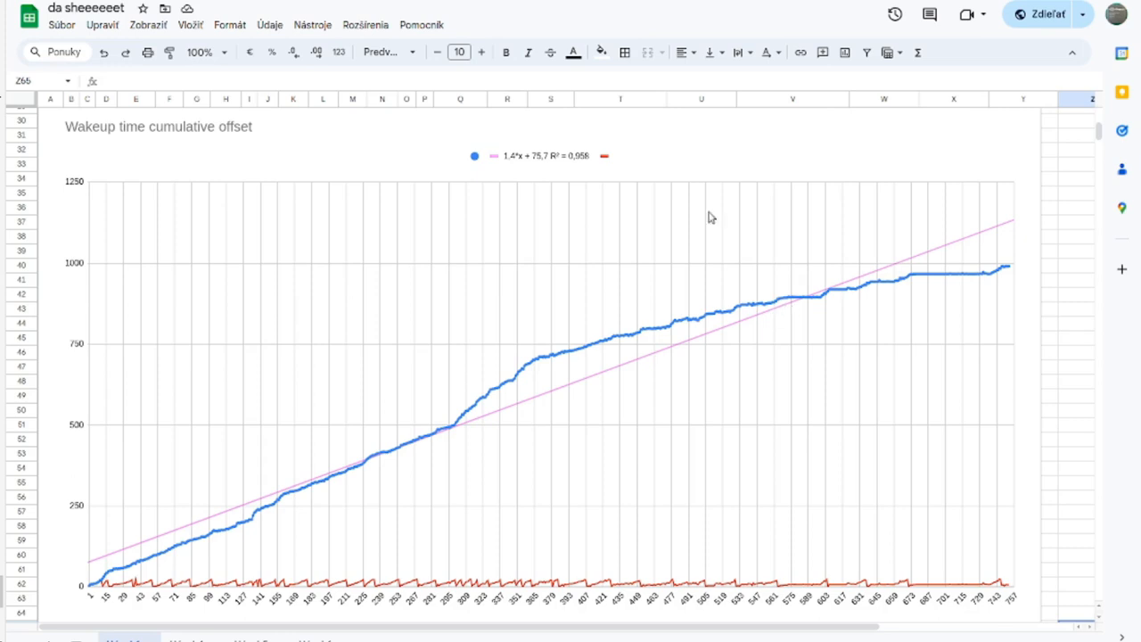
mouse_move(671, 271)
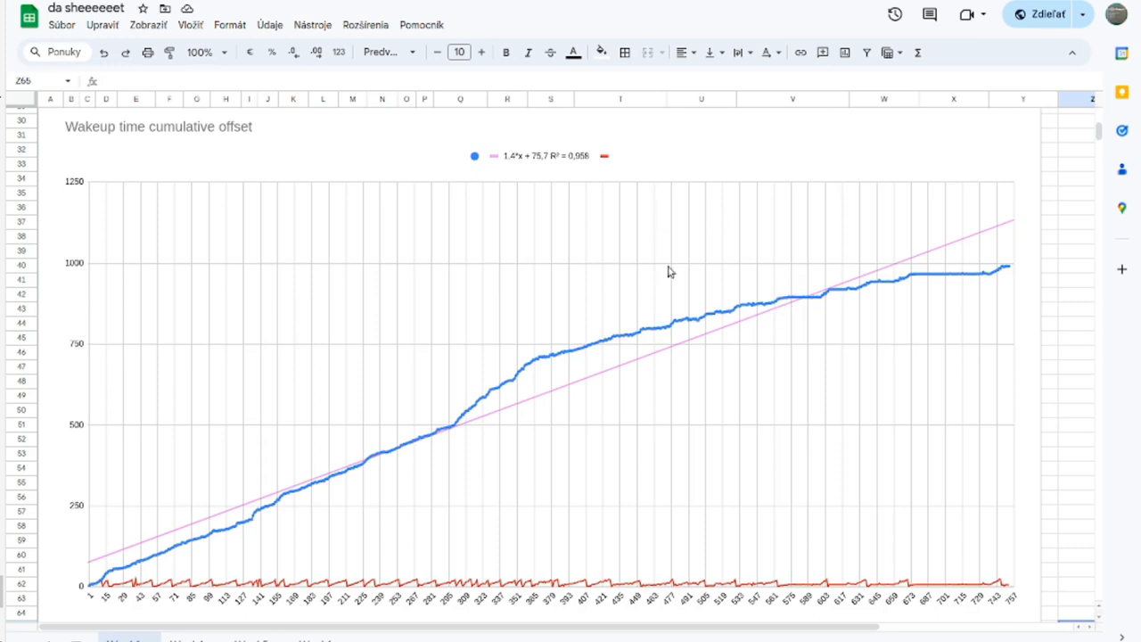
mouse_move(888, 325)
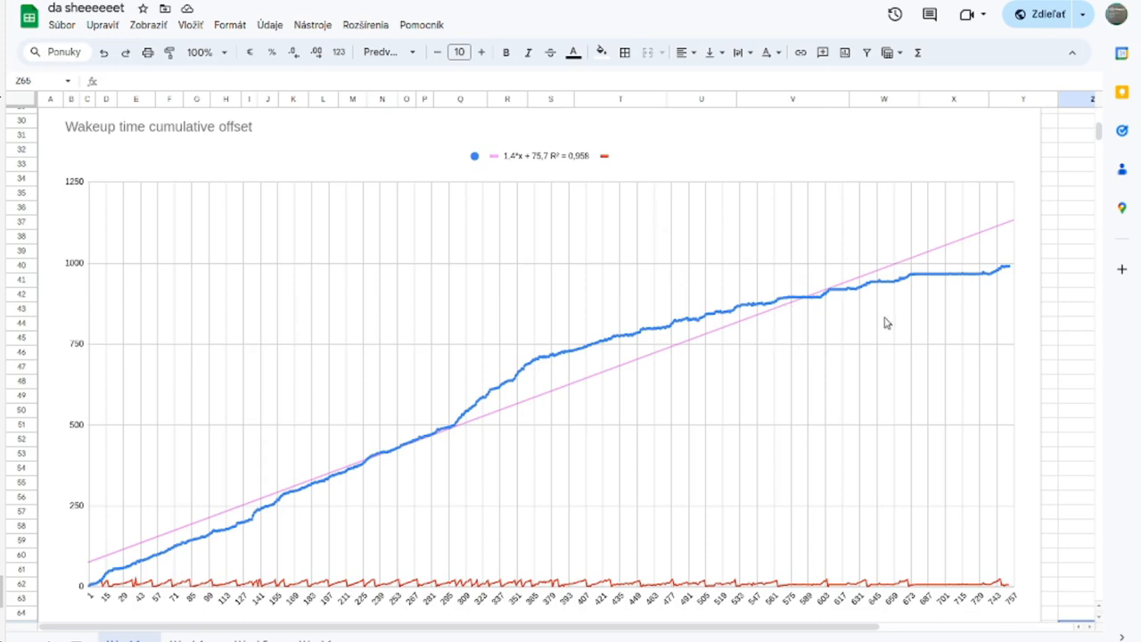
mouse_move(976, 282)
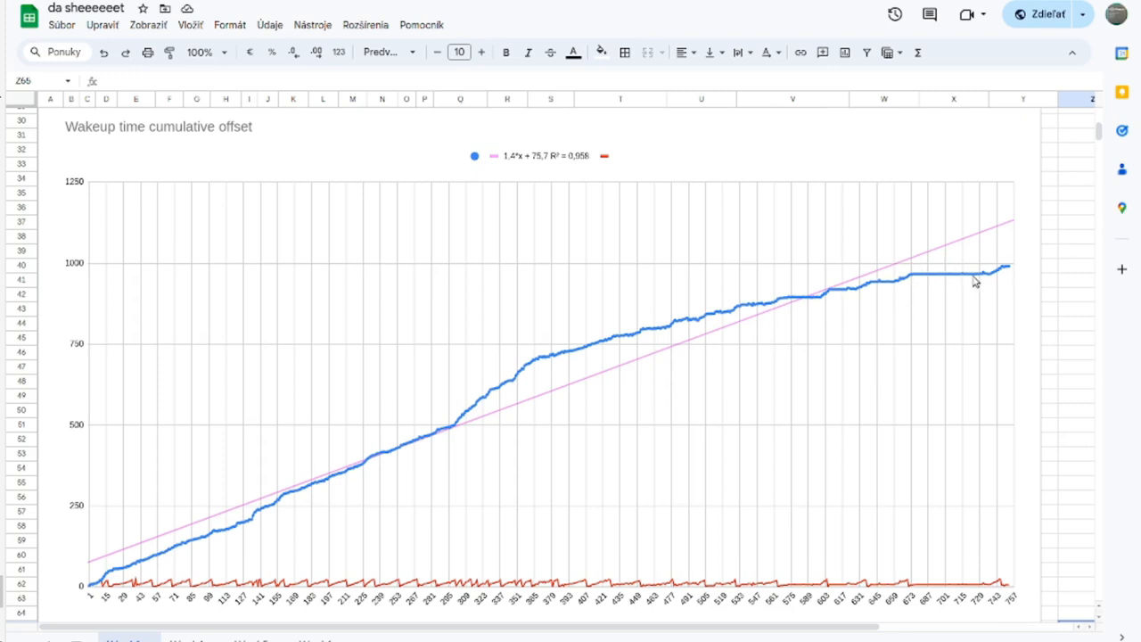
mouse_move(956, 282)
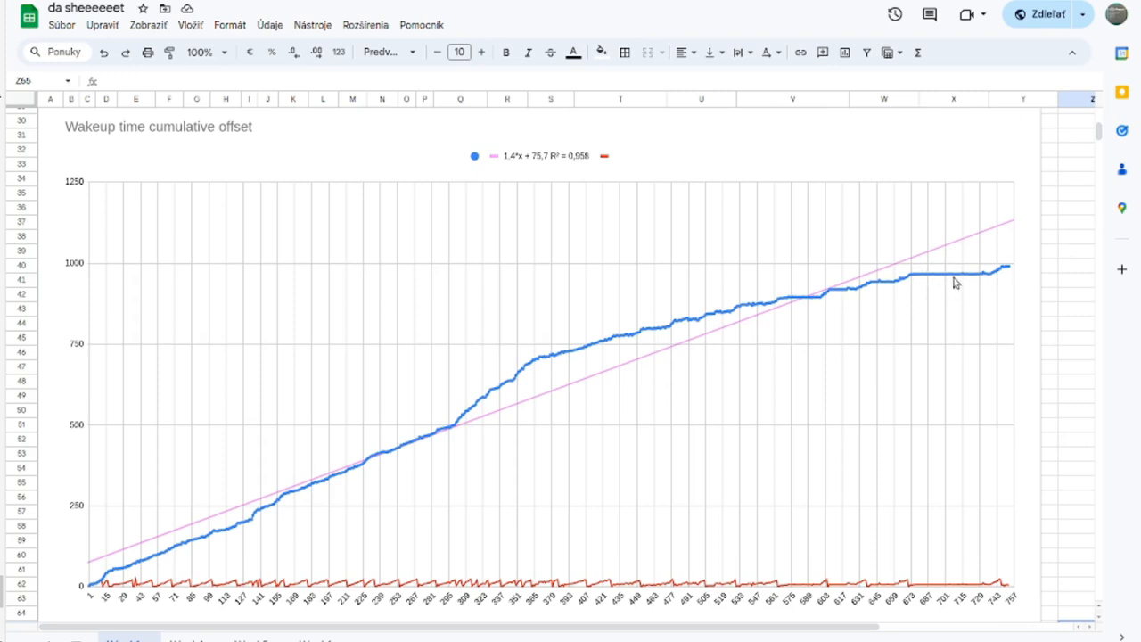
mouse_move(977, 280)
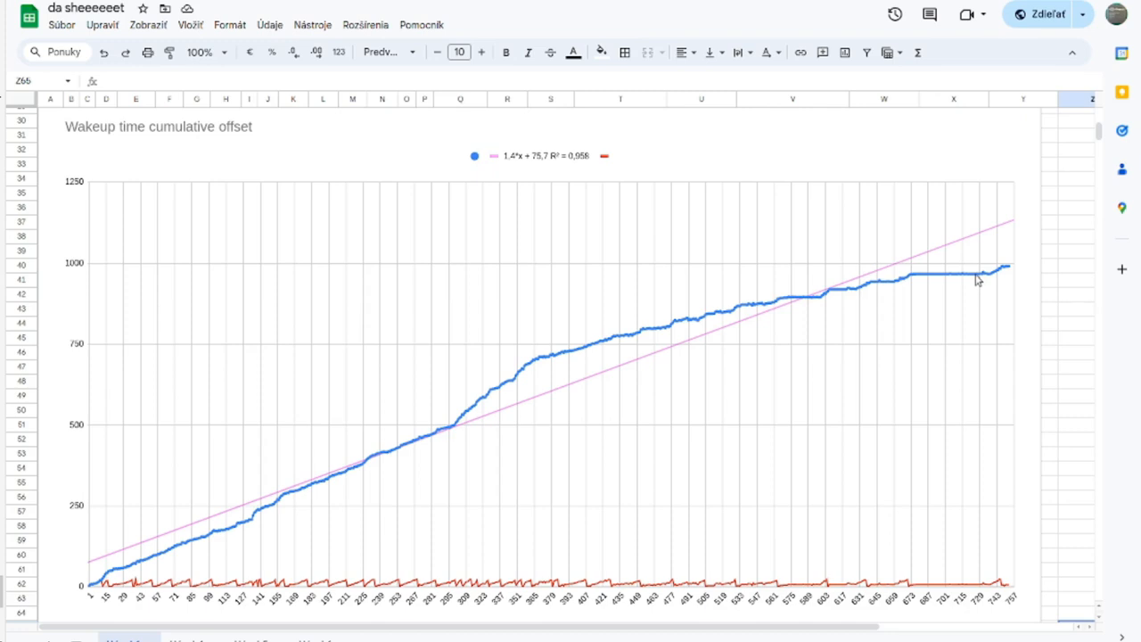
mouse_move(983, 269)
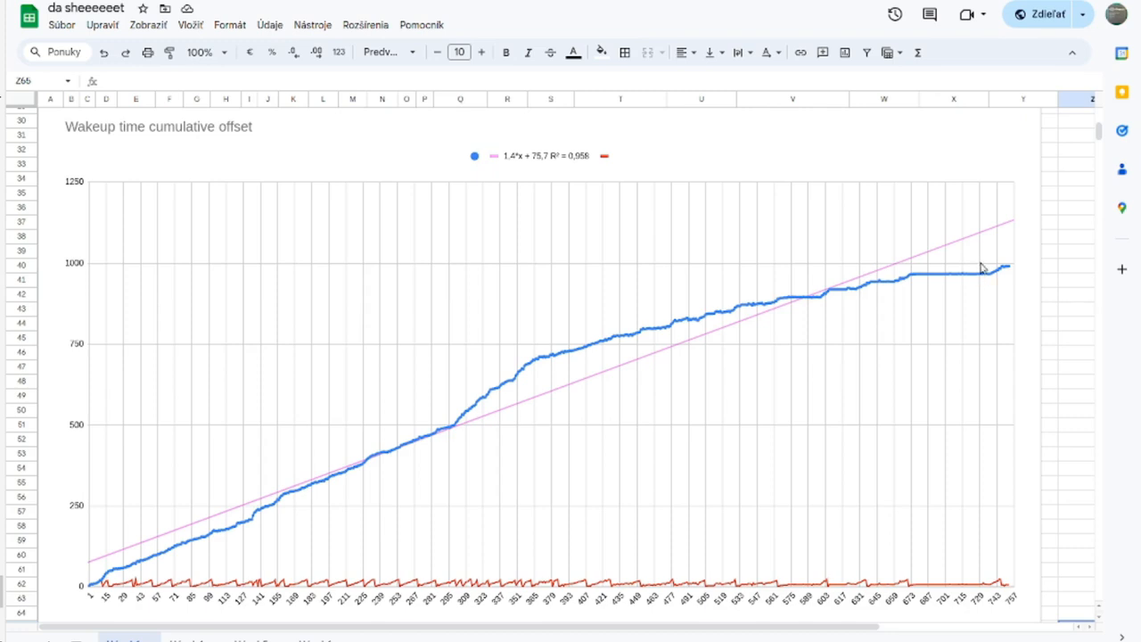
mouse_move(996, 277)
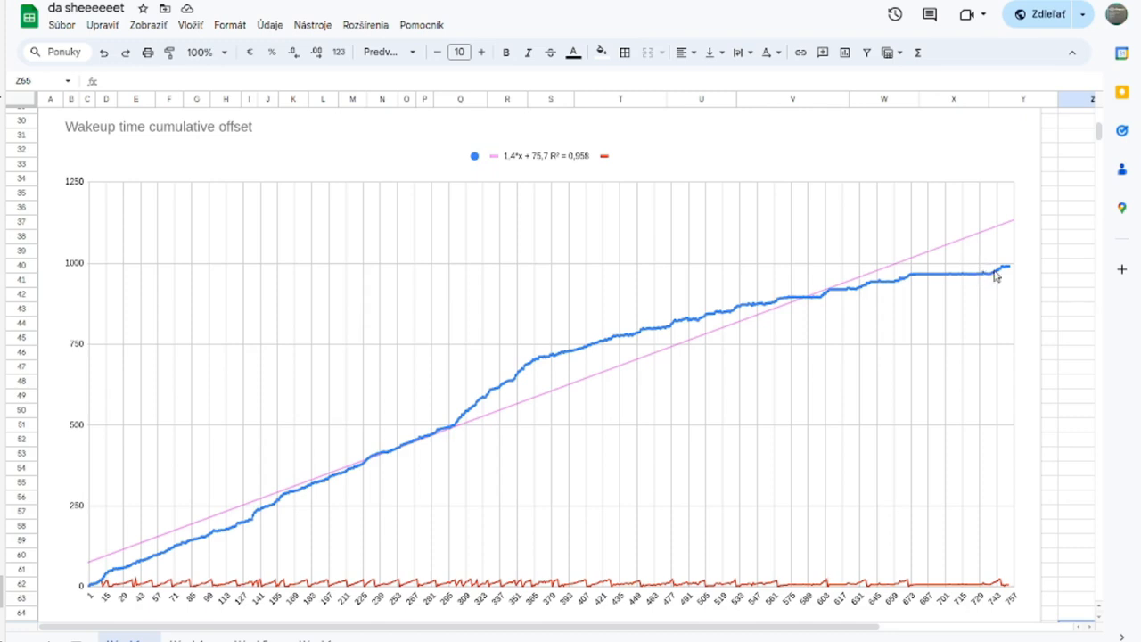
mouse_move(886, 123)
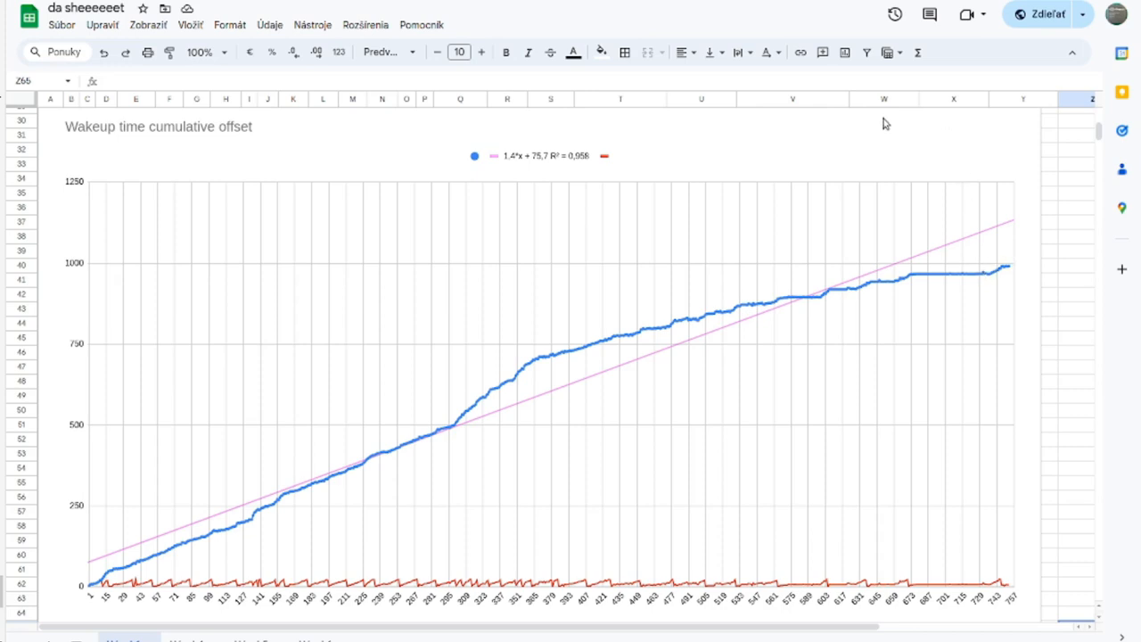
mouse_move(927, 300)
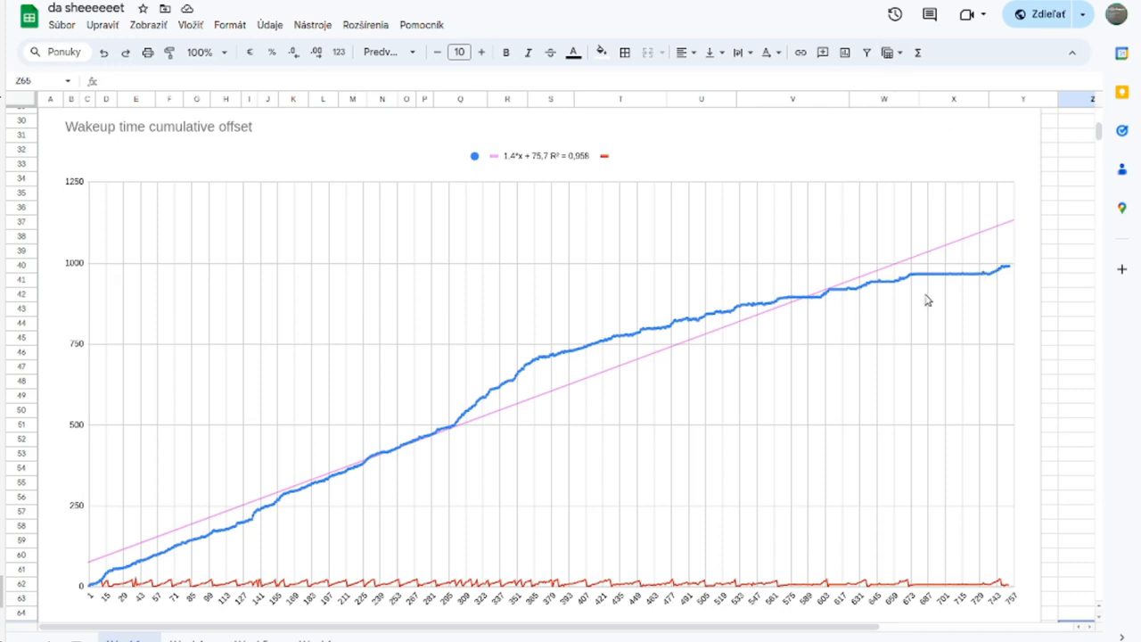
mouse_move(1025, 236)
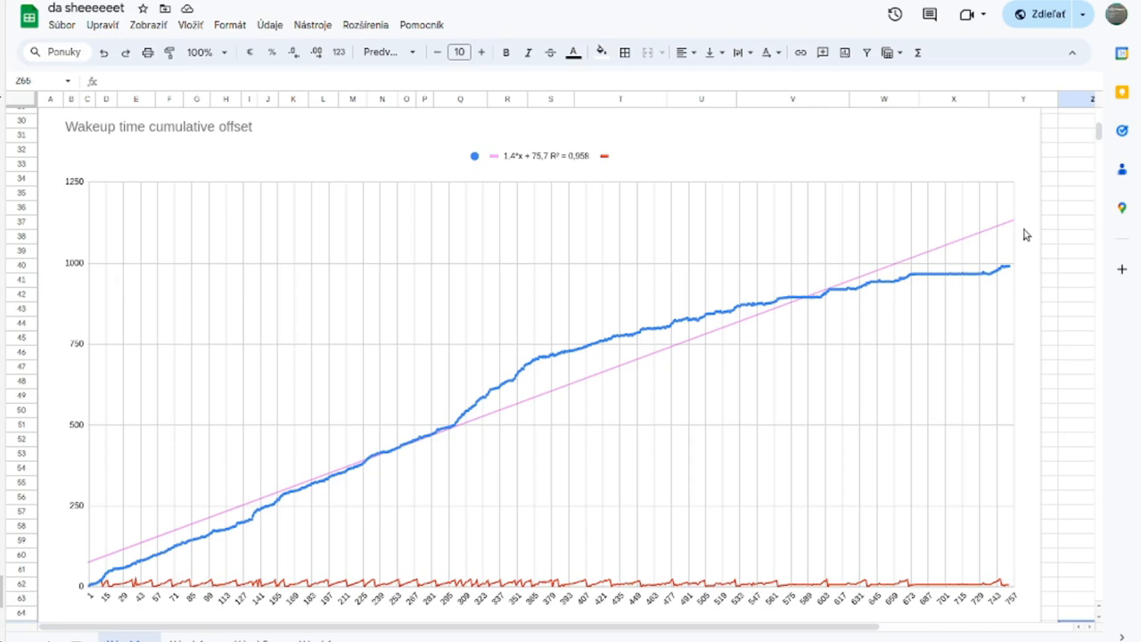
mouse_move(781, 314)
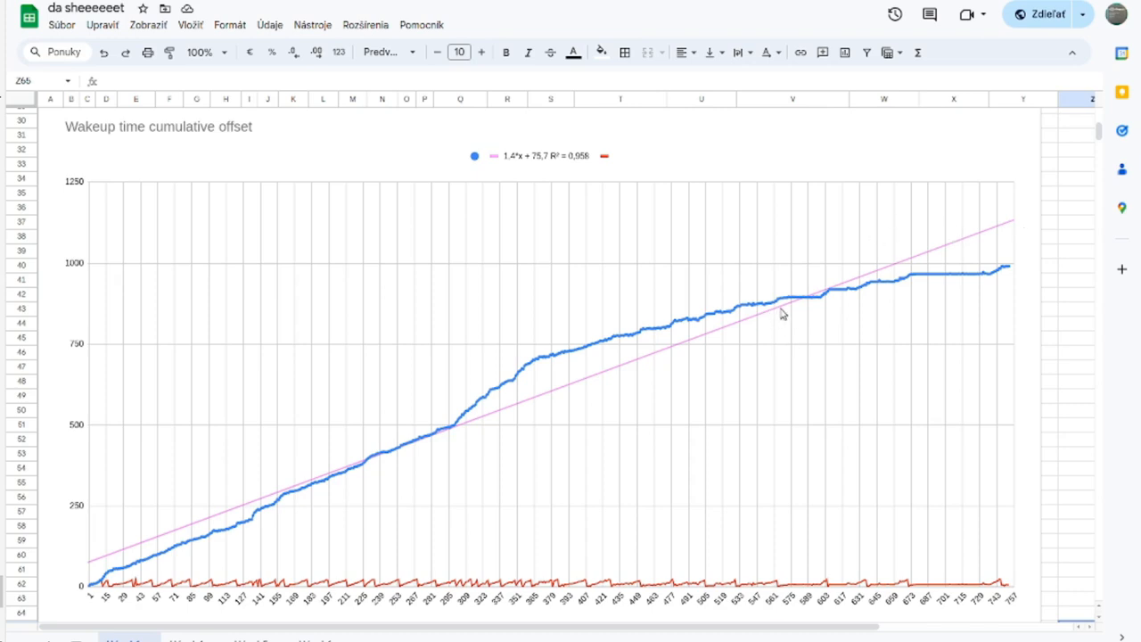
mouse_move(788, 301)
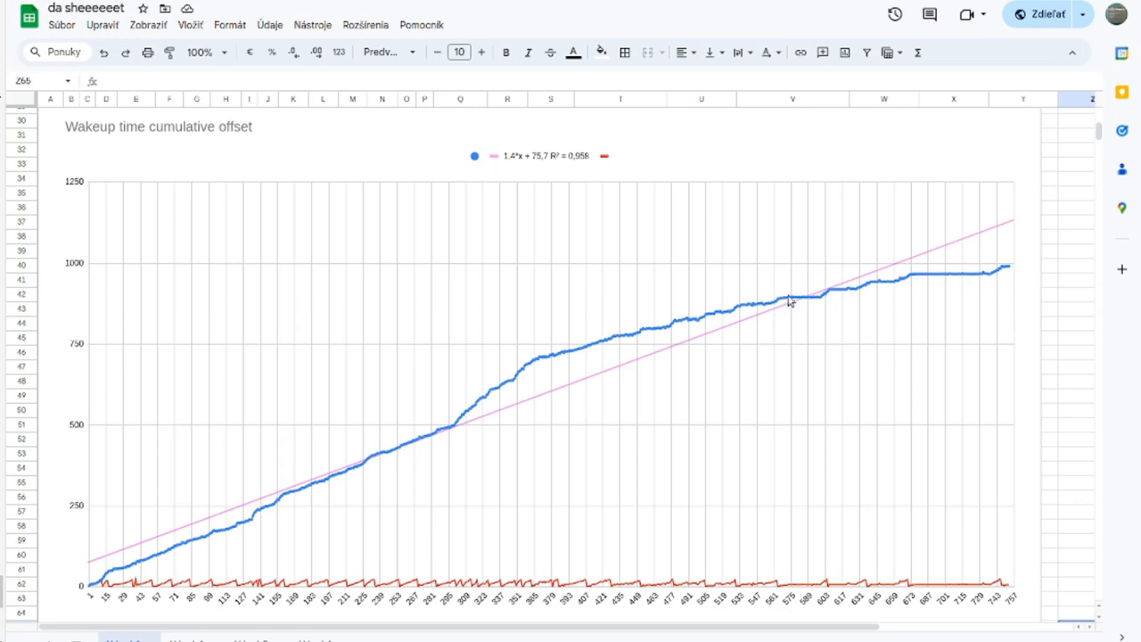
mouse_move(792, 307)
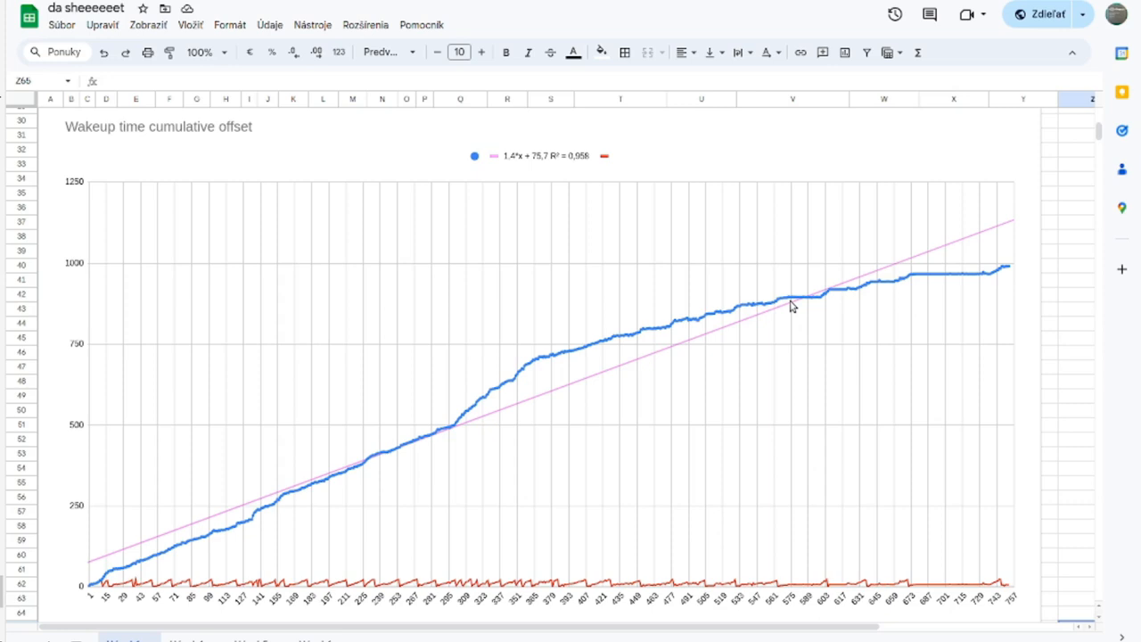
mouse_move(966, 282)
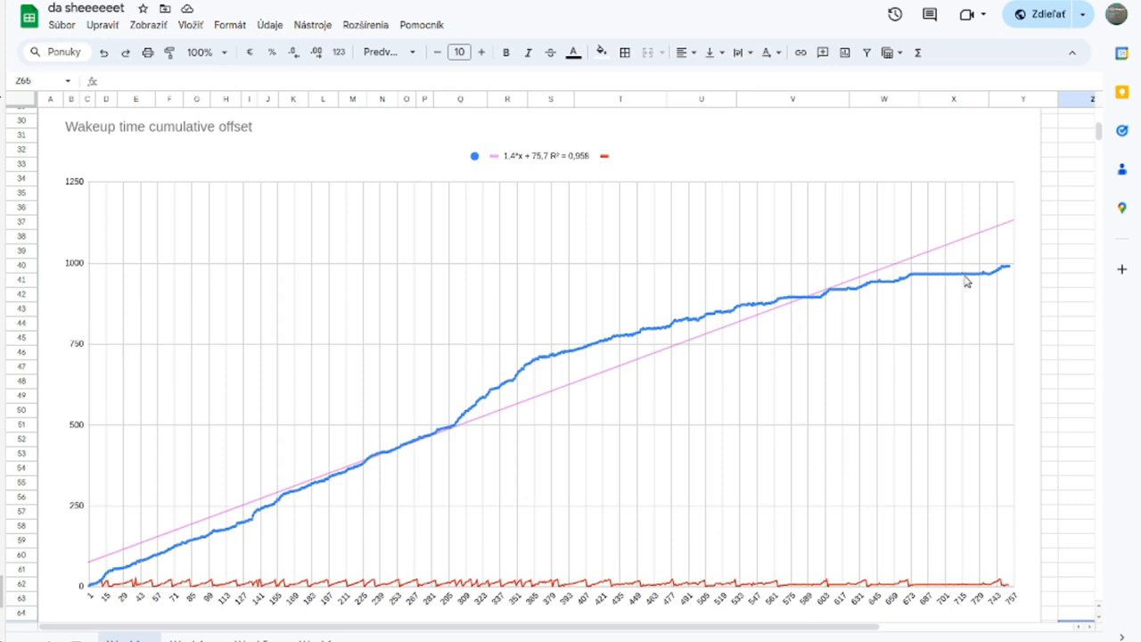
mouse_move(733, 328)
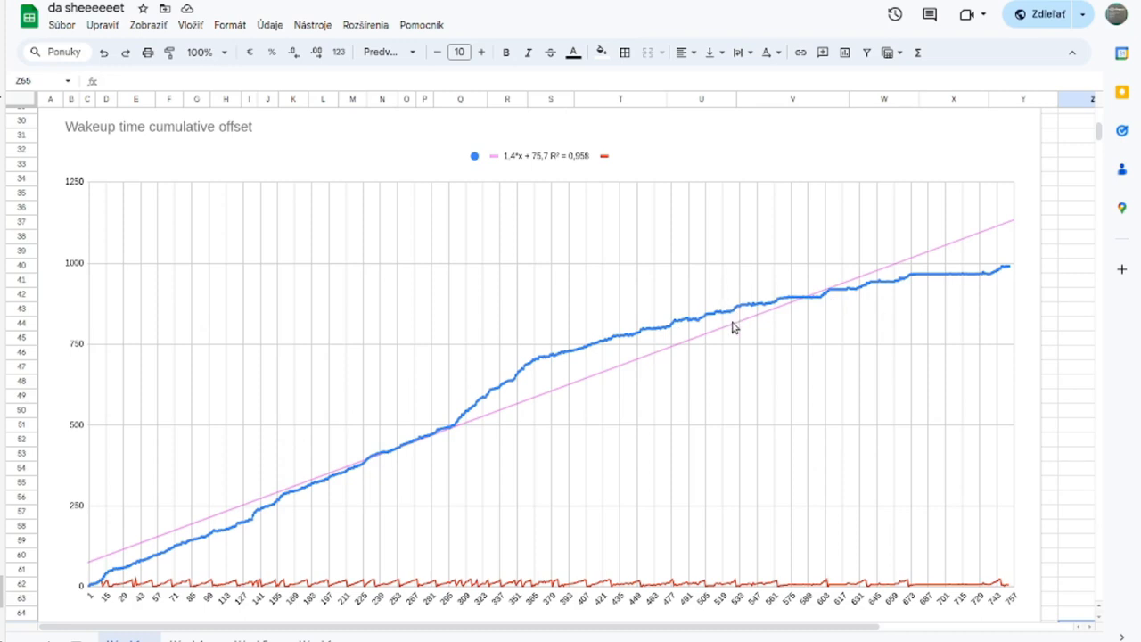
mouse_move(624, 307)
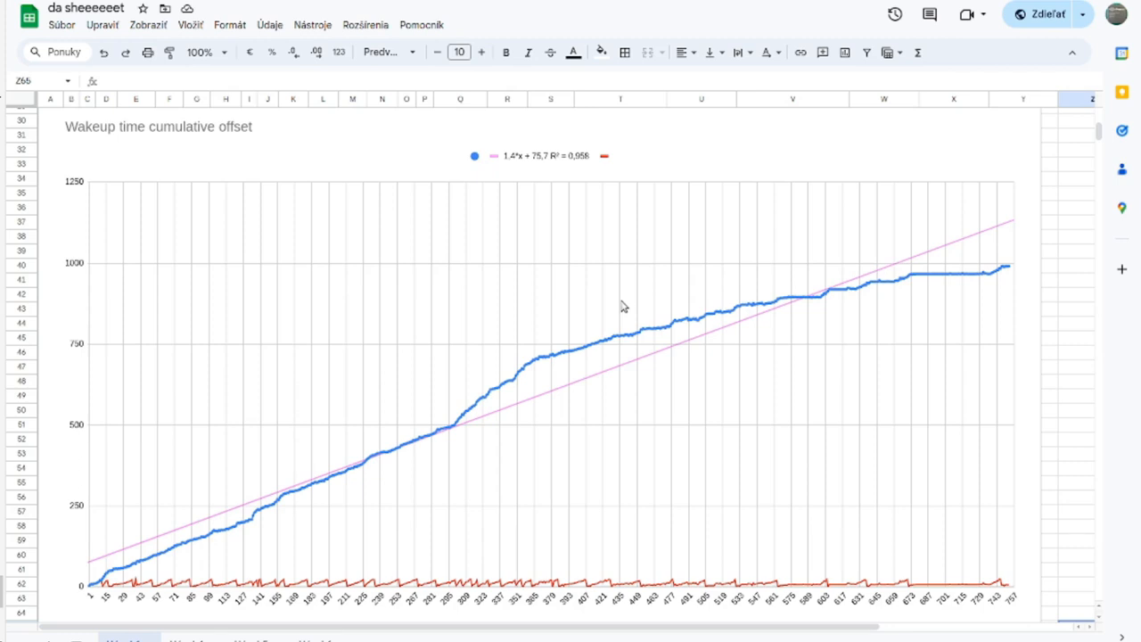
mouse_move(1003, 324)
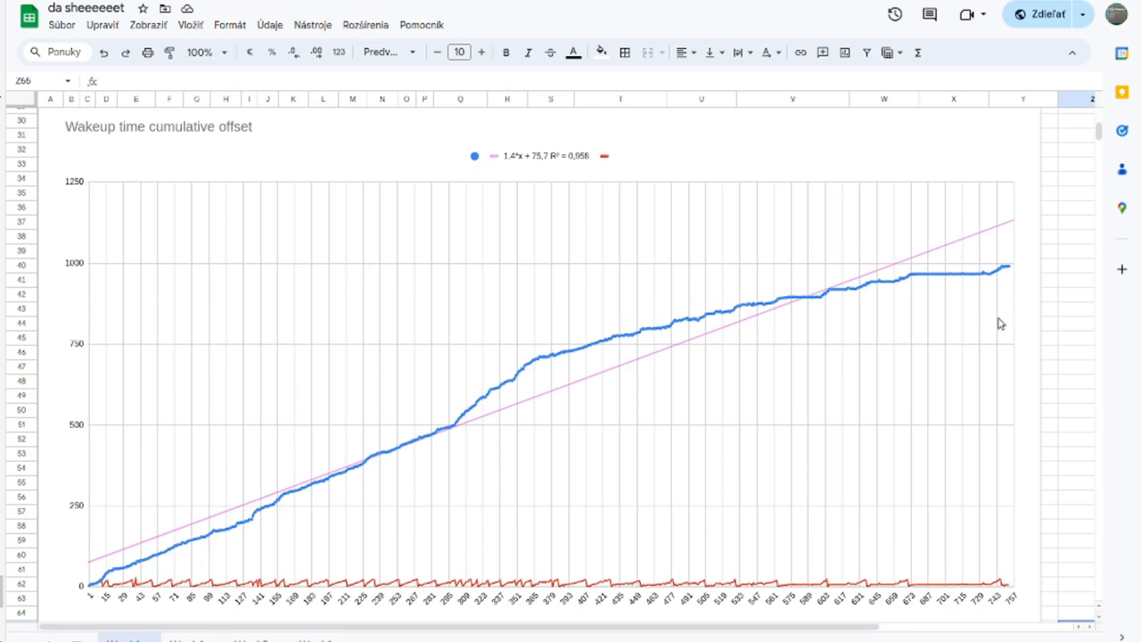
mouse_move(949, 308)
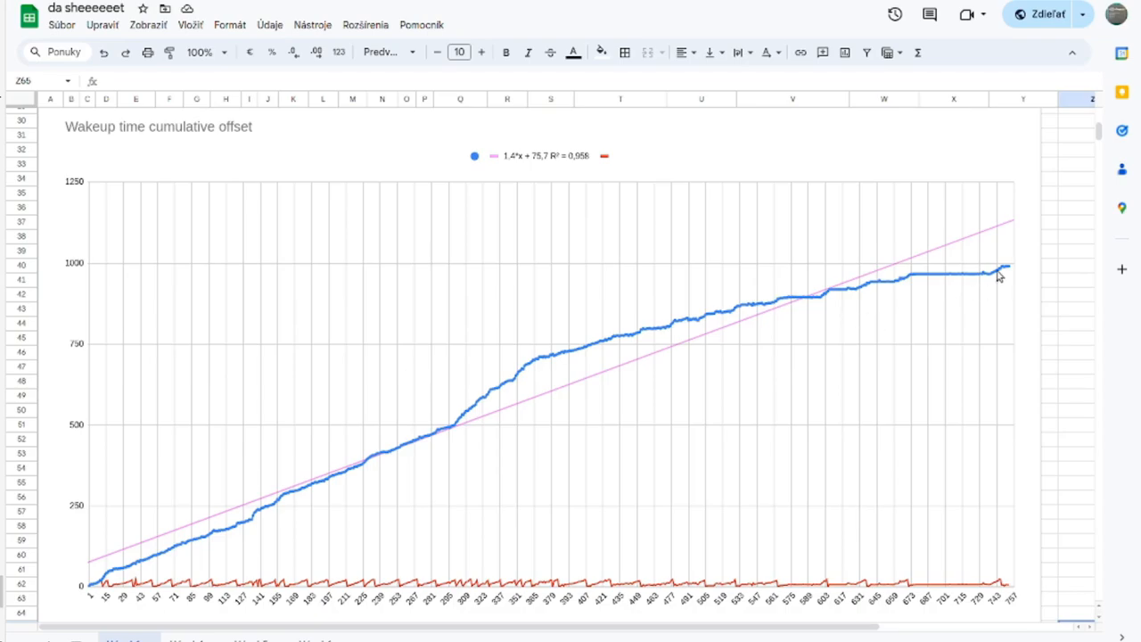
mouse_move(1095, 153)
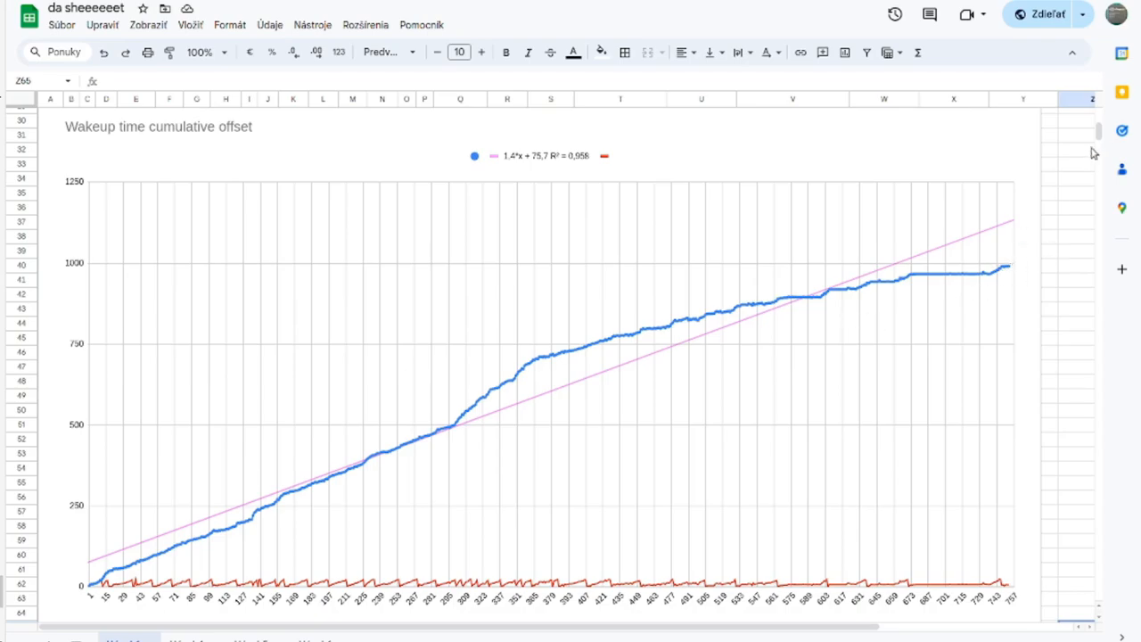
scroll(down, 3)
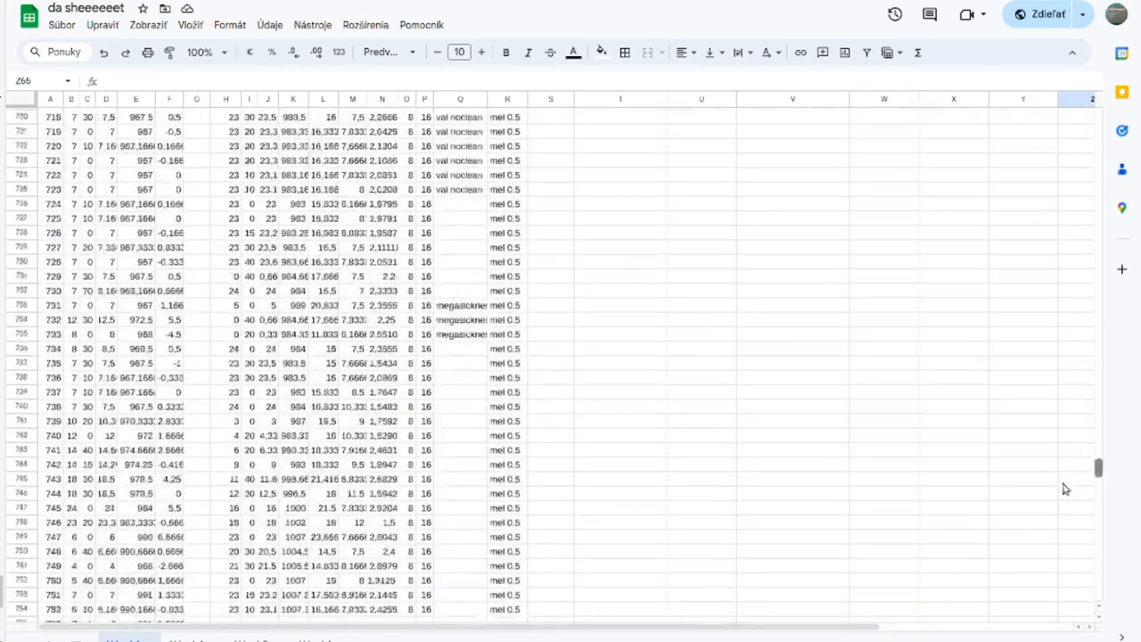
scroll(down, 3)
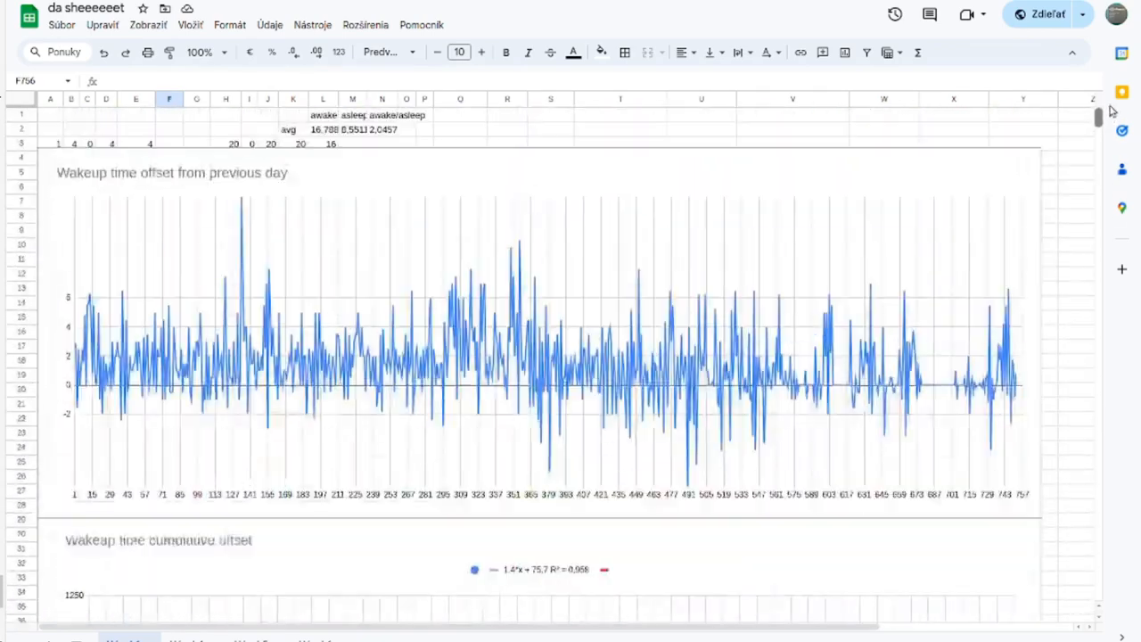
scroll(down, 3)
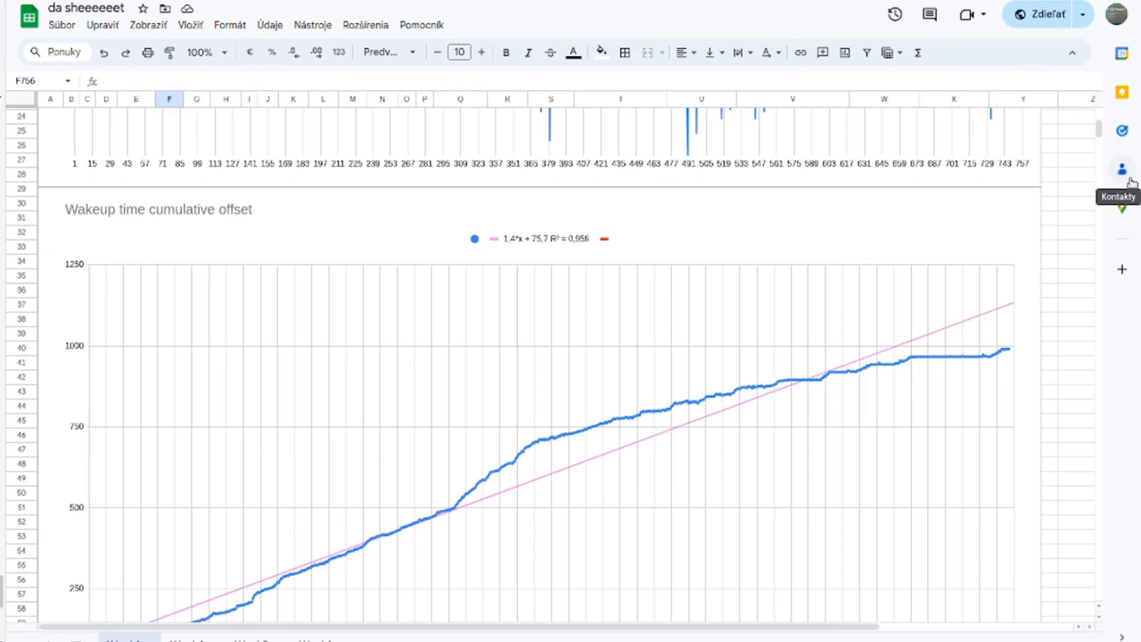
mouse_move(984, 313)
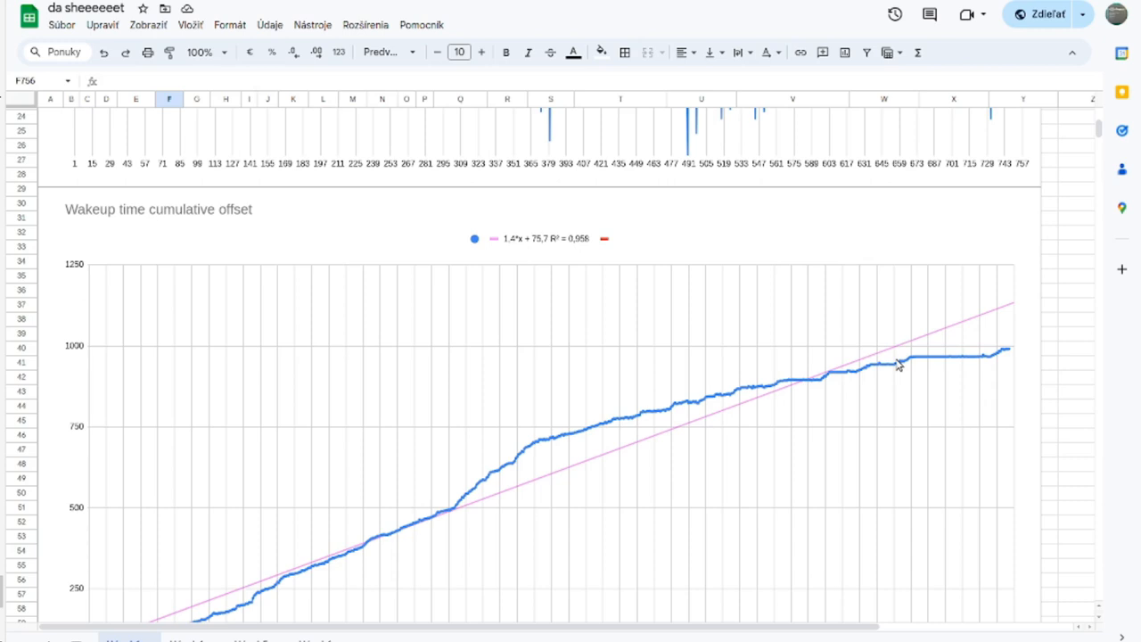
mouse_move(807, 403)
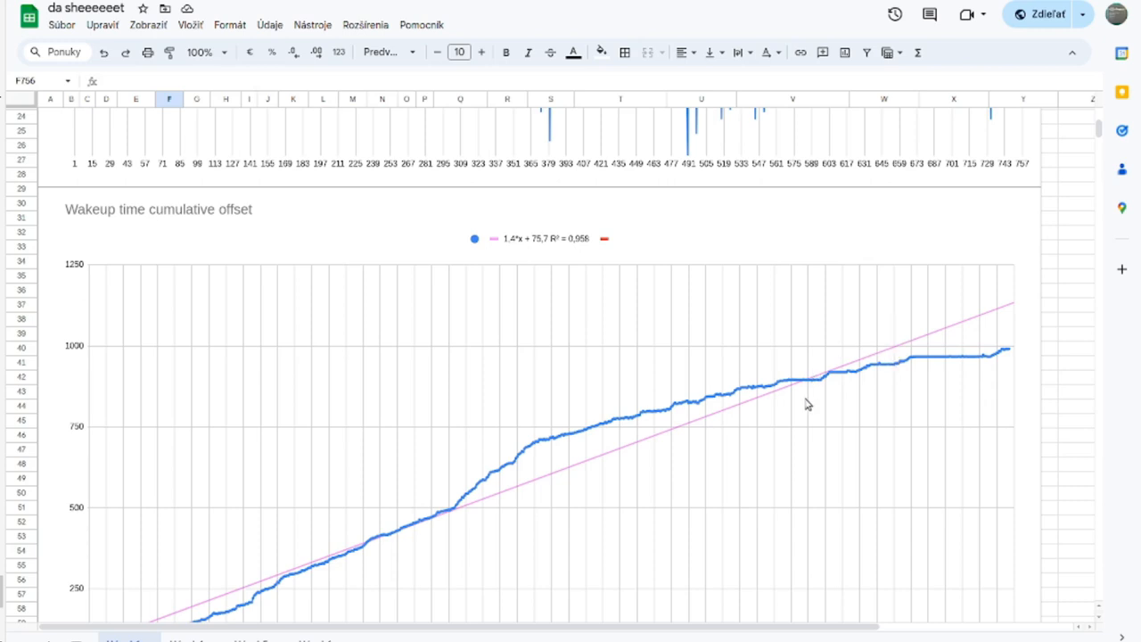
mouse_move(827, 424)
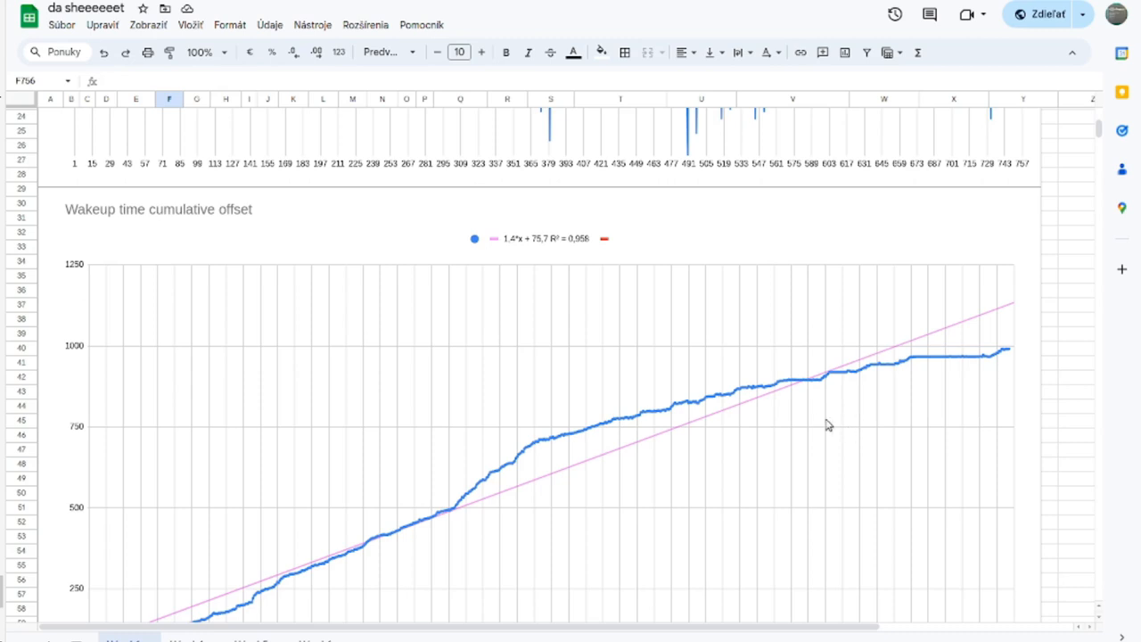
scroll(down, 3)
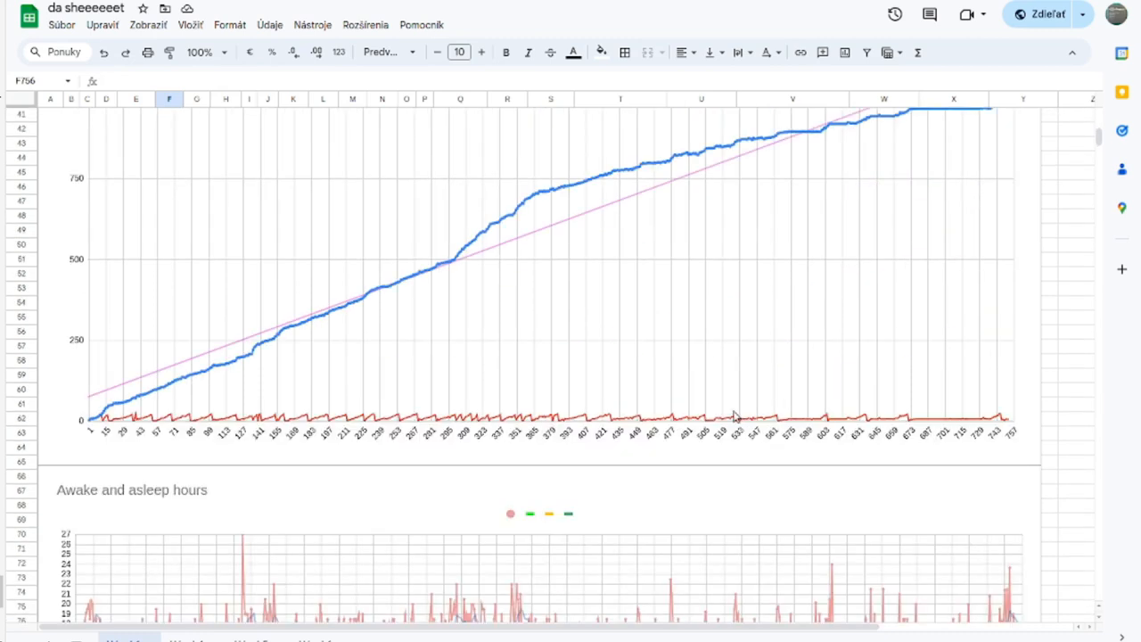
mouse_move(406, 349)
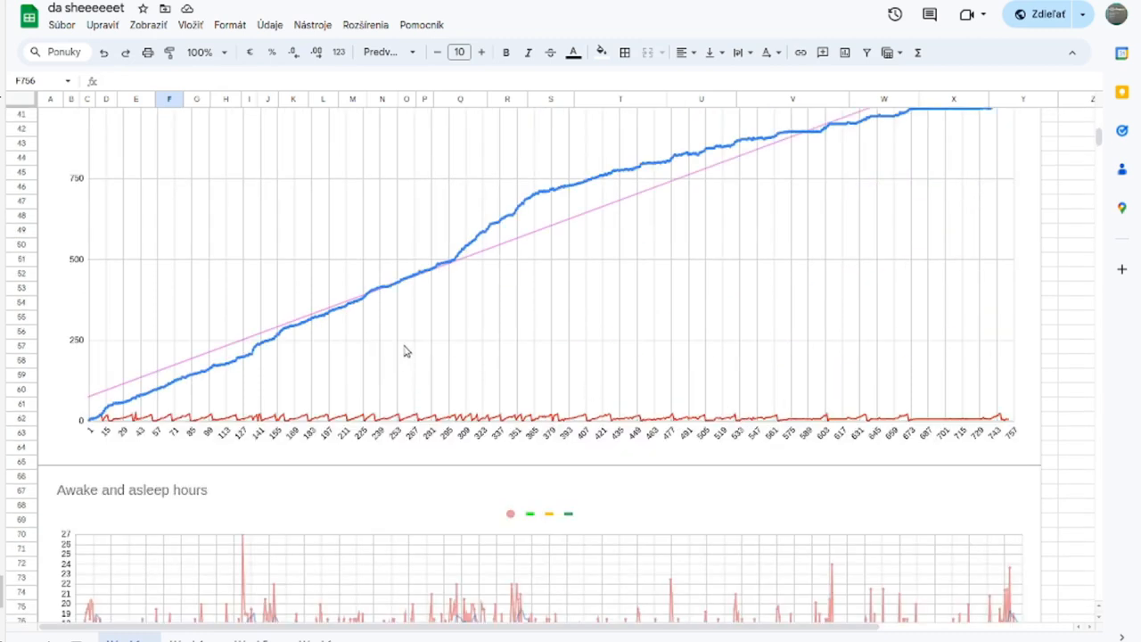
mouse_move(677, 206)
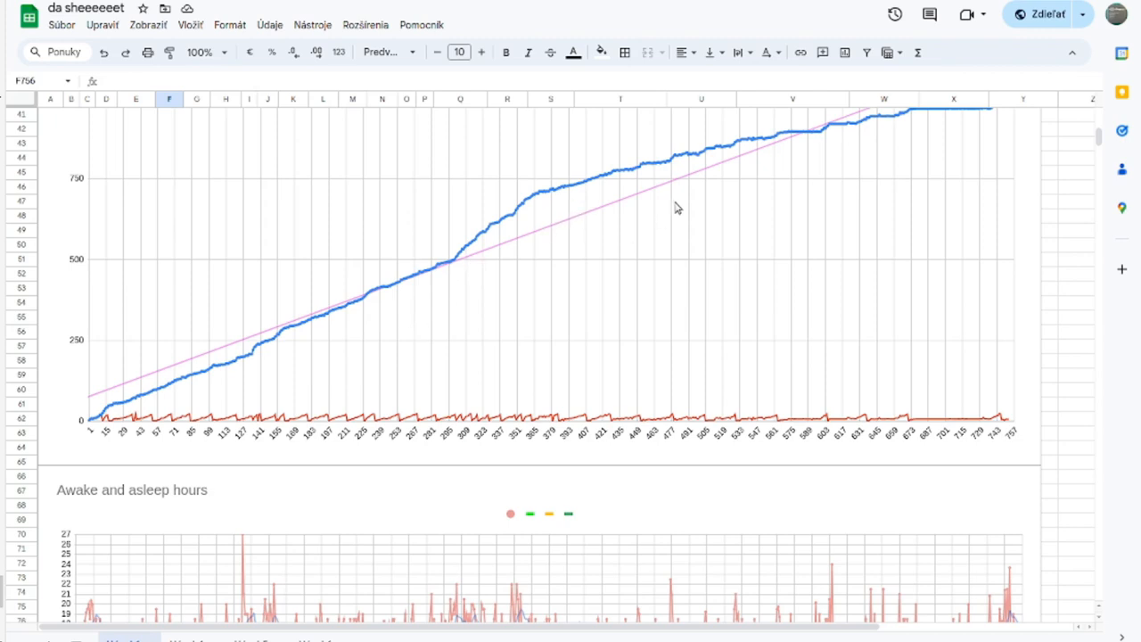
mouse_move(645, 170)
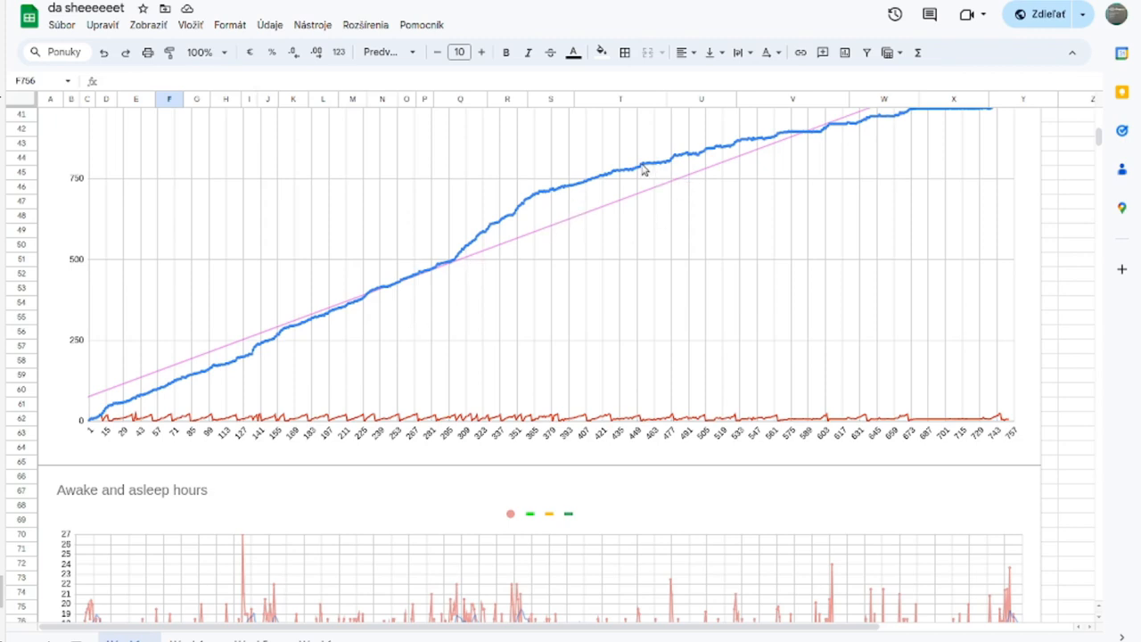
mouse_move(667, 170)
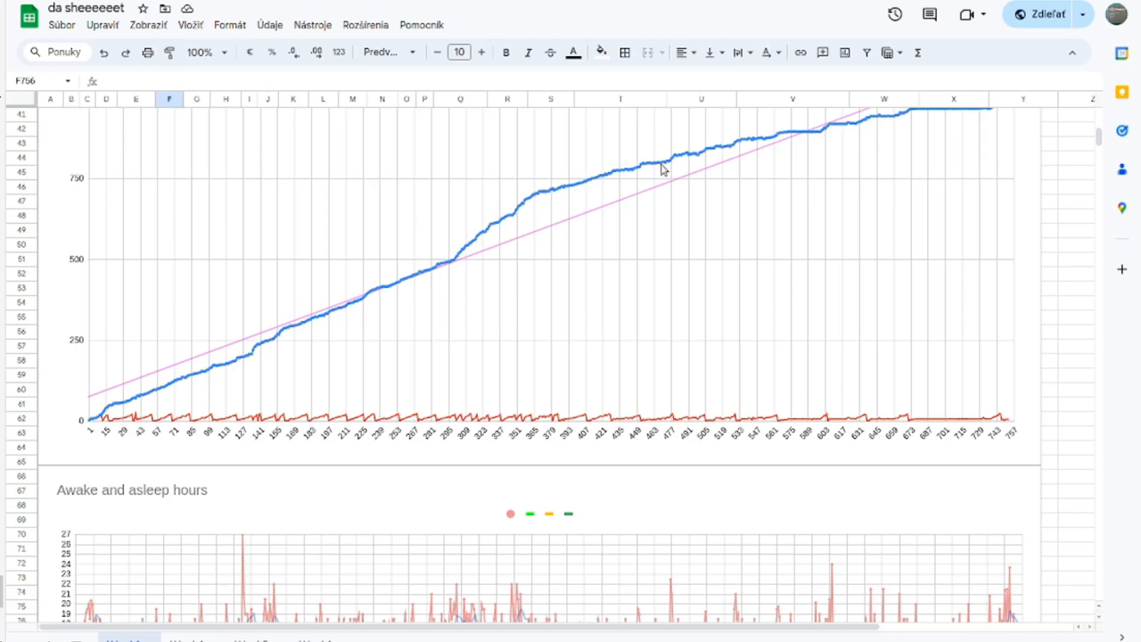
mouse_move(702, 200)
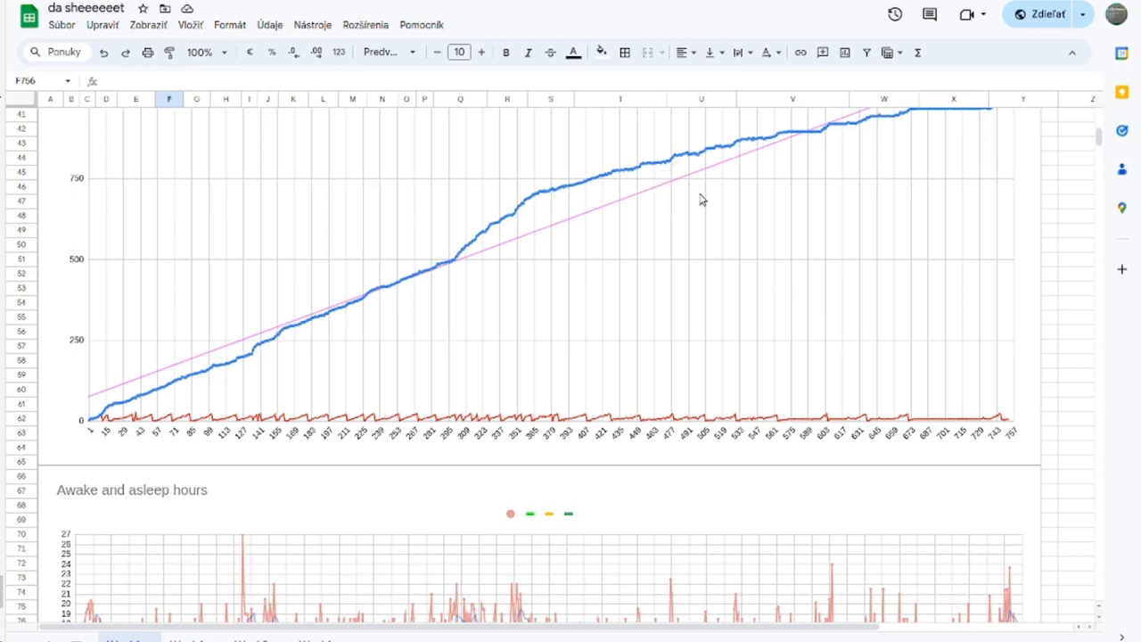
mouse_move(672, 169)
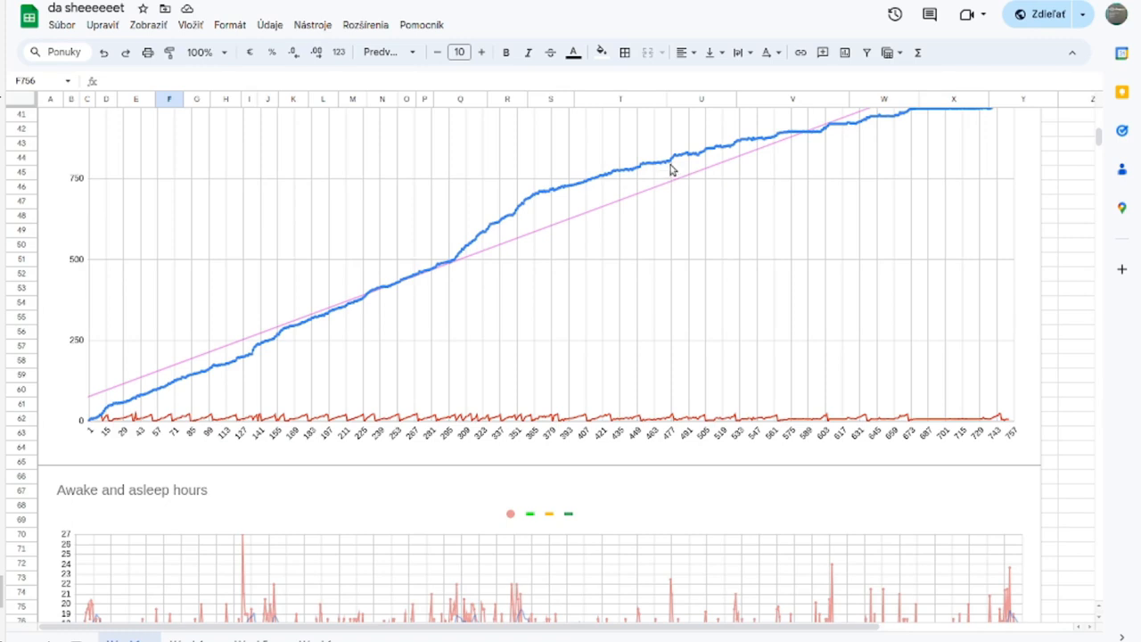
mouse_move(687, 193)
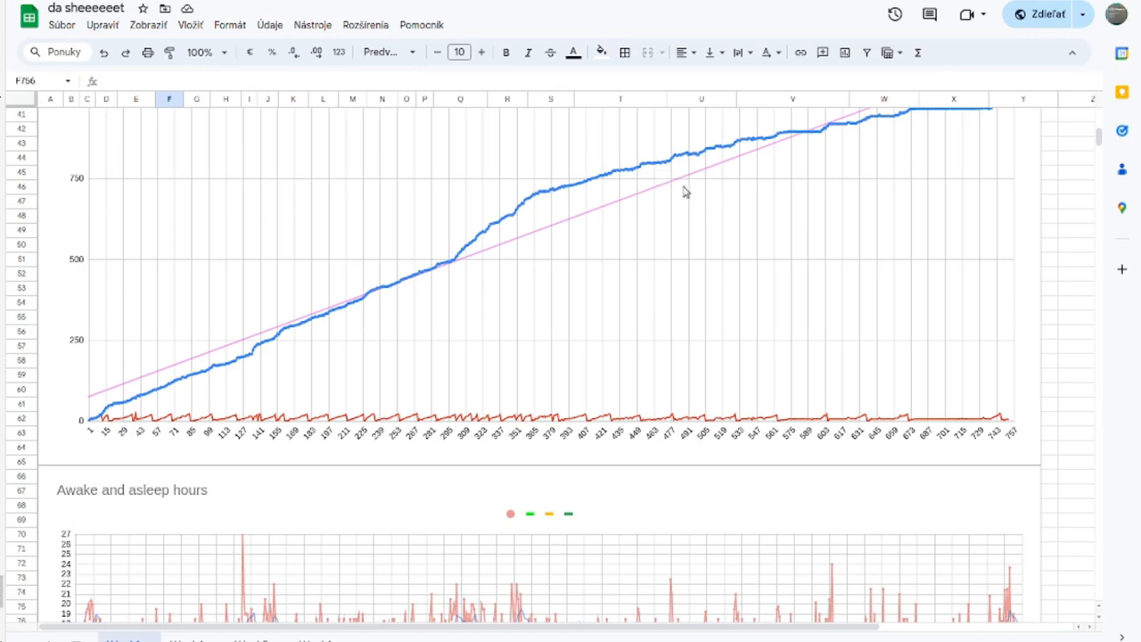
scroll(down, 3)
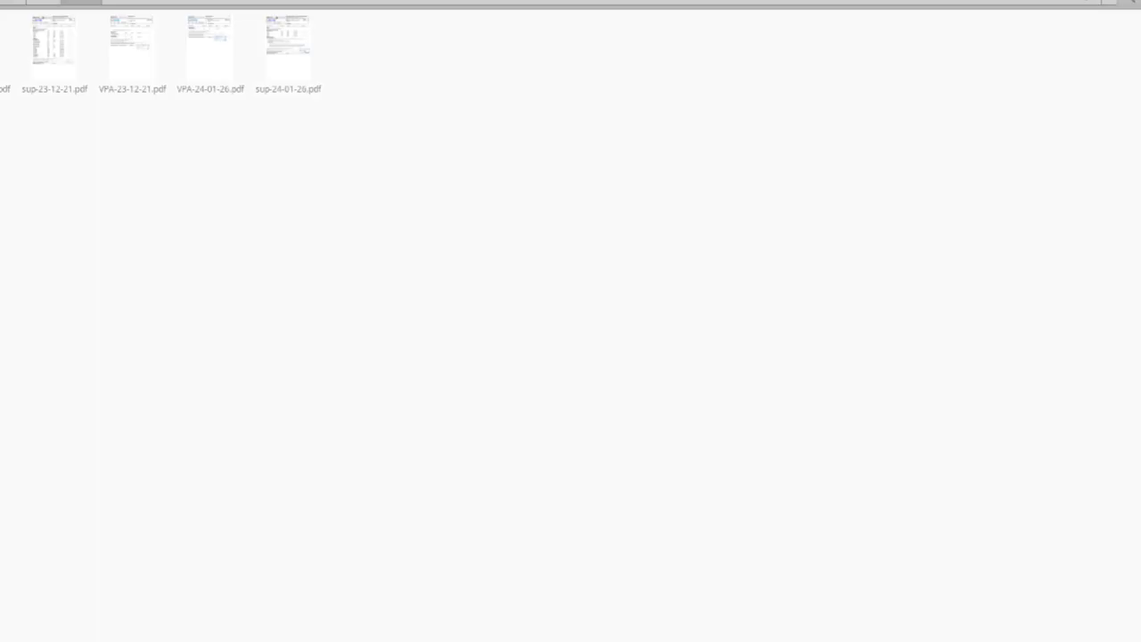
mouse_move(1104, 42)
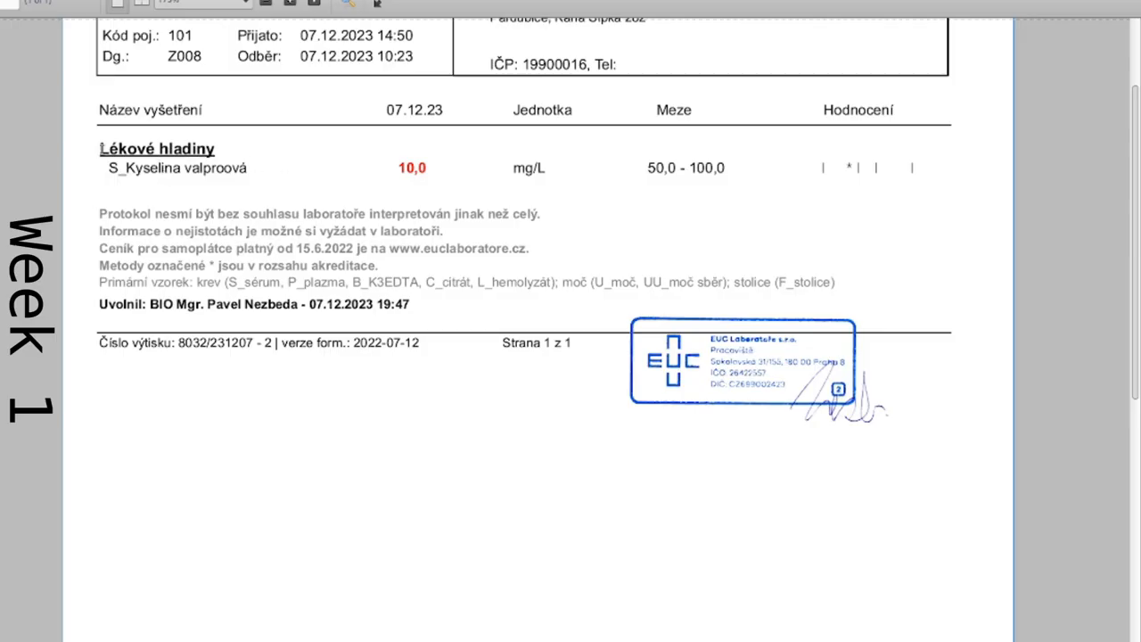
double_click(412, 167)
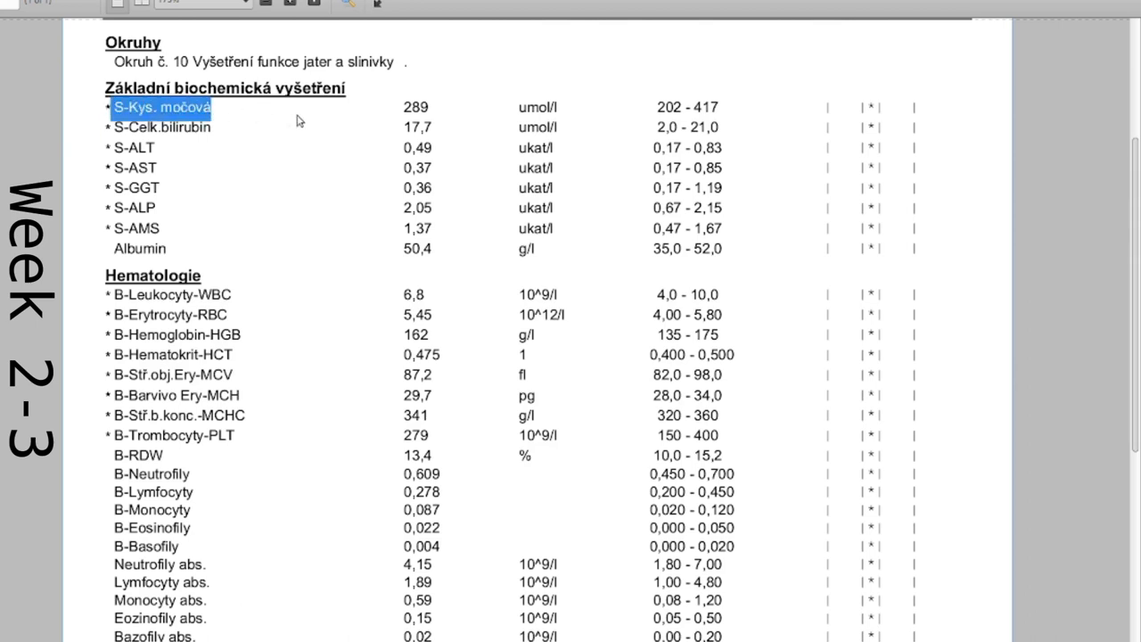
mouse_move(300, 121)
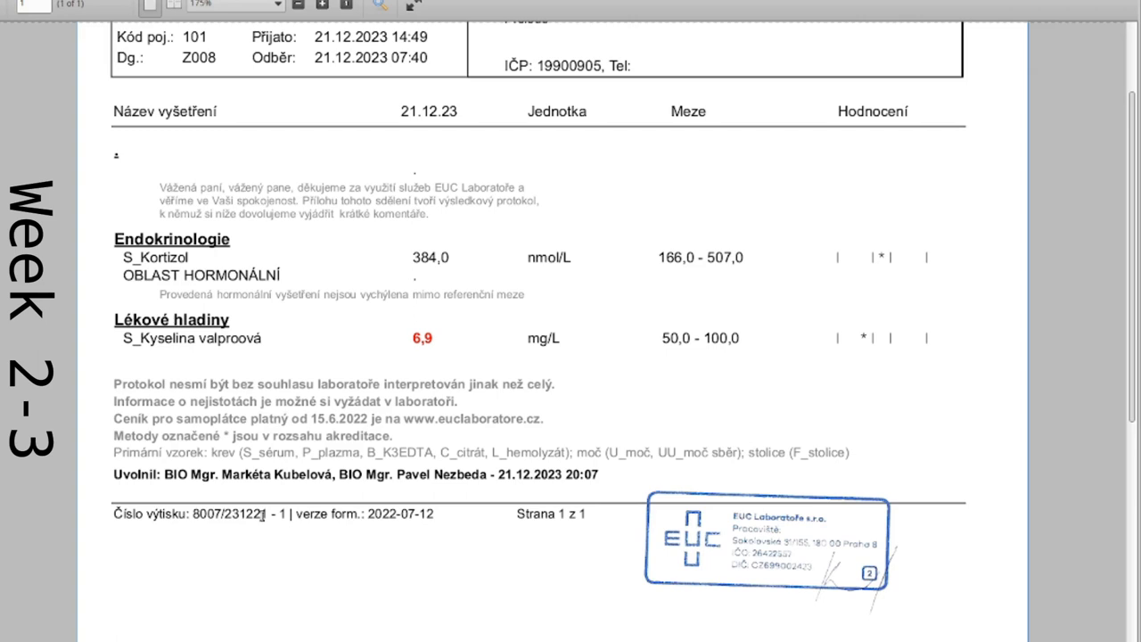
mouse_move(403, 263)
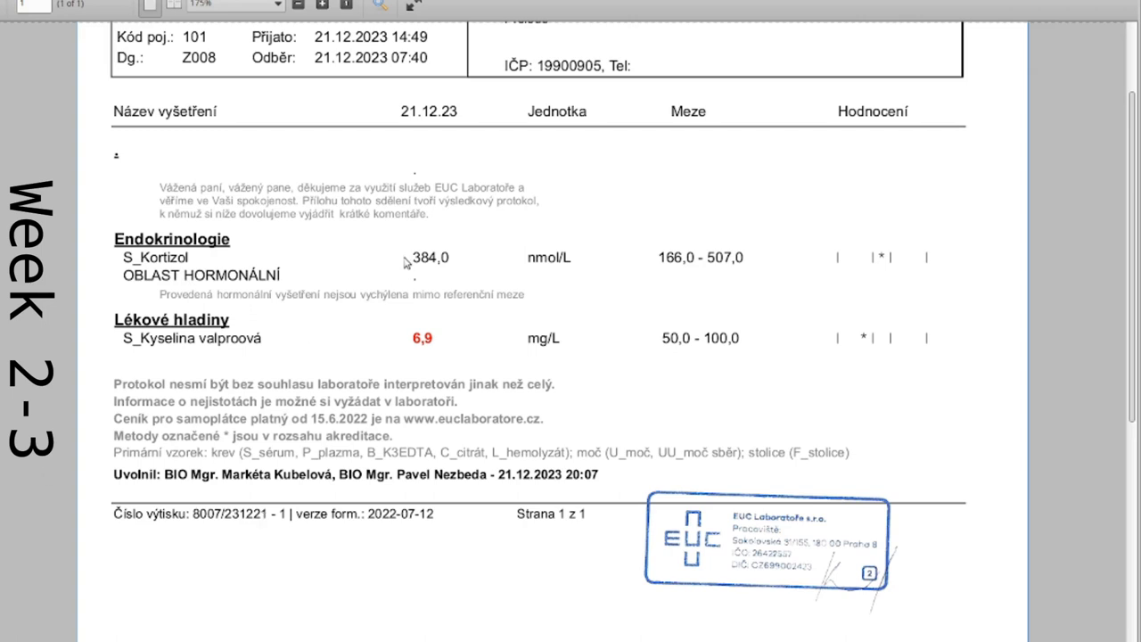
mouse_move(727, 328)
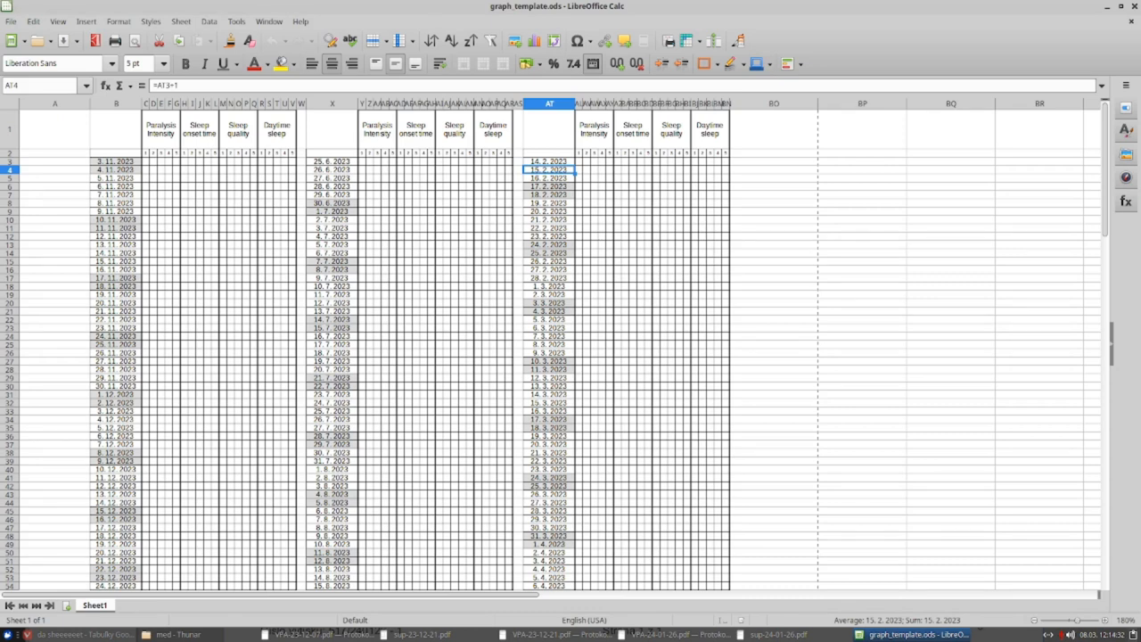
mouse_move(764, 134)
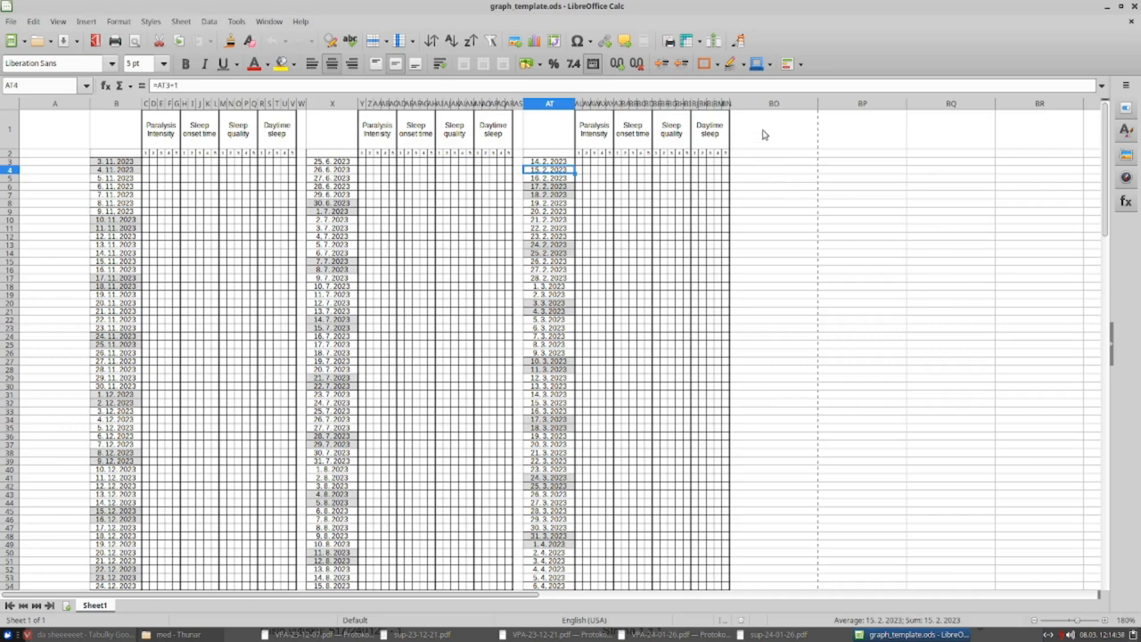
mouse_move(649, 168)
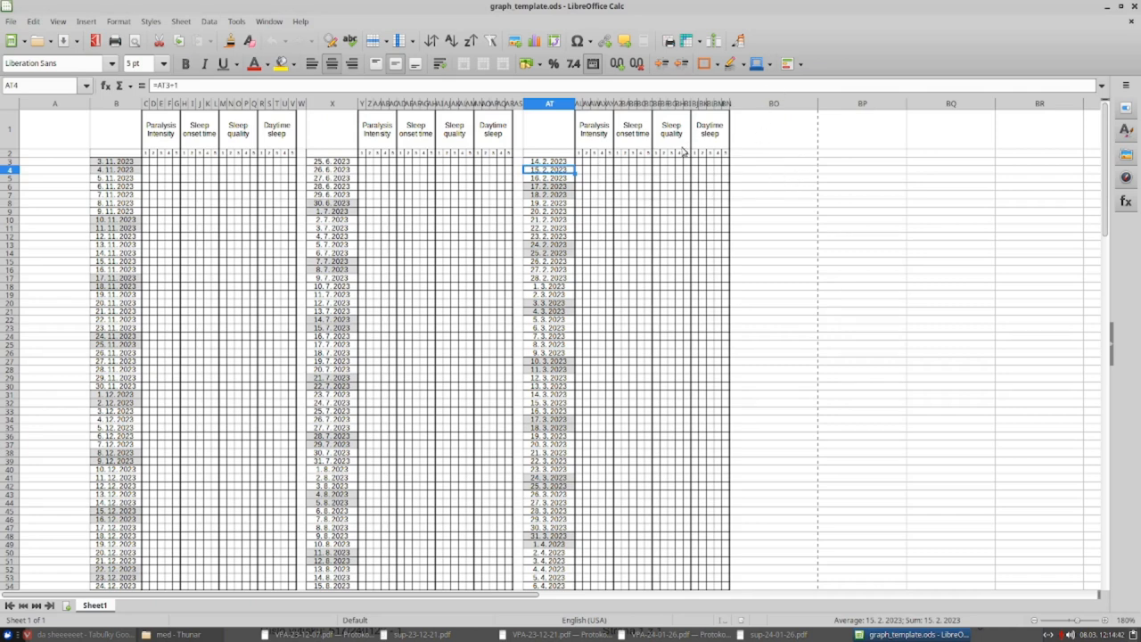
scroll(down, 3)
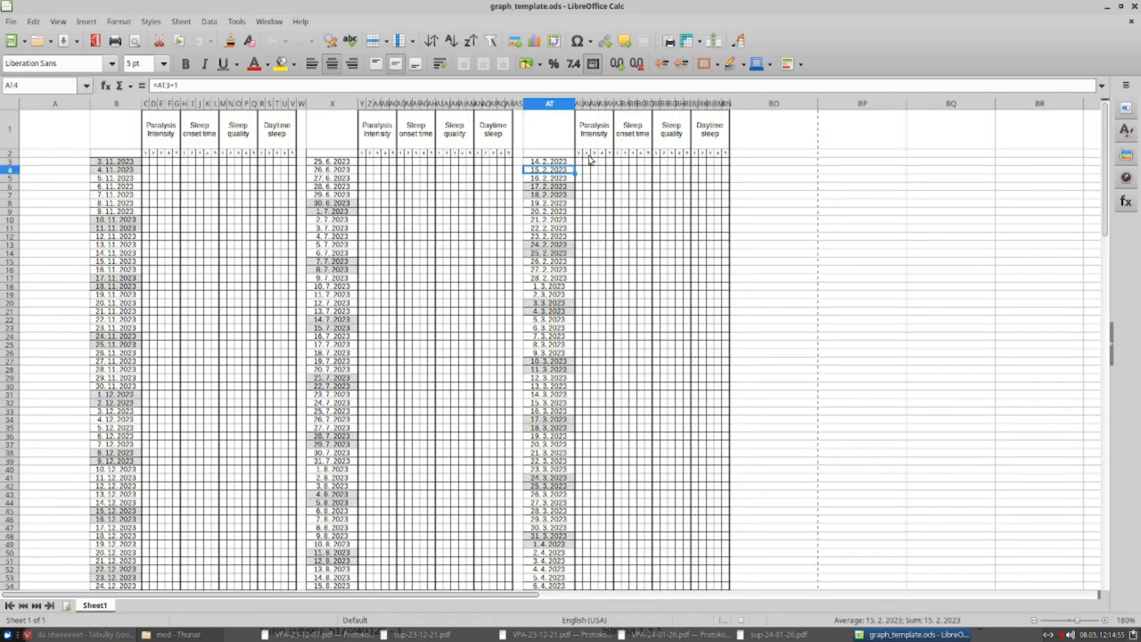
mouse_move(702, 159)
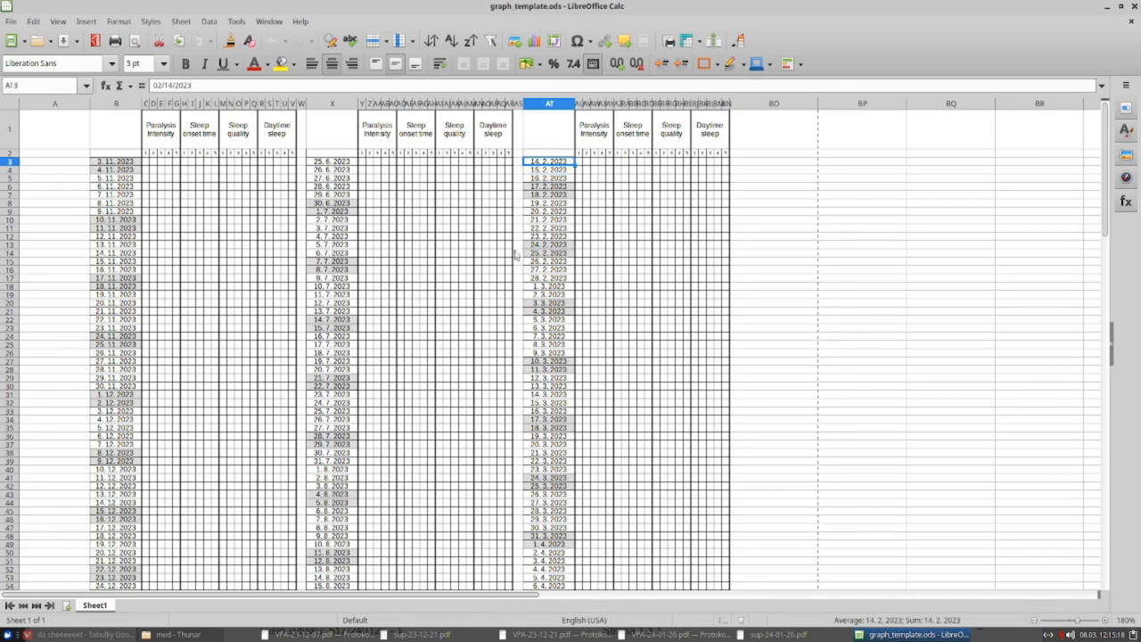
scroll(down, 3)
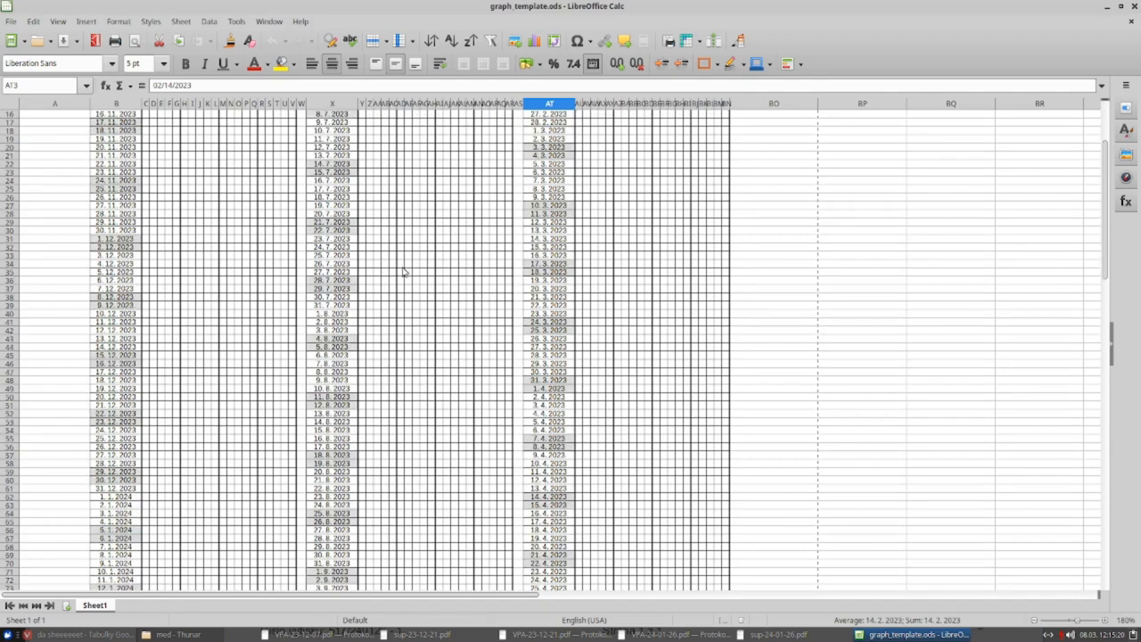
scroll(down, 3)
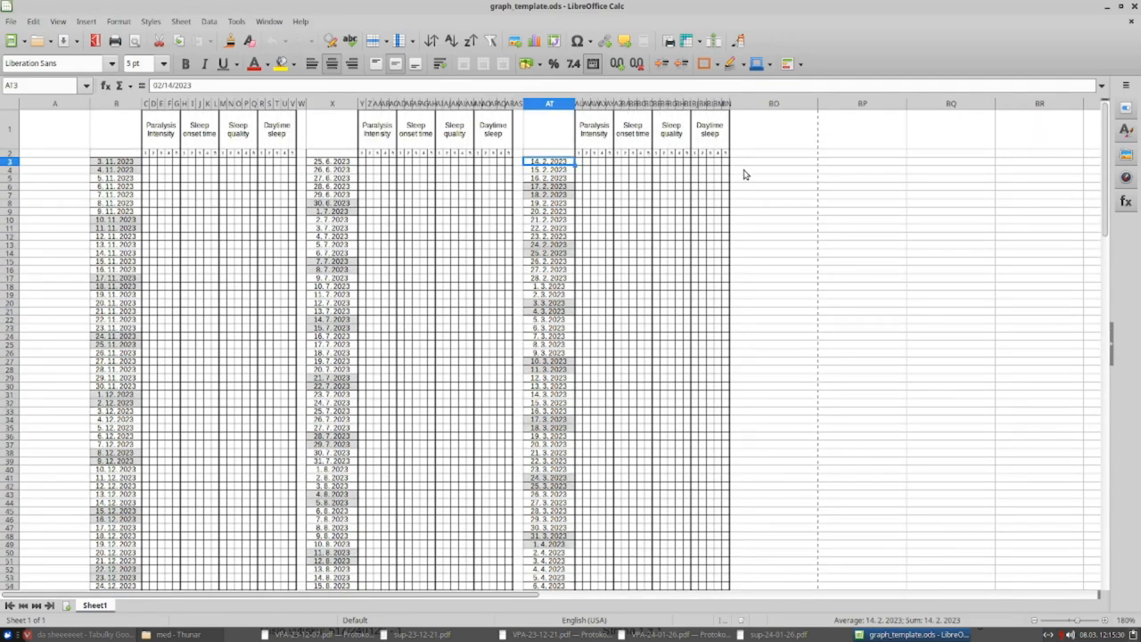
mouse_move(799, 260)
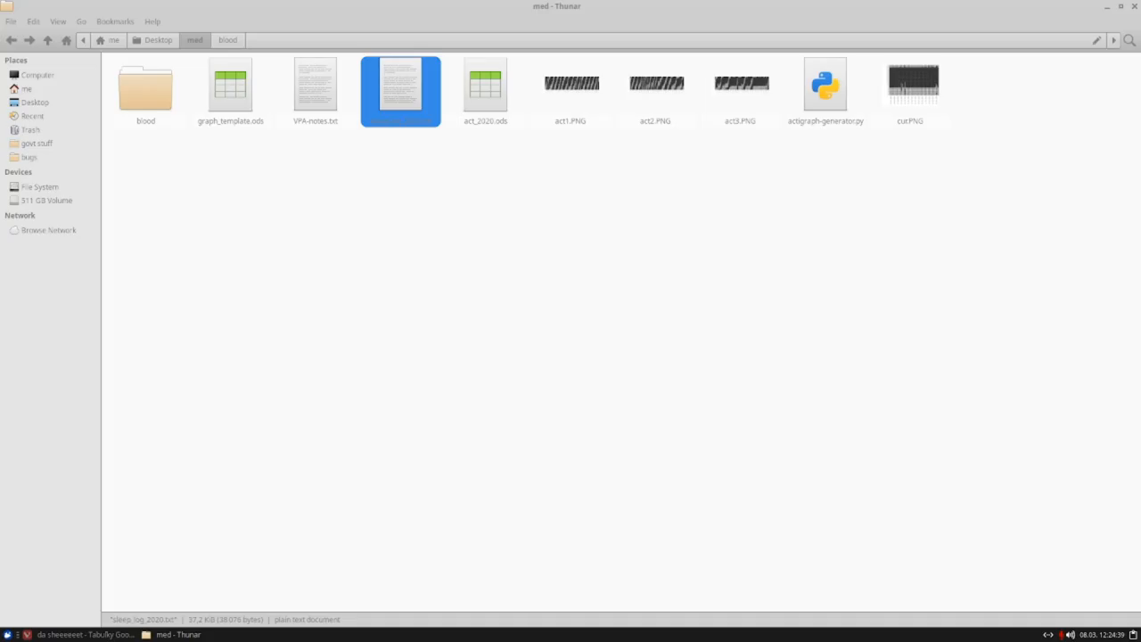
mouse_move(588, 150)
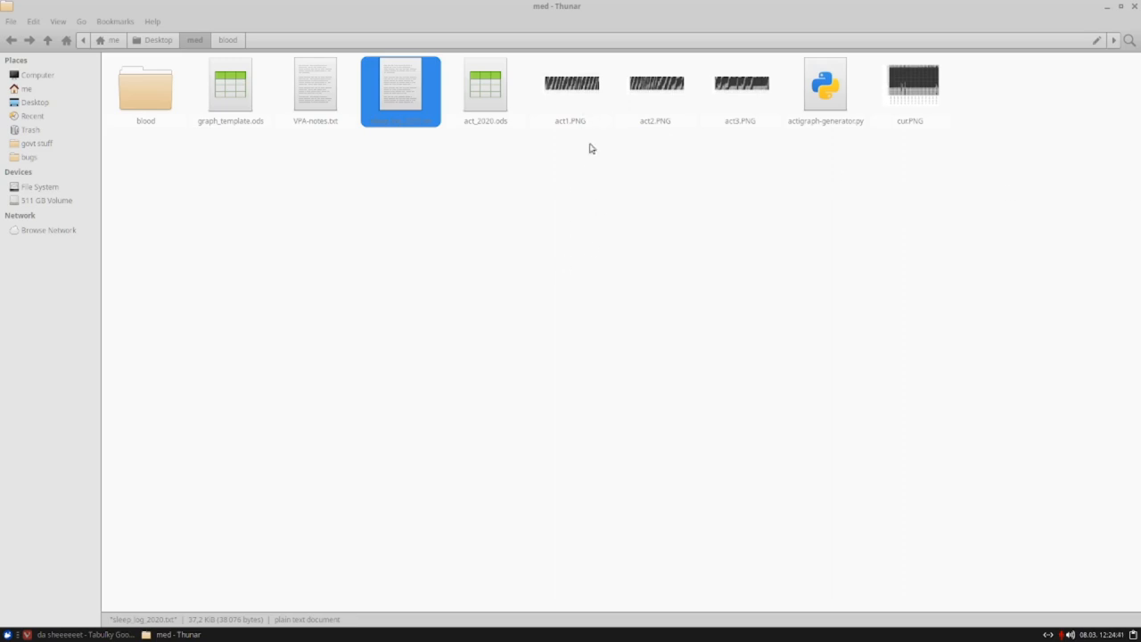
mouse_move(1048, 96)
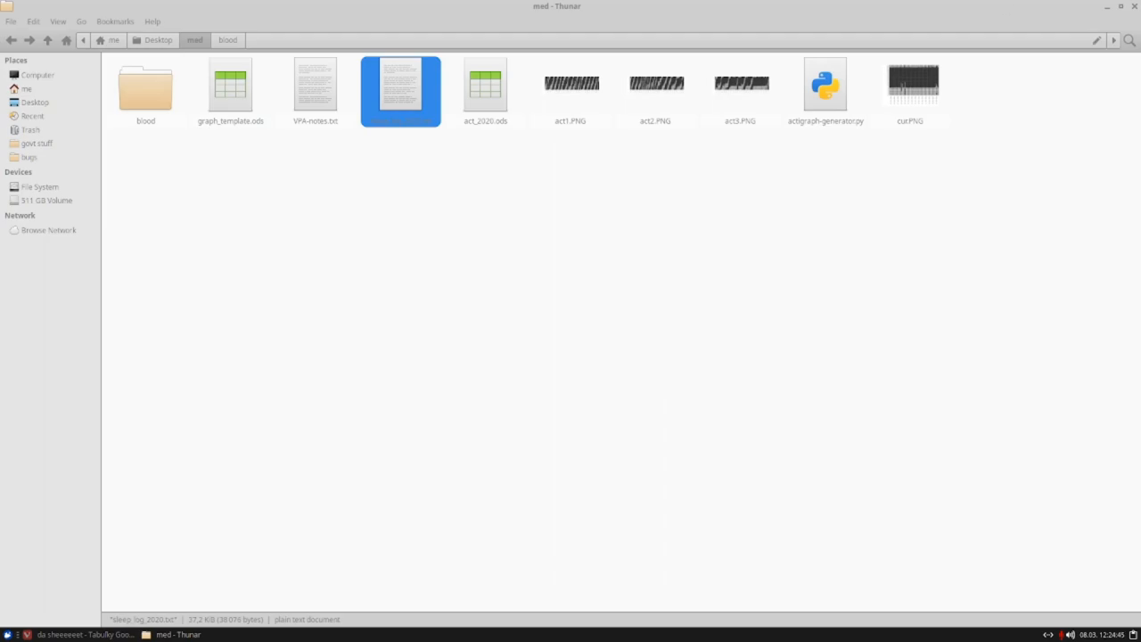
Step: Open act1.PNG from the Thunar folder and bring the image viewer forward
double_click(400, 91)
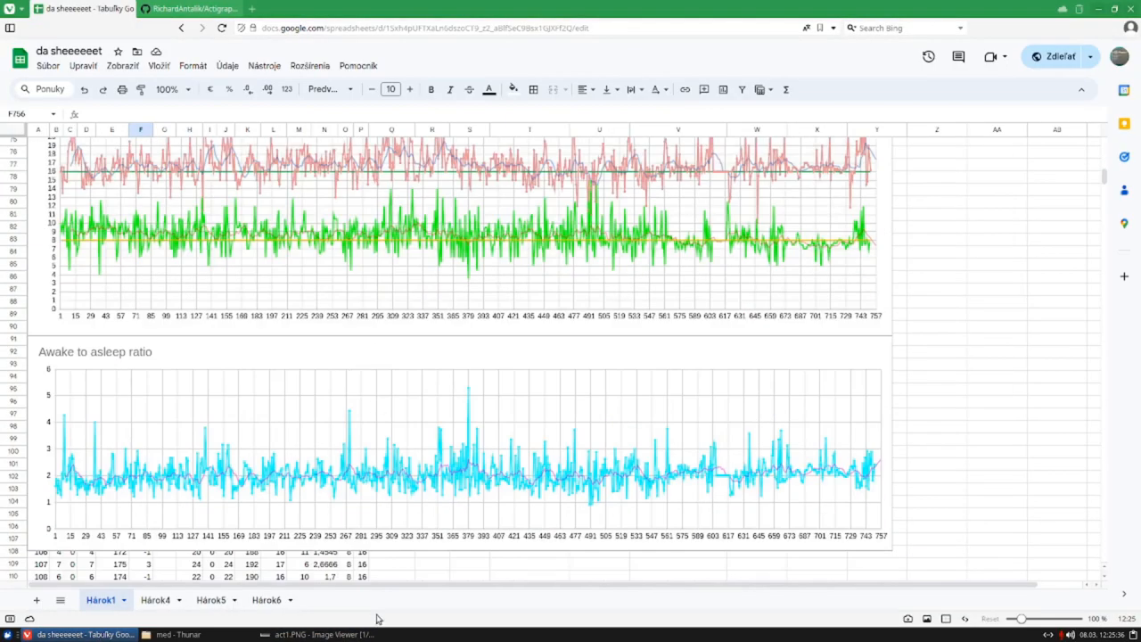
click(317, 635)
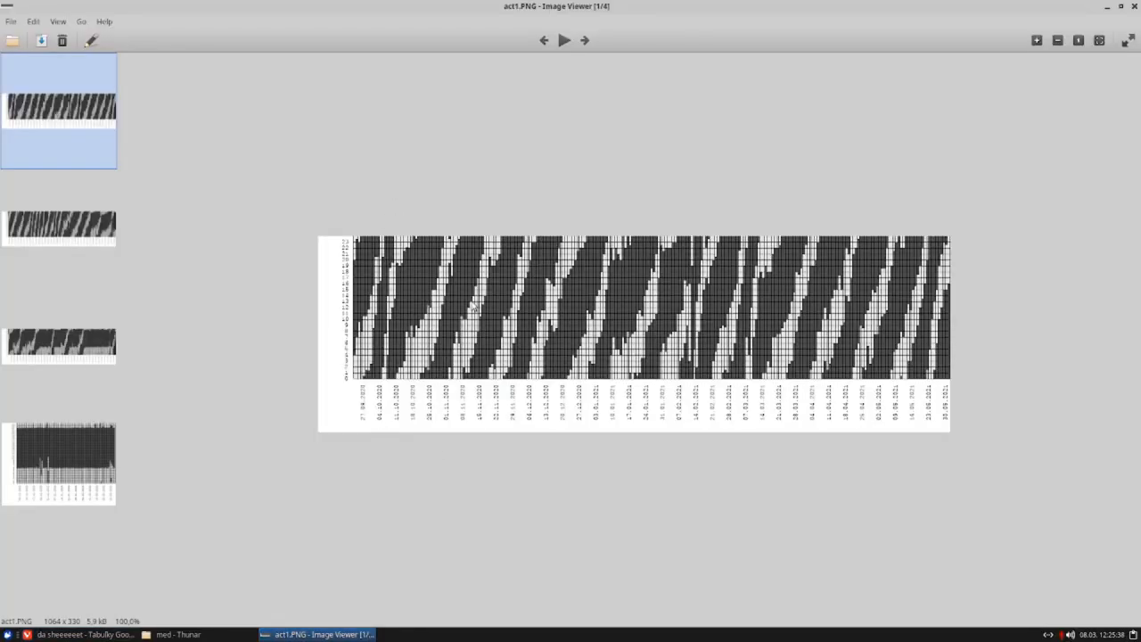
Step: Step through the act2.PNG and act3.PNG actigraphs in the sidebar, ending on cur.PNG
click(57, 342)
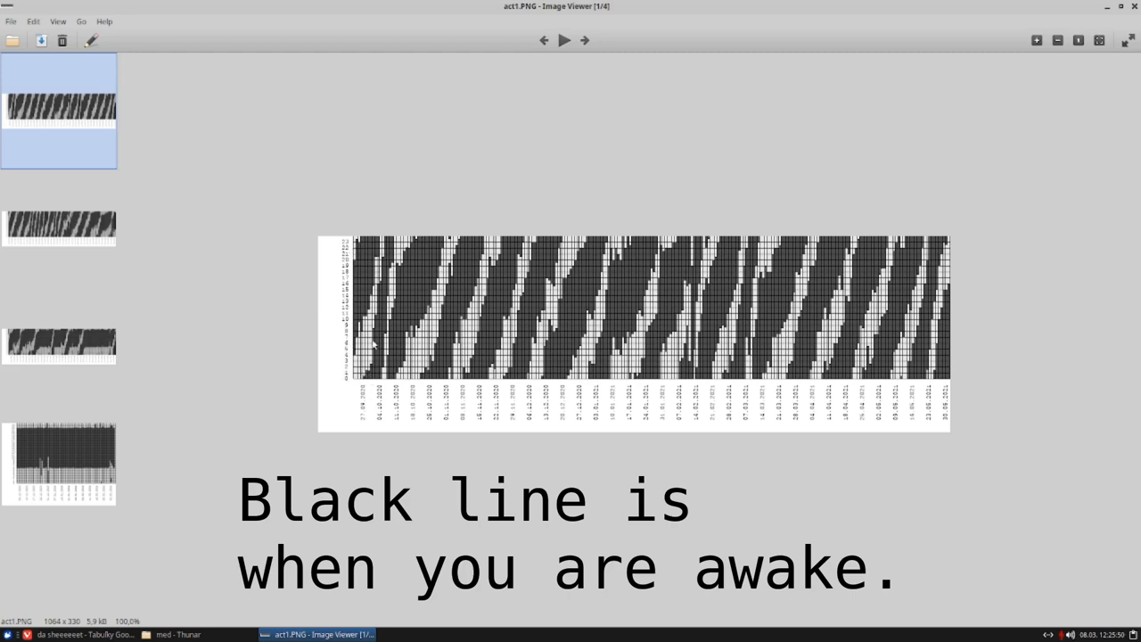
click(57, 225)
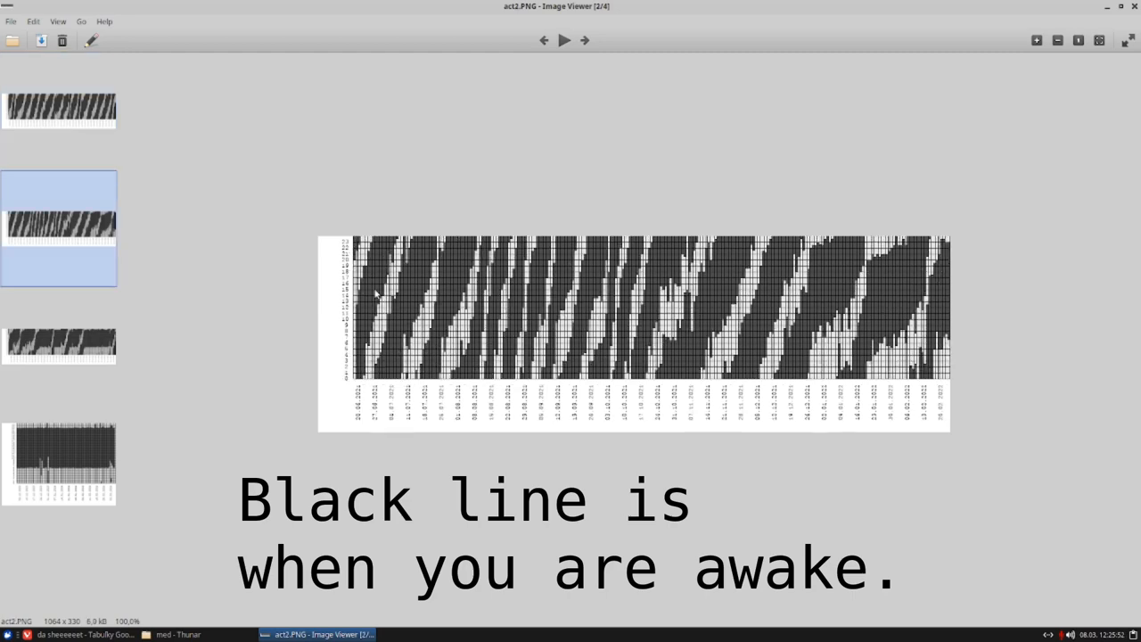
click(59, 346)
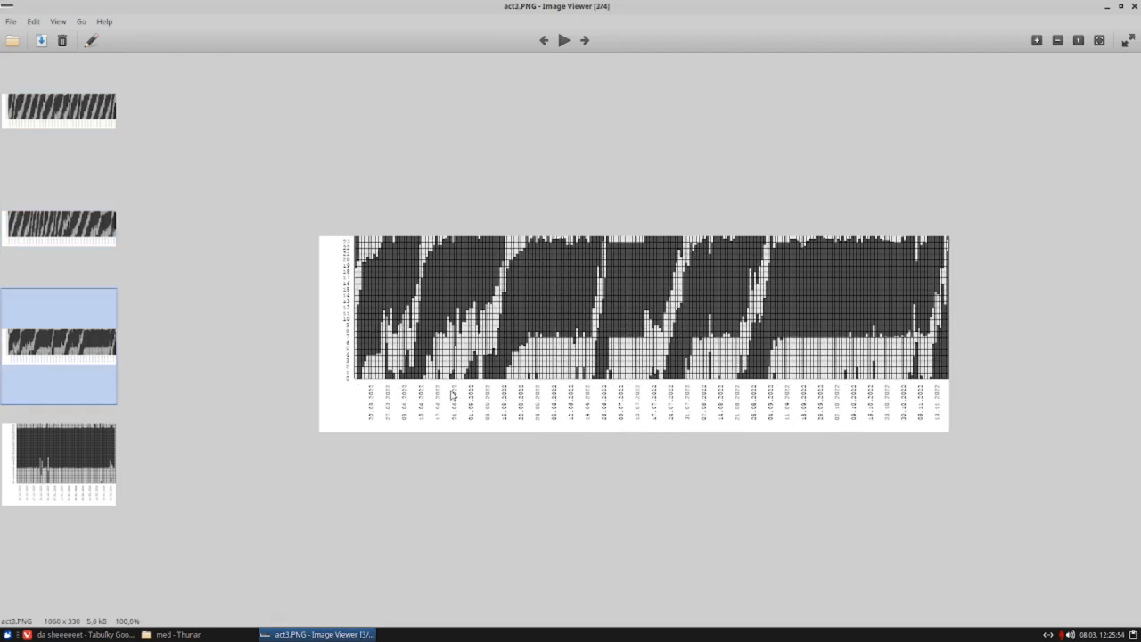
mouse_move(546, 294)
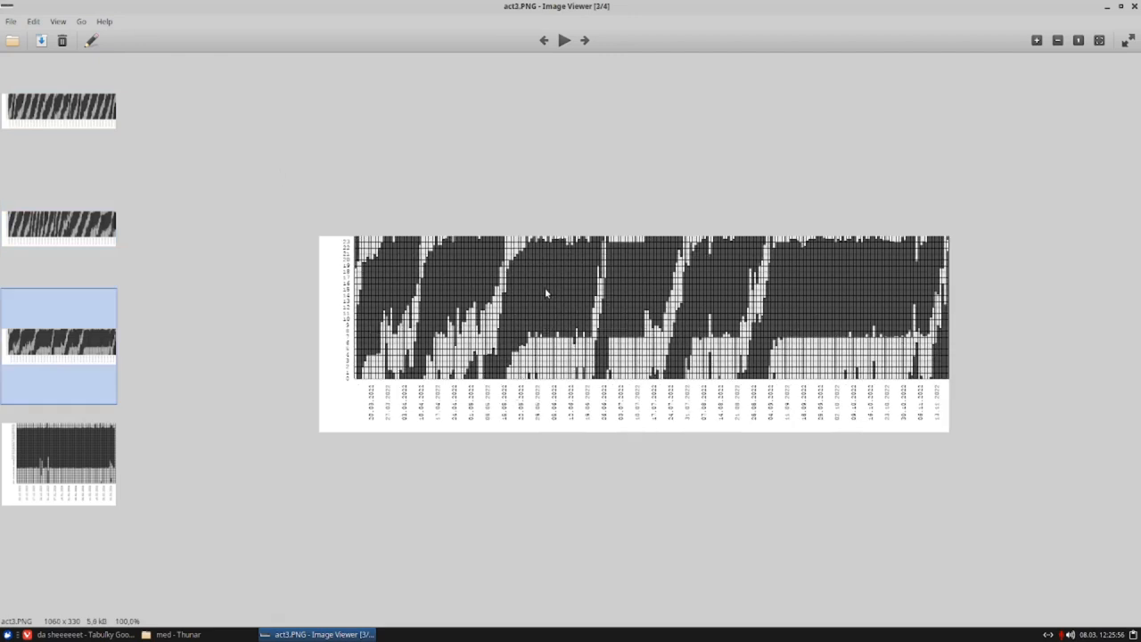
click(585, 39)
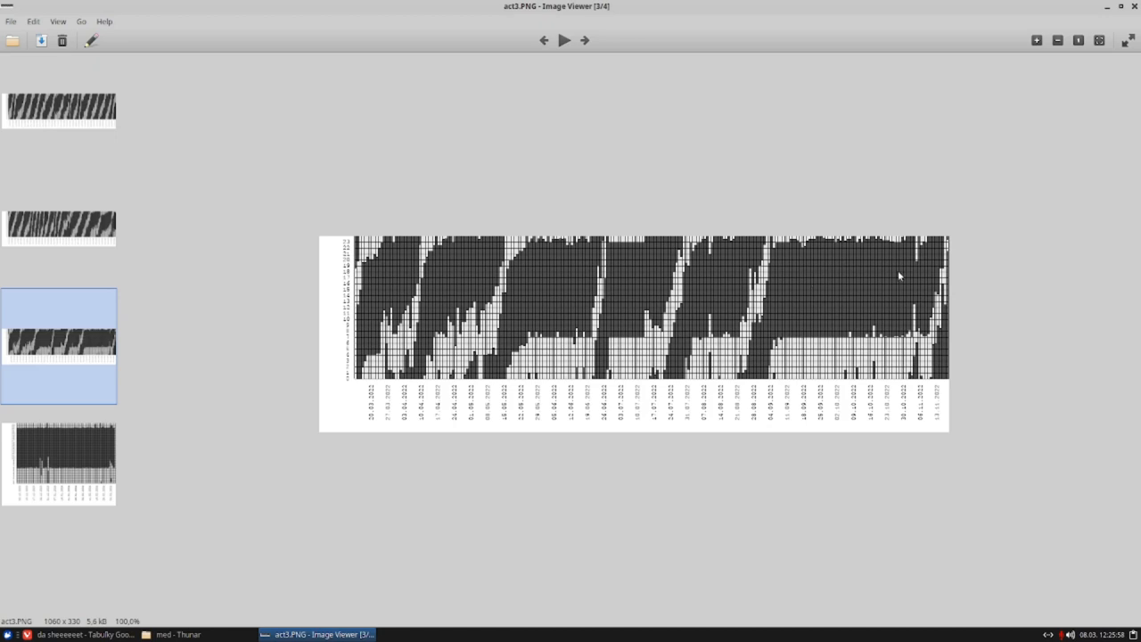
mouse_move(838, 314)
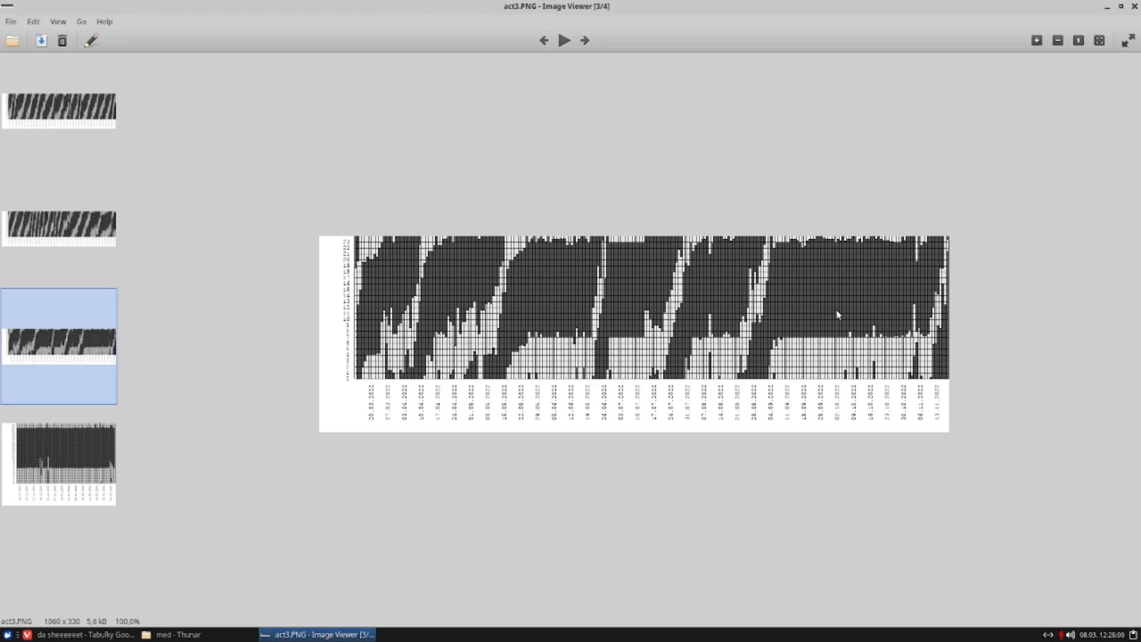
mouse_move(159, 471)
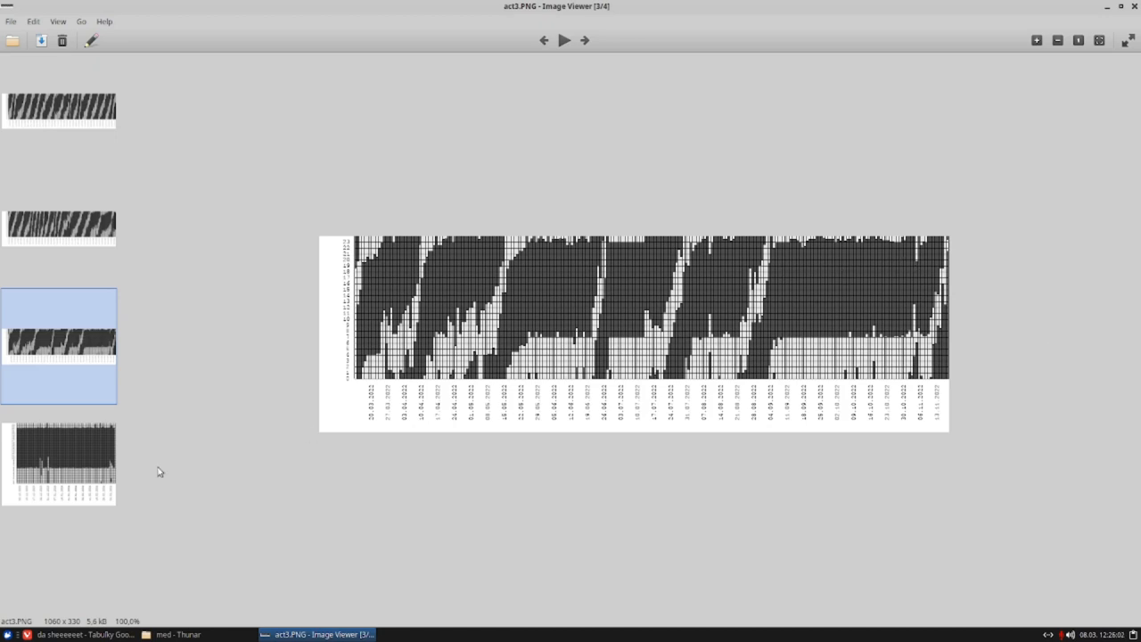
click(59, 462)
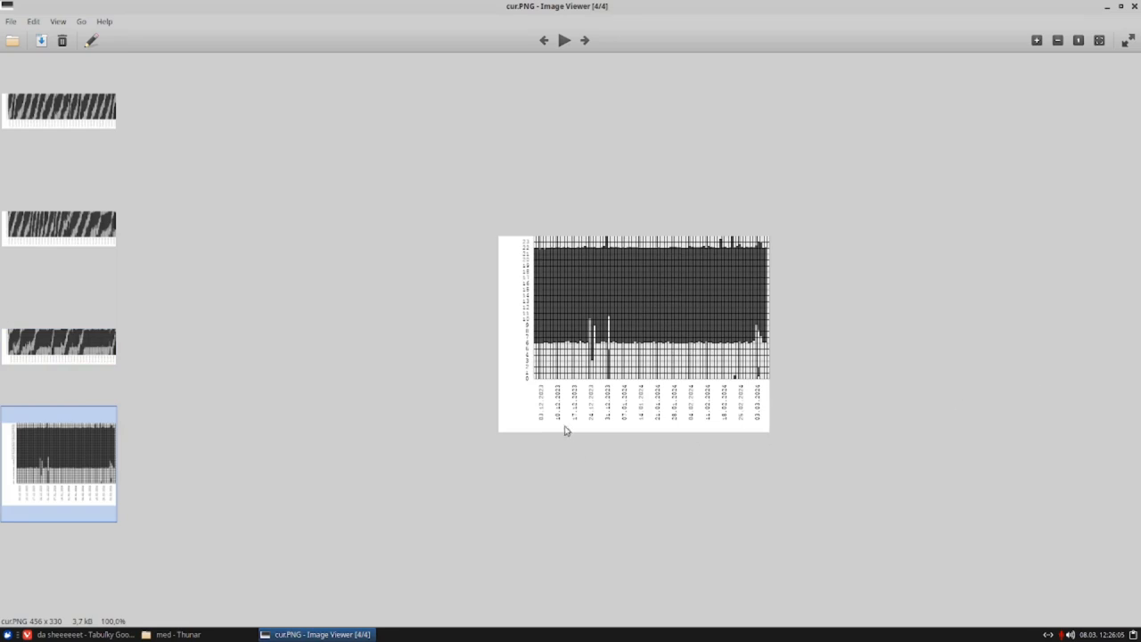
mouse_move(610, 421)
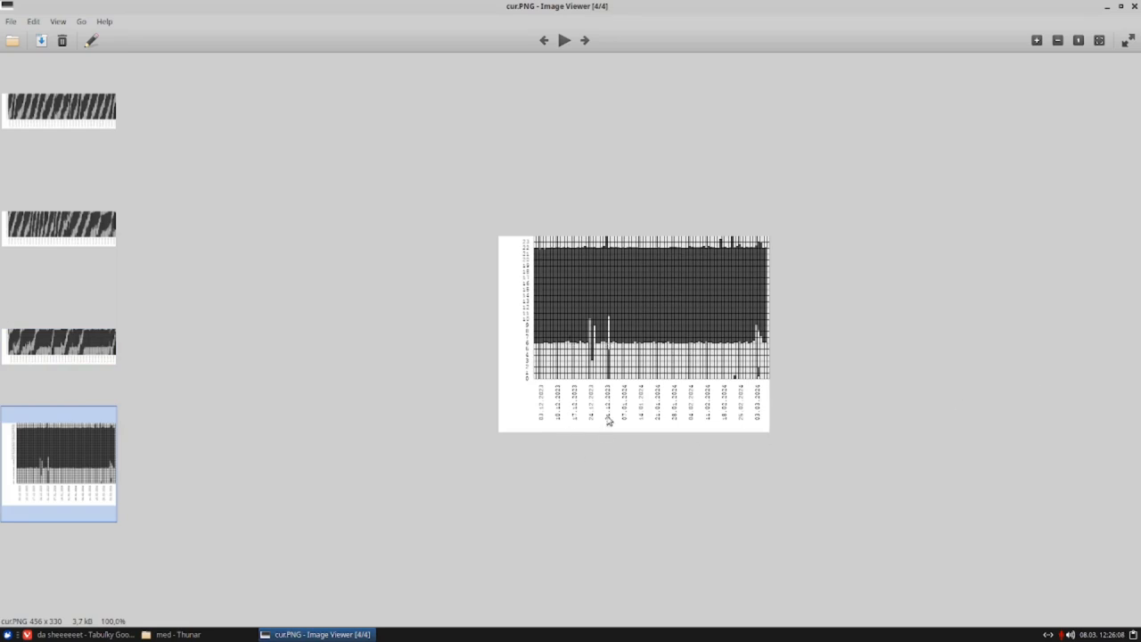
mouse_move(614, 354)
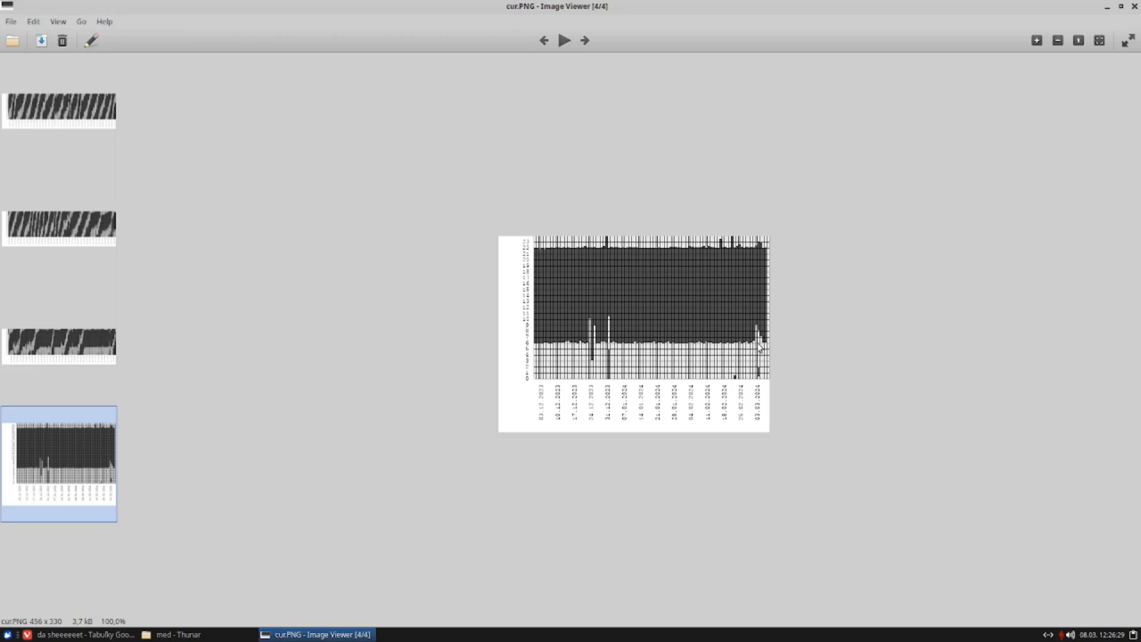
mouse_move(756, 346)
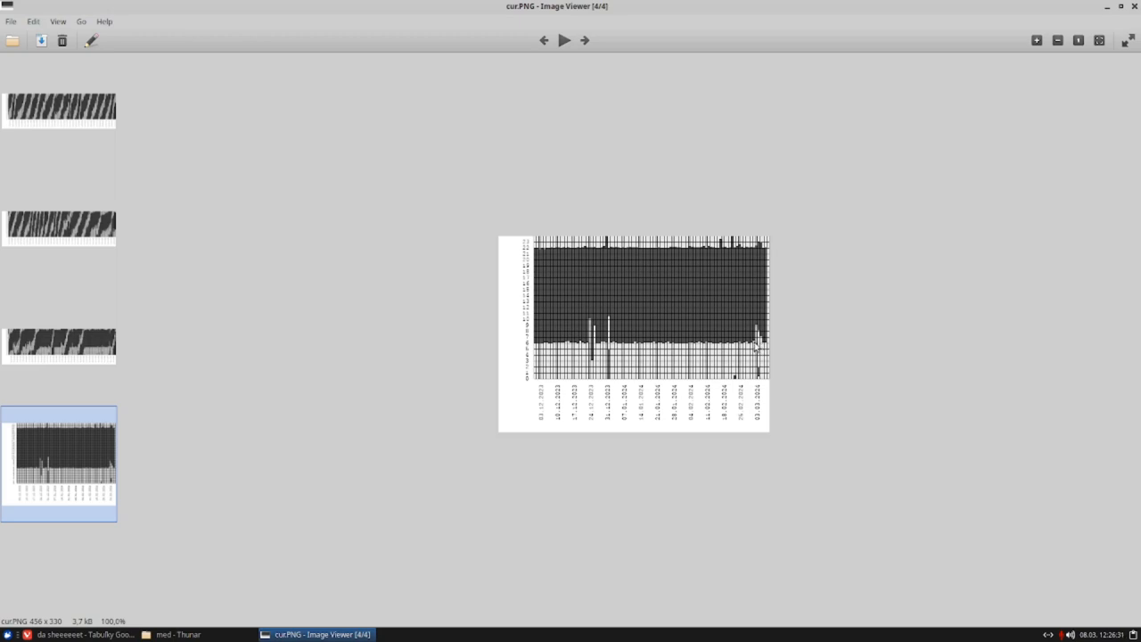
mouse_move(758, 373)
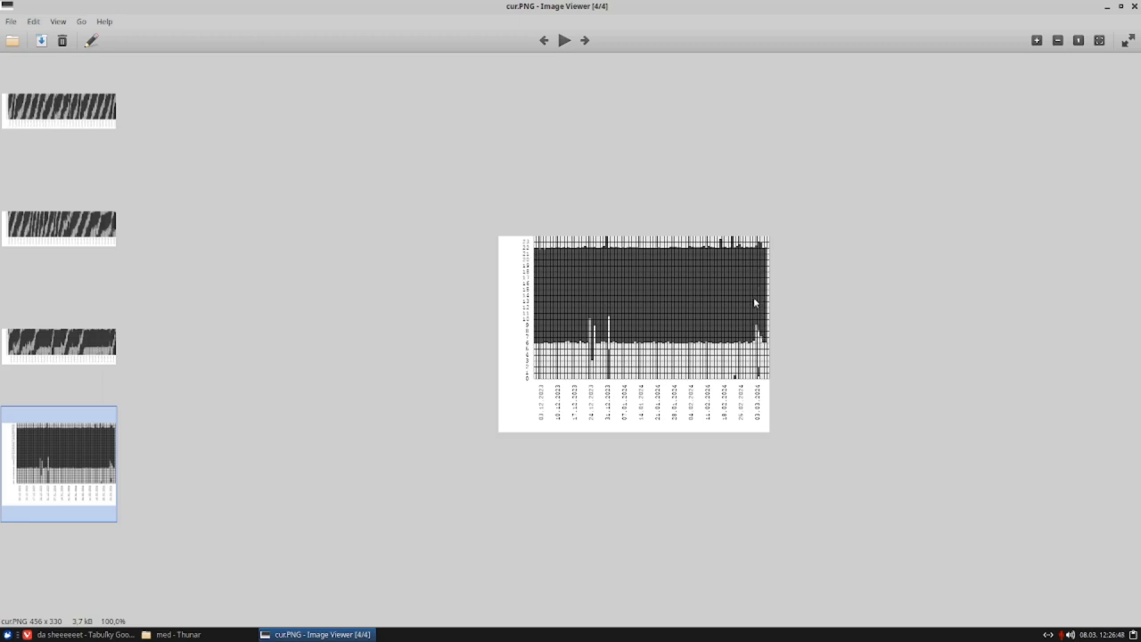
mouse_move(763, 374)
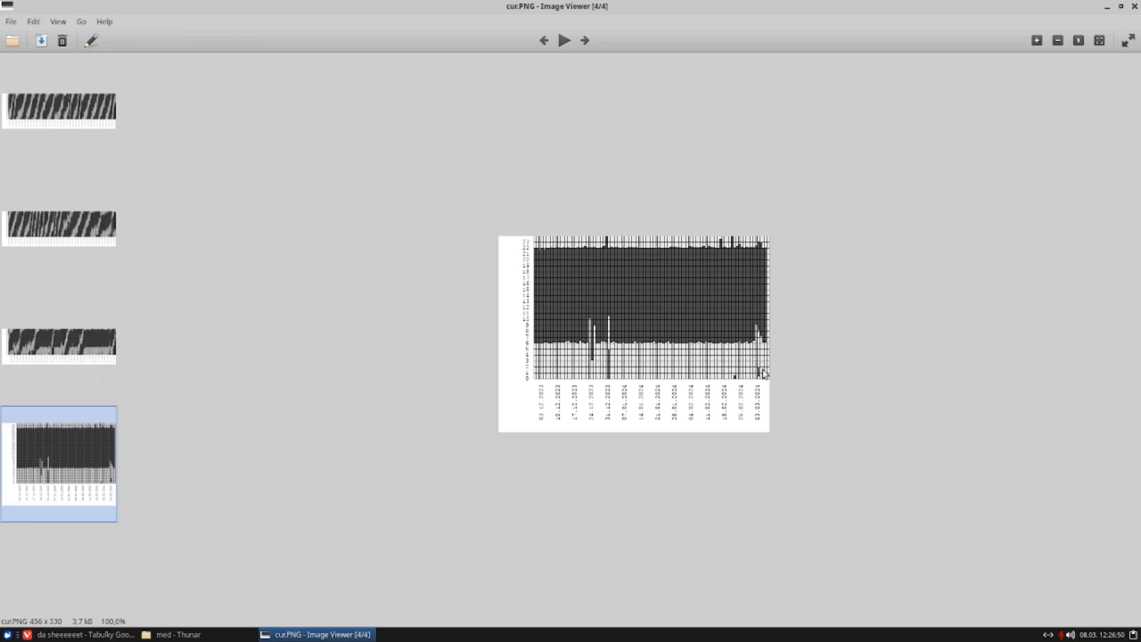
mouse_move(767, 337)
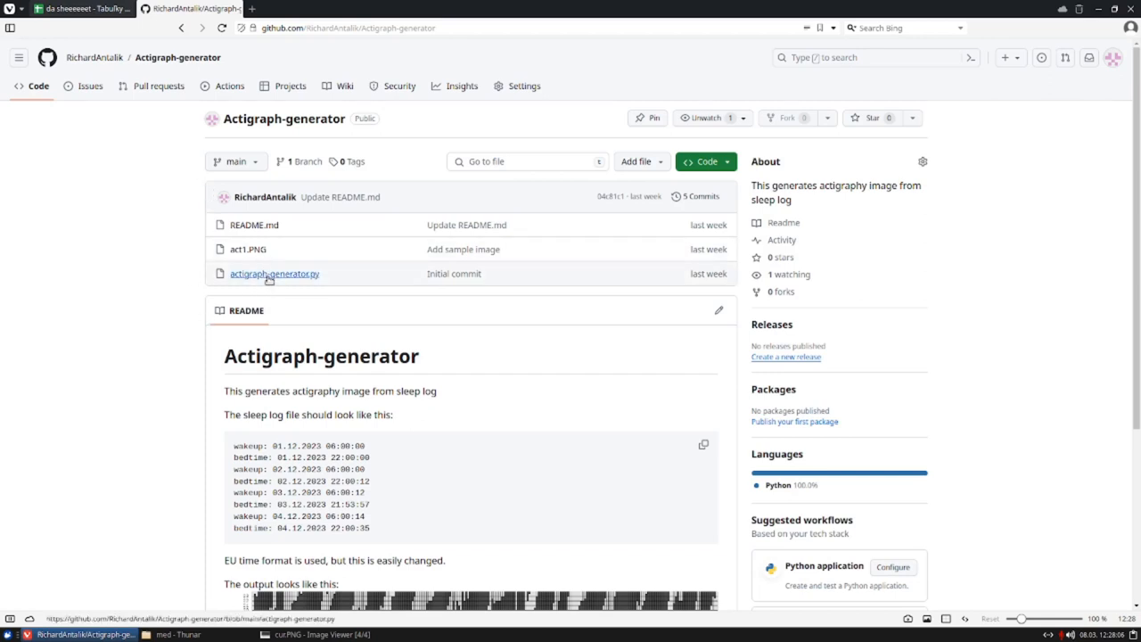
Step: In actigraph-generator.py, look up the references to the PIL and numpy imports
click(275, 275)
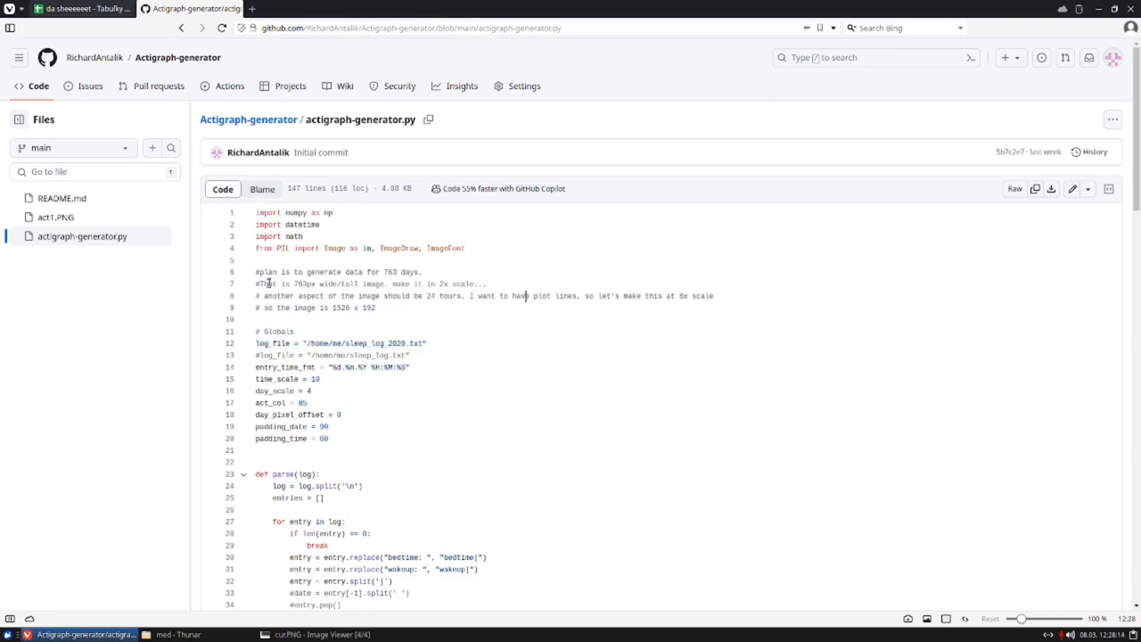
mouse_move(332, 391)
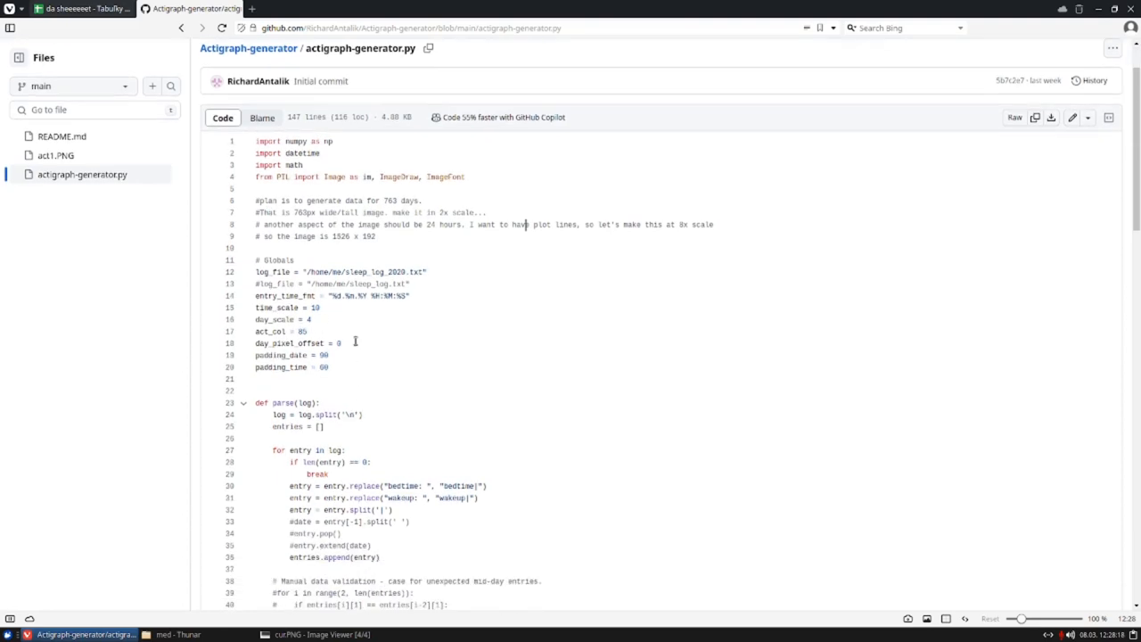
scroll(down, 3)
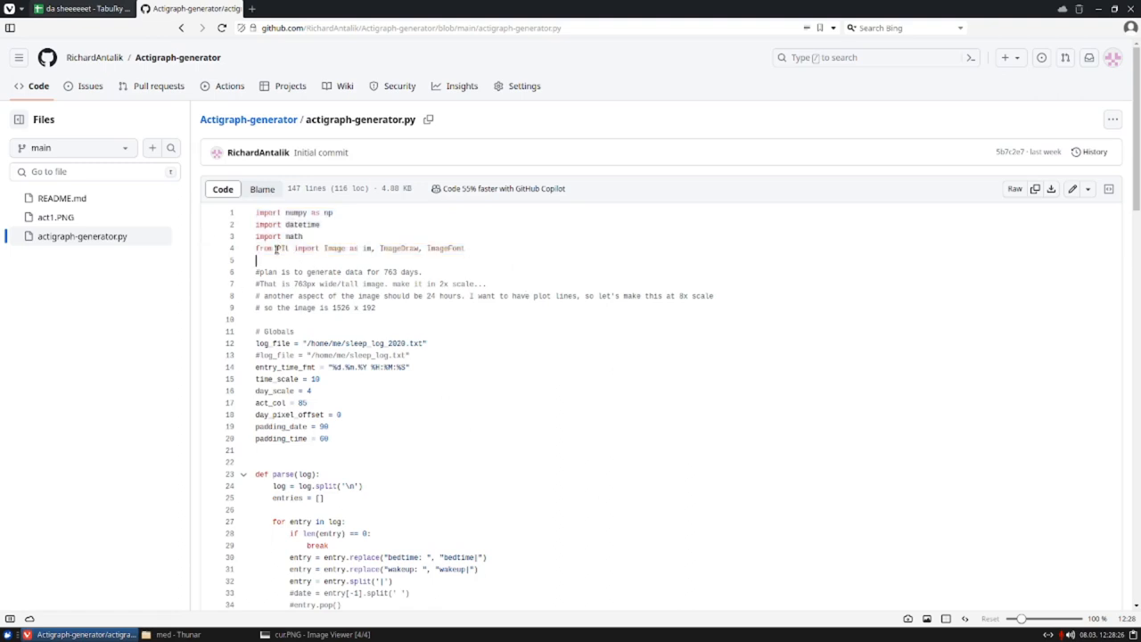
click(282, 248)
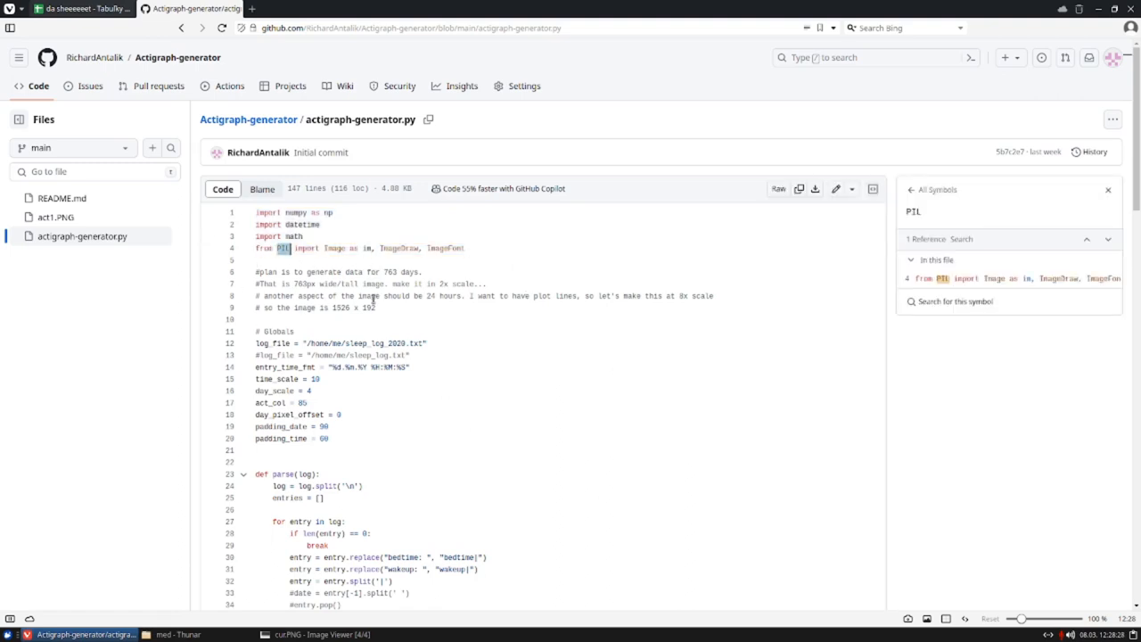
click(296, 212)
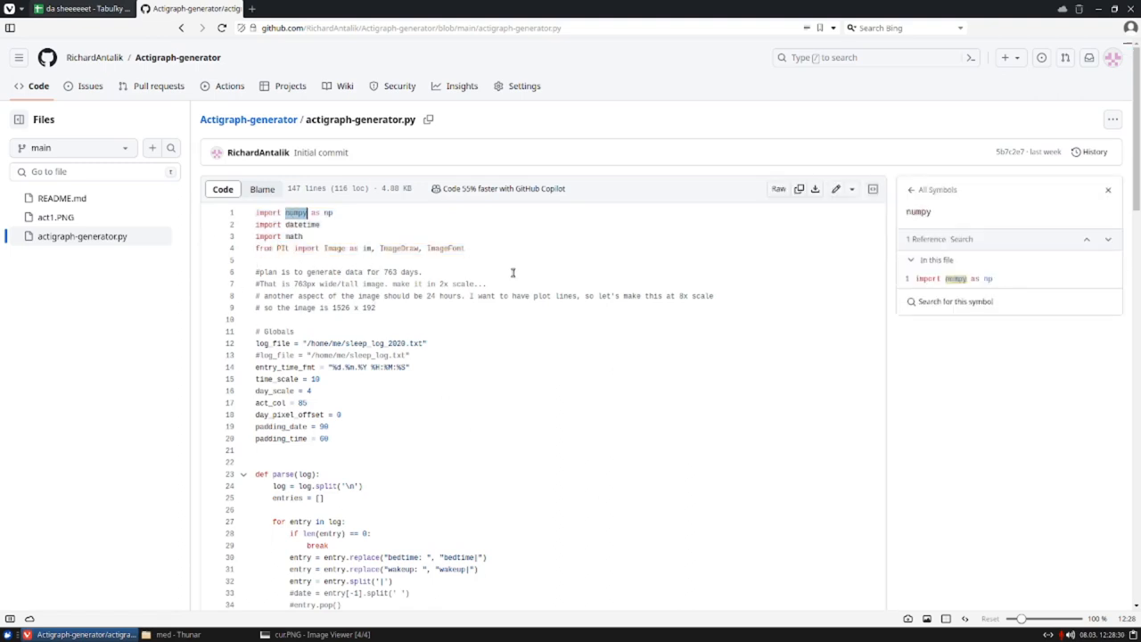
mouse_move(503, 389)
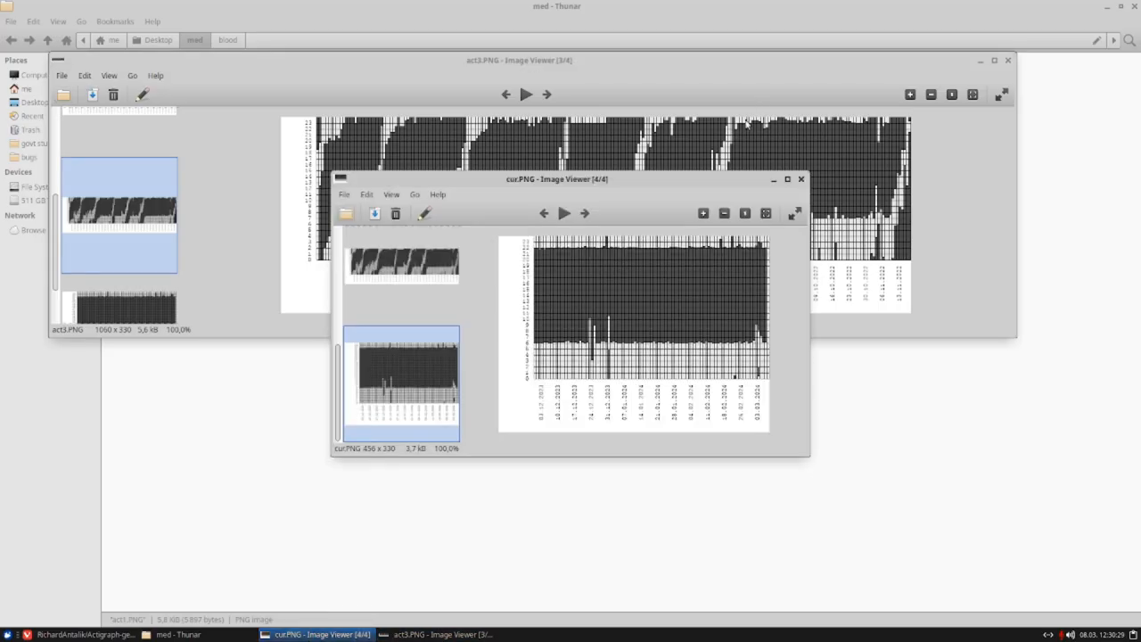
Step: Drag the cur.PNG window beneath the act3.PNG window, hiding and restoring it once
drag(557, 178, 704, 343)
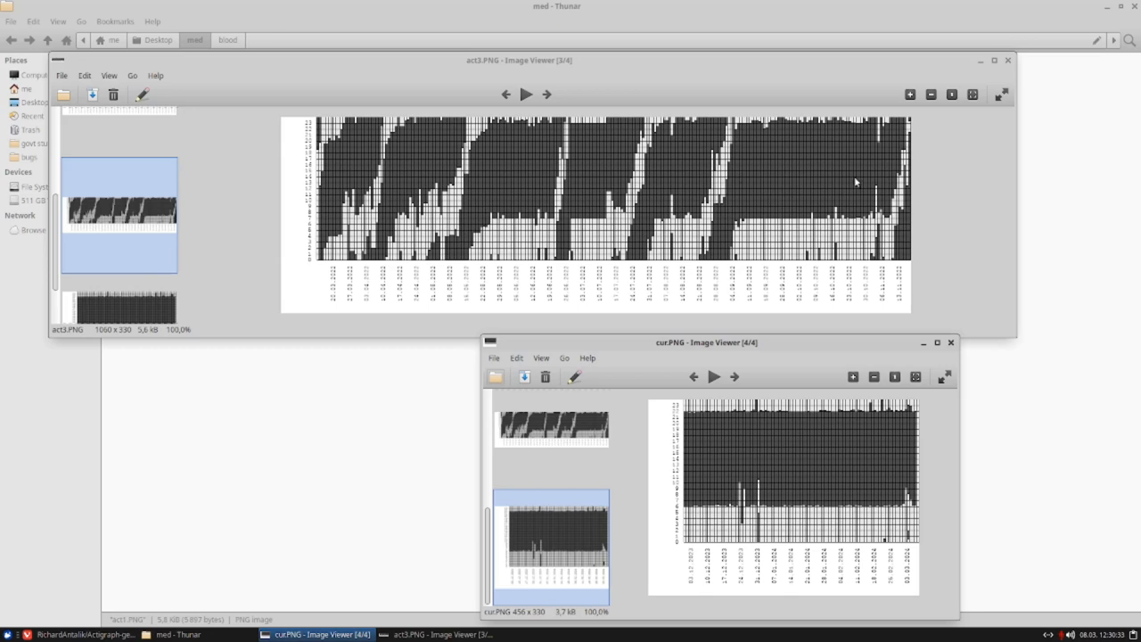
mouse_move(739, 188)
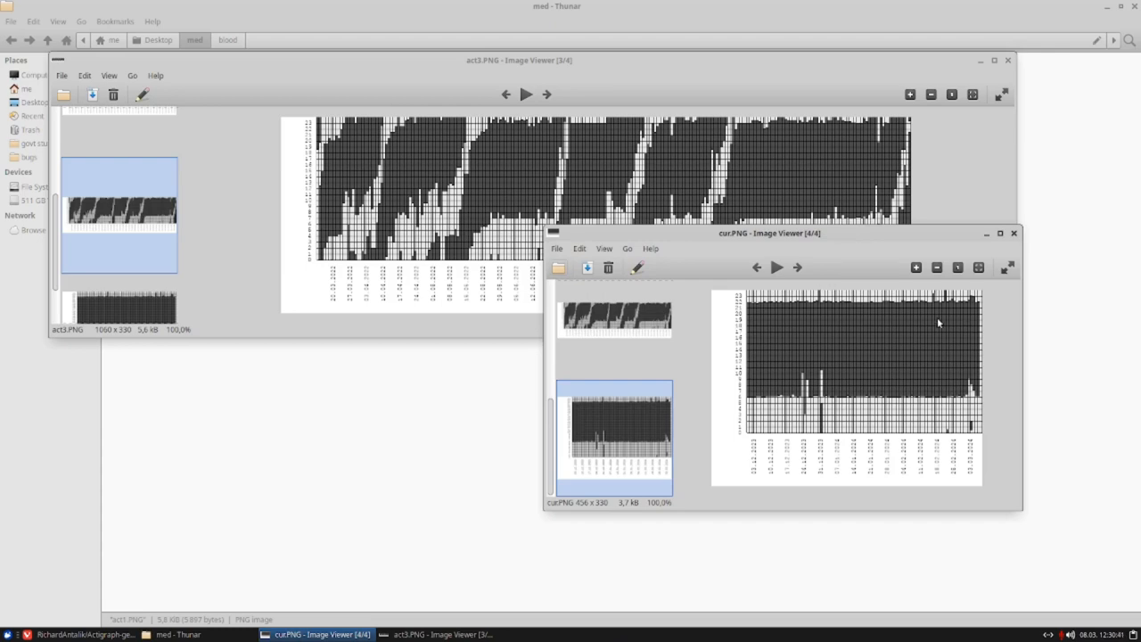
mouse_move(874, 322)
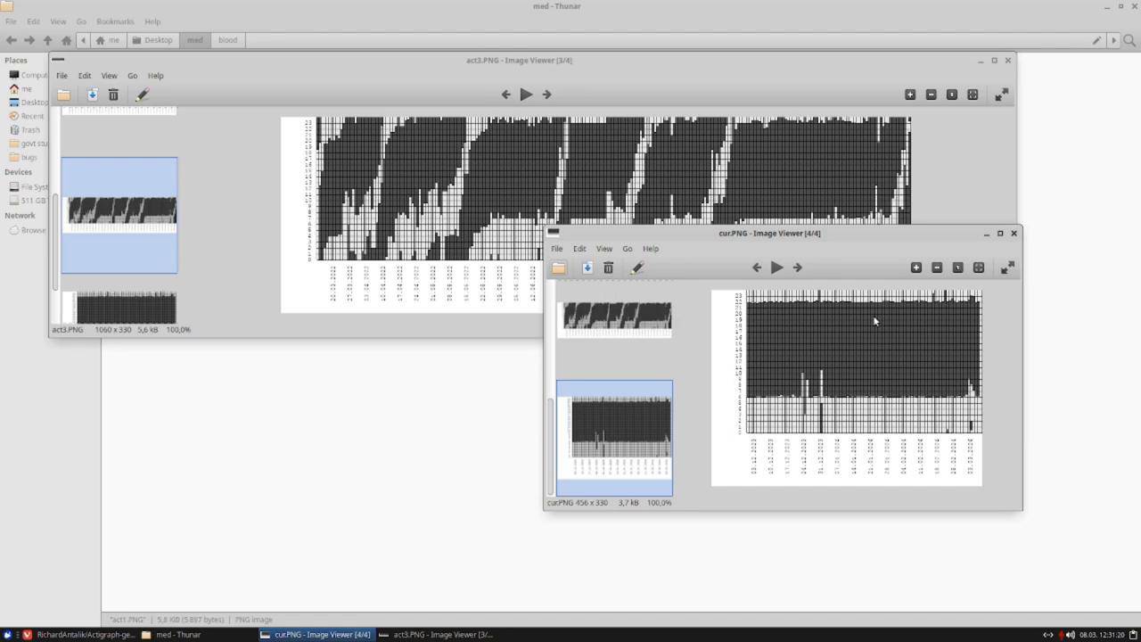
mouse_move(906, 369)
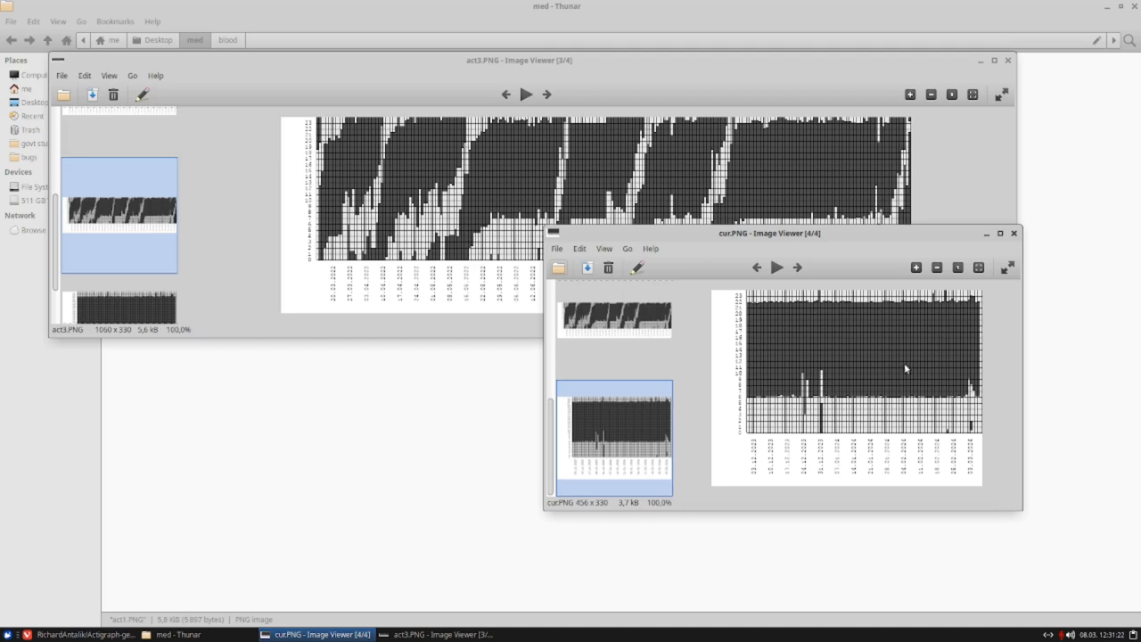
mouse_move(972, 482)
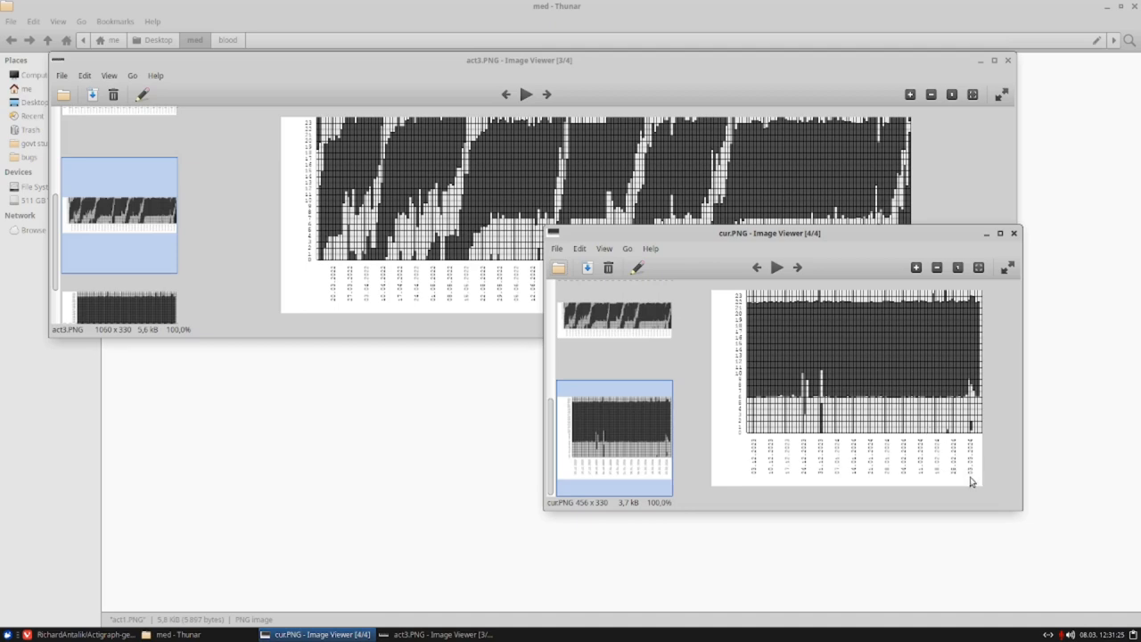
mouse_move(981, 481)
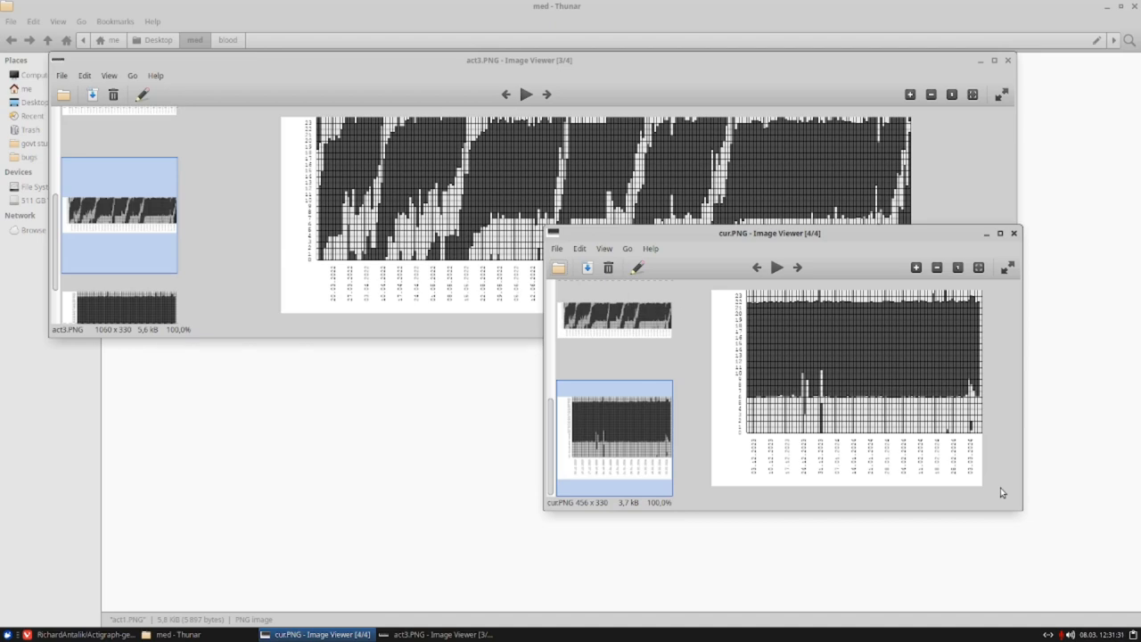
mouse_move(838, 542)
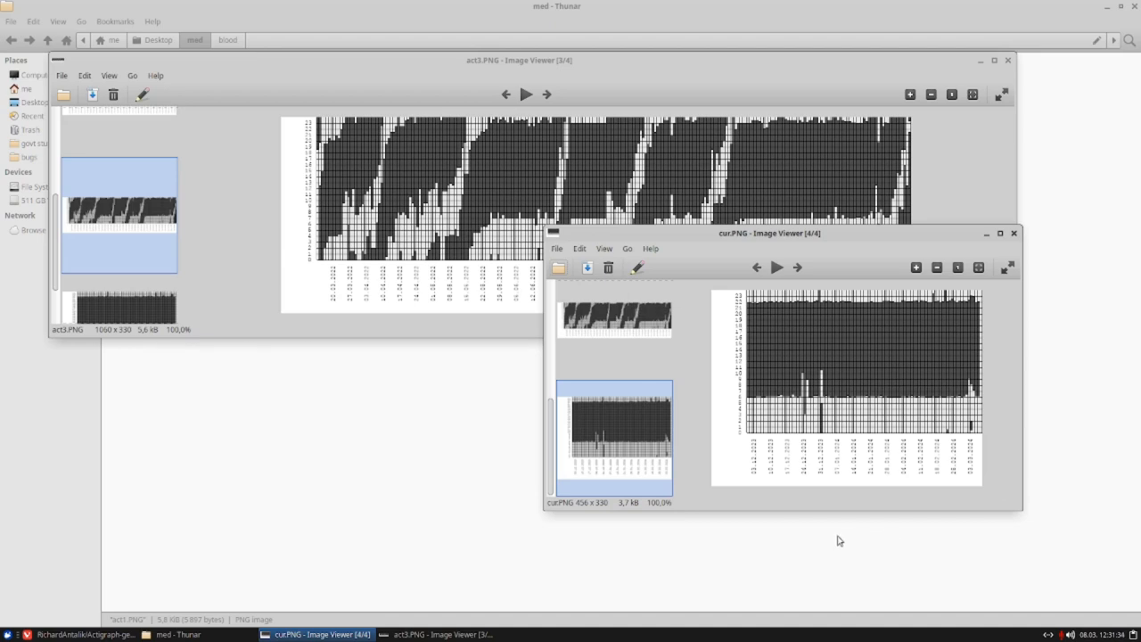
mouse_move(749, 489)
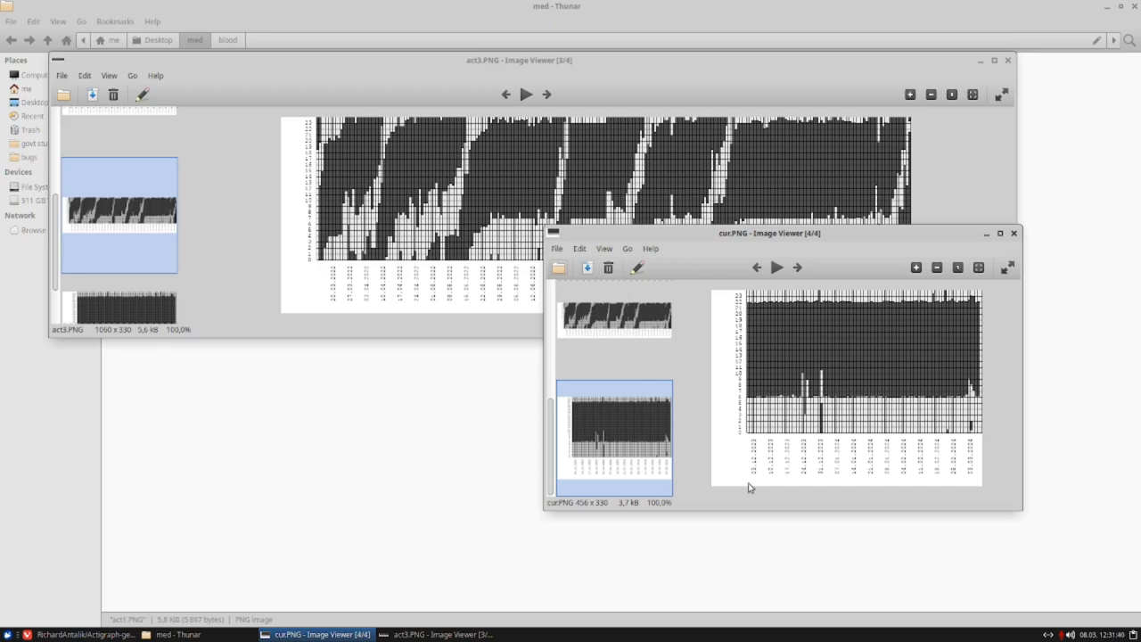
mouse_move(864, 497)
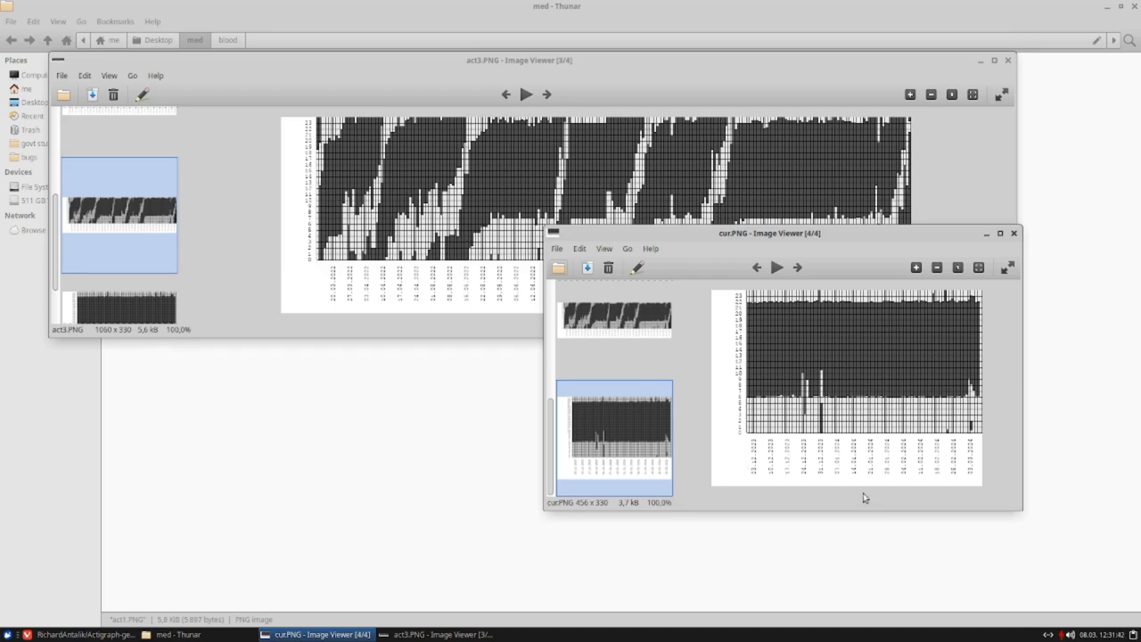
mouse_move(756, 468)
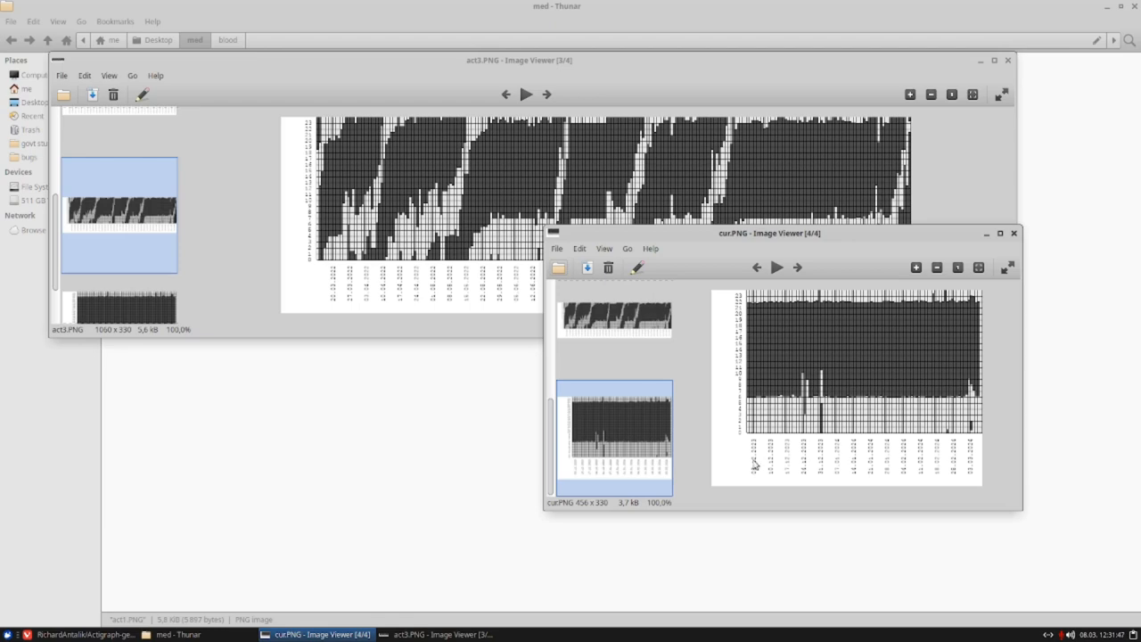
mouse_move(799, 357)
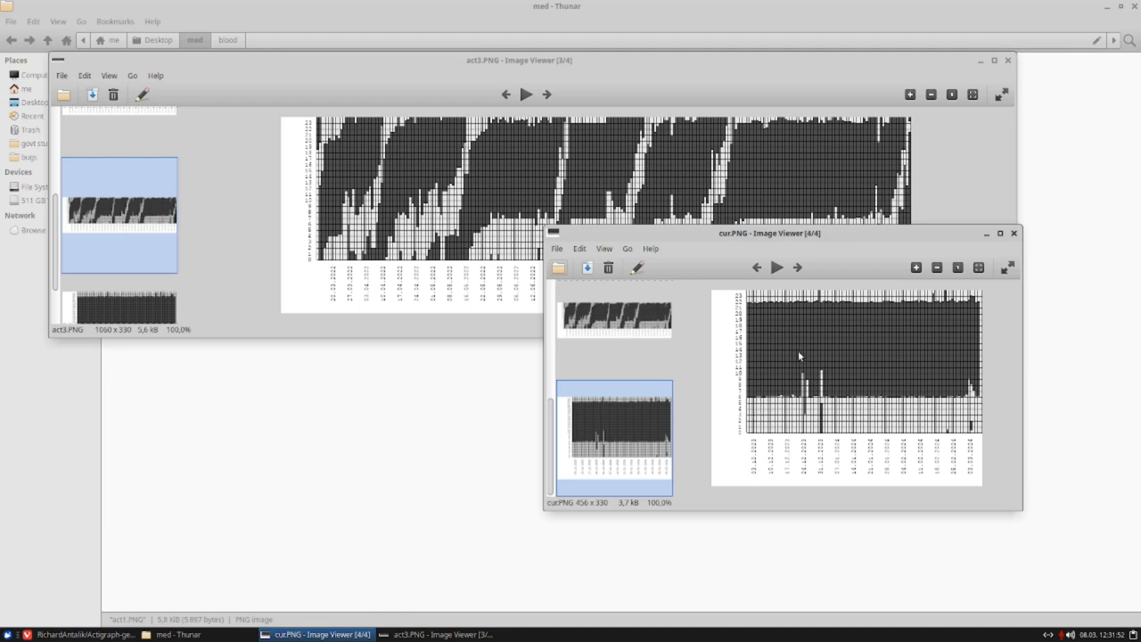
click(986, 232)
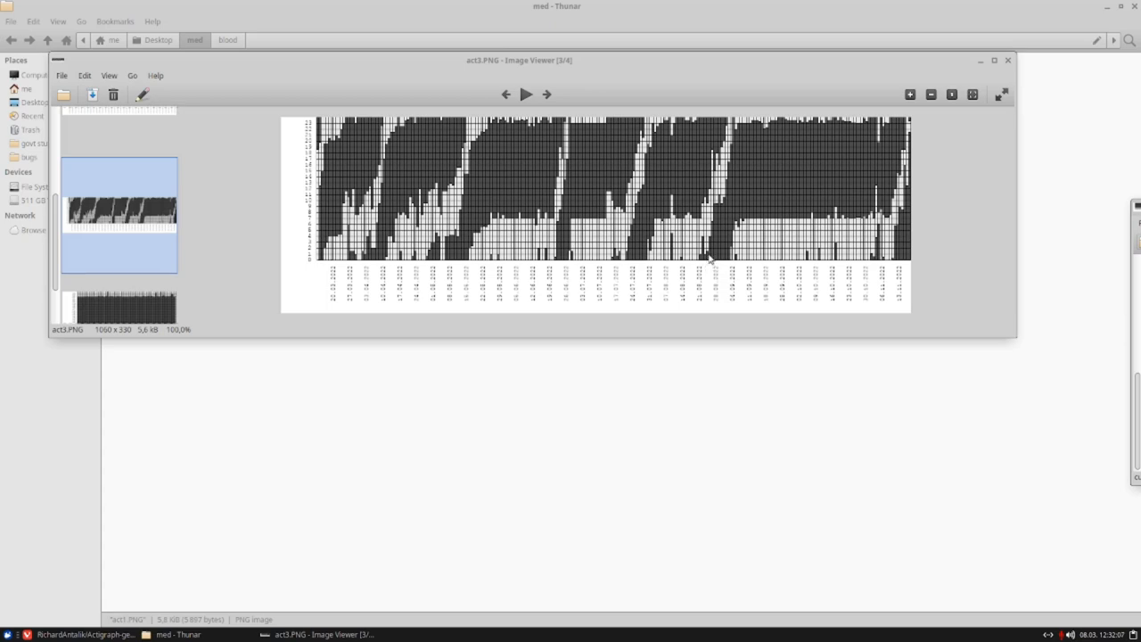
mouse_move(758, 176)
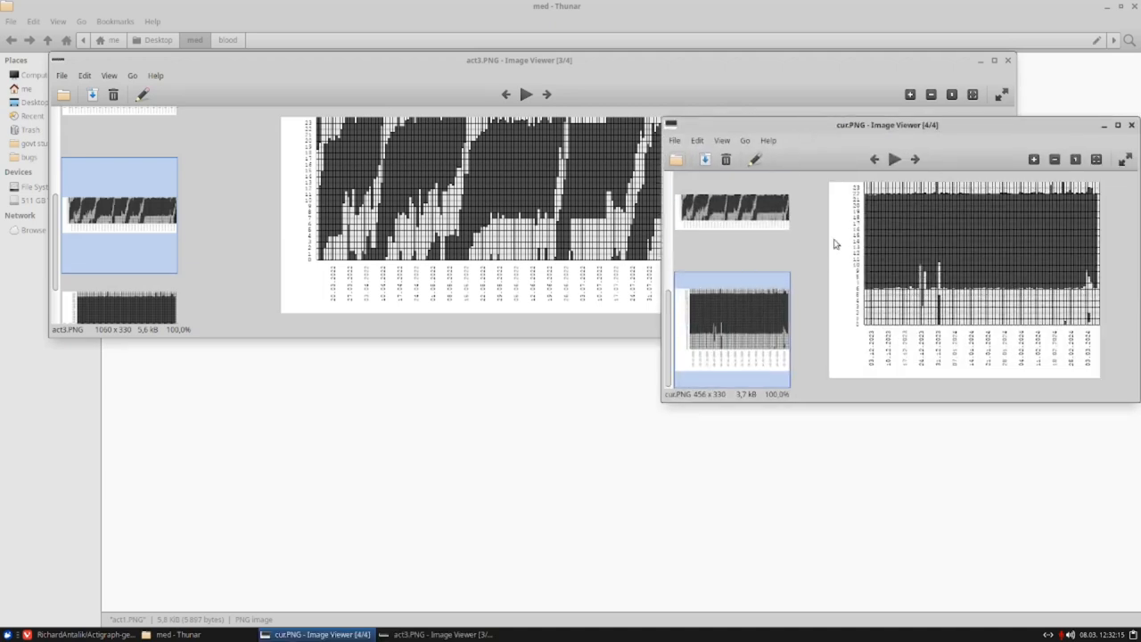
drag(888, 125, 571, 318)
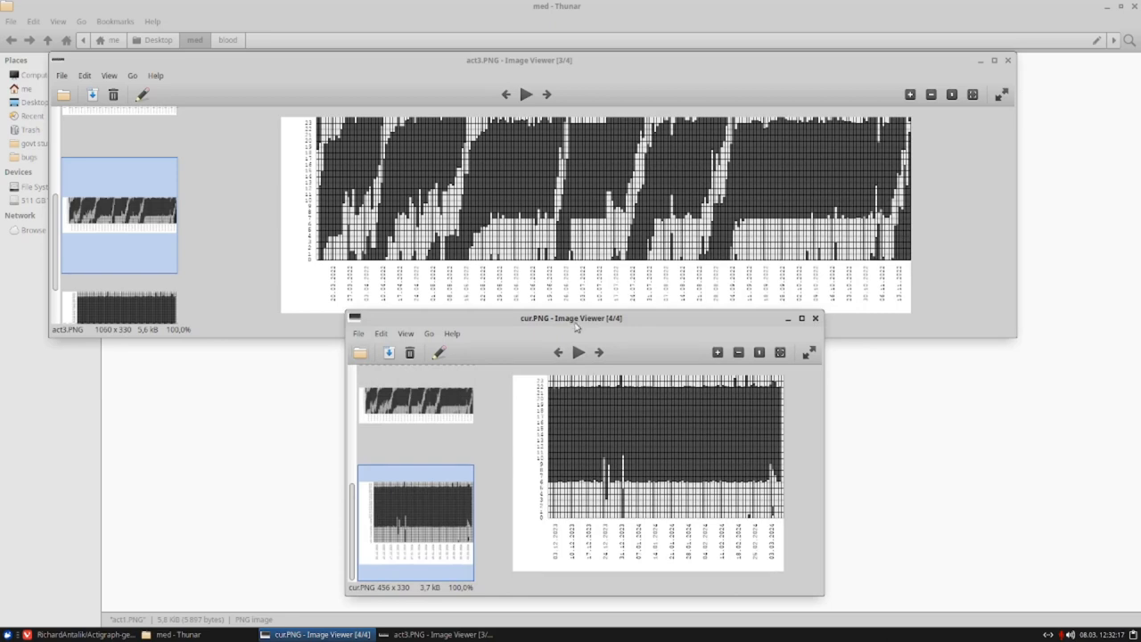
mouse_move(730, 246)
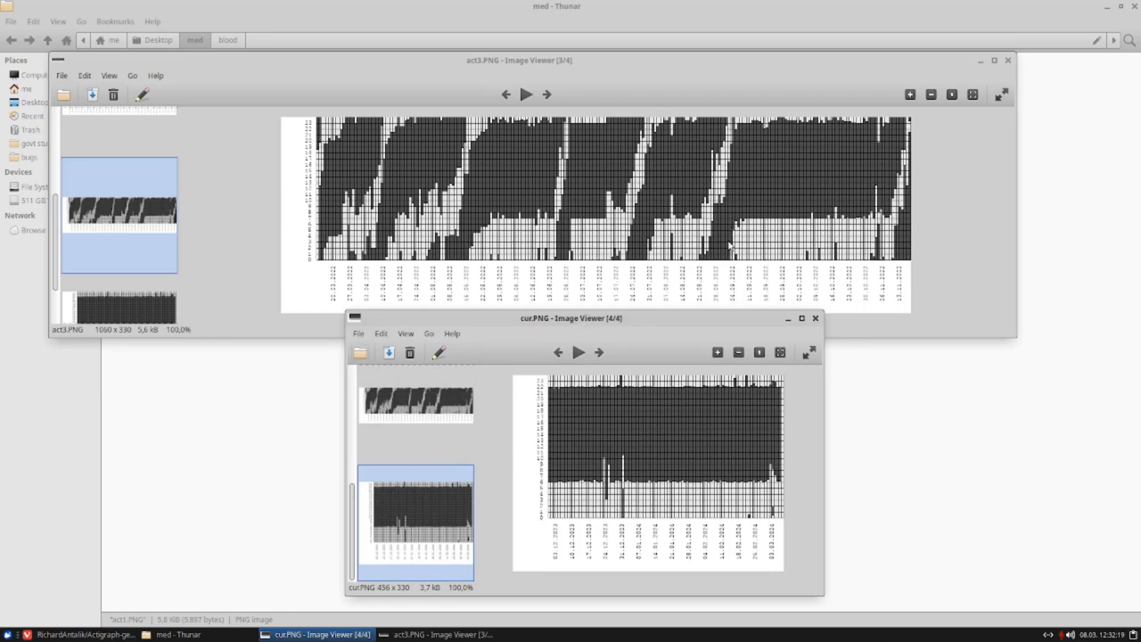
mouse_move(870, 153)
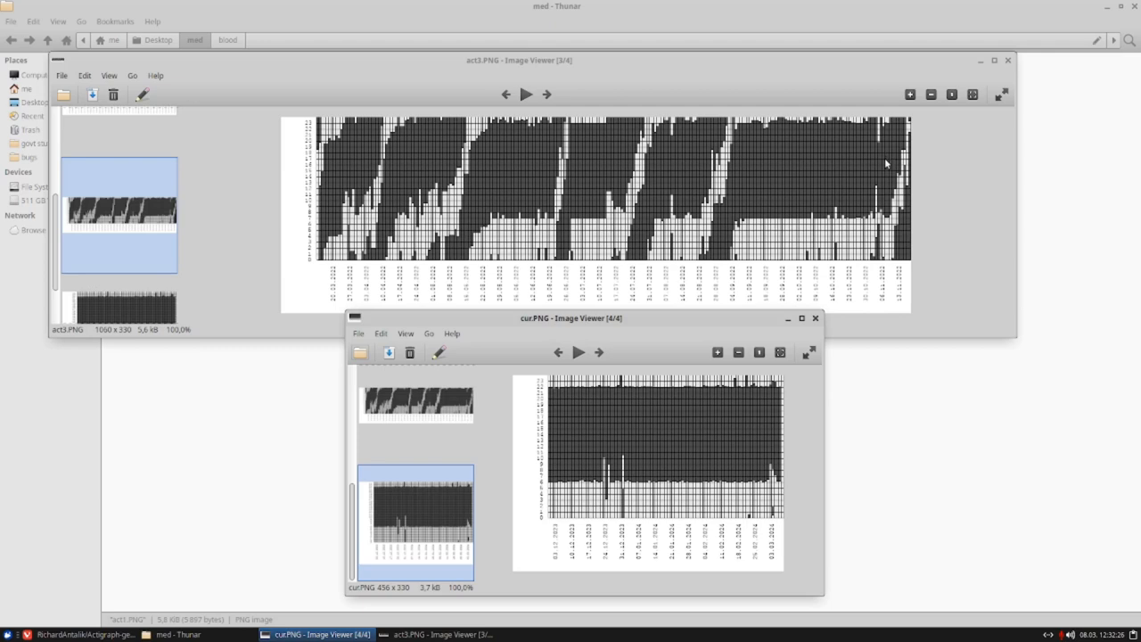
mouse_move(871, 253)
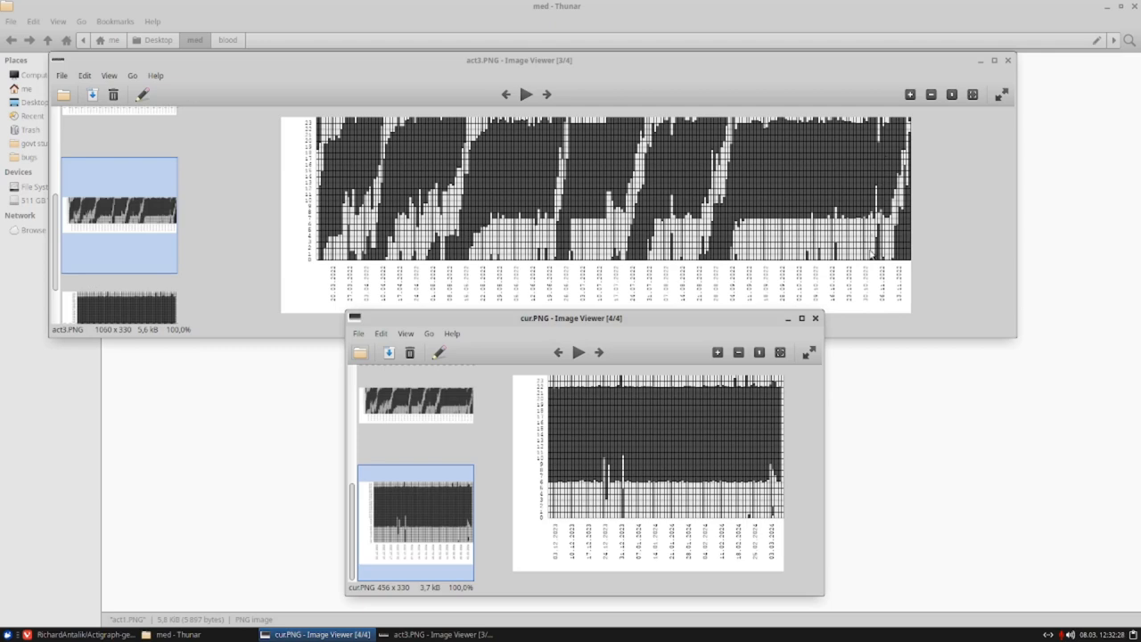